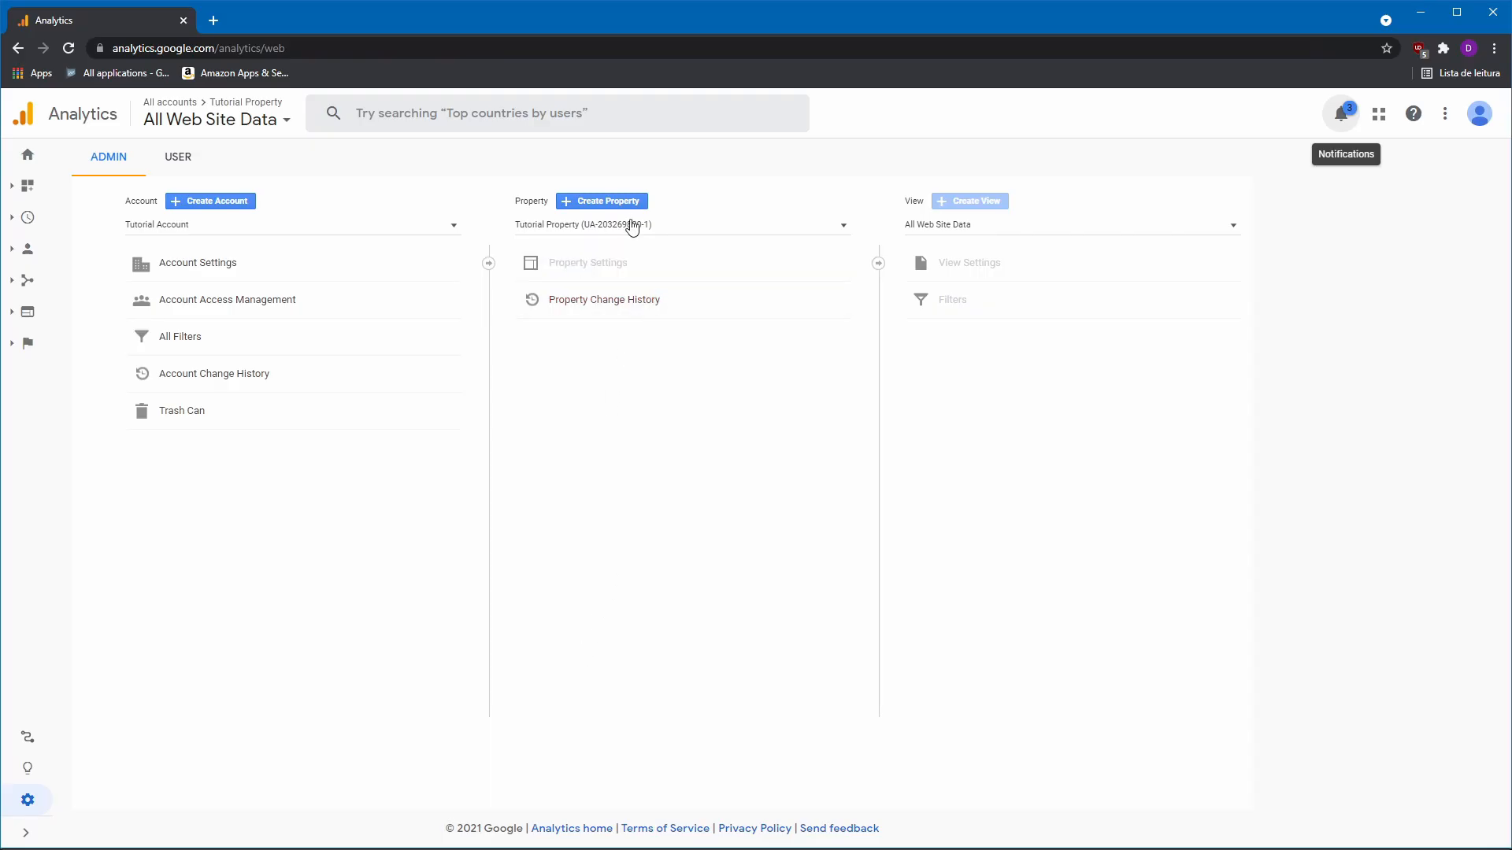
pyautogui.moveTo(600, 200)
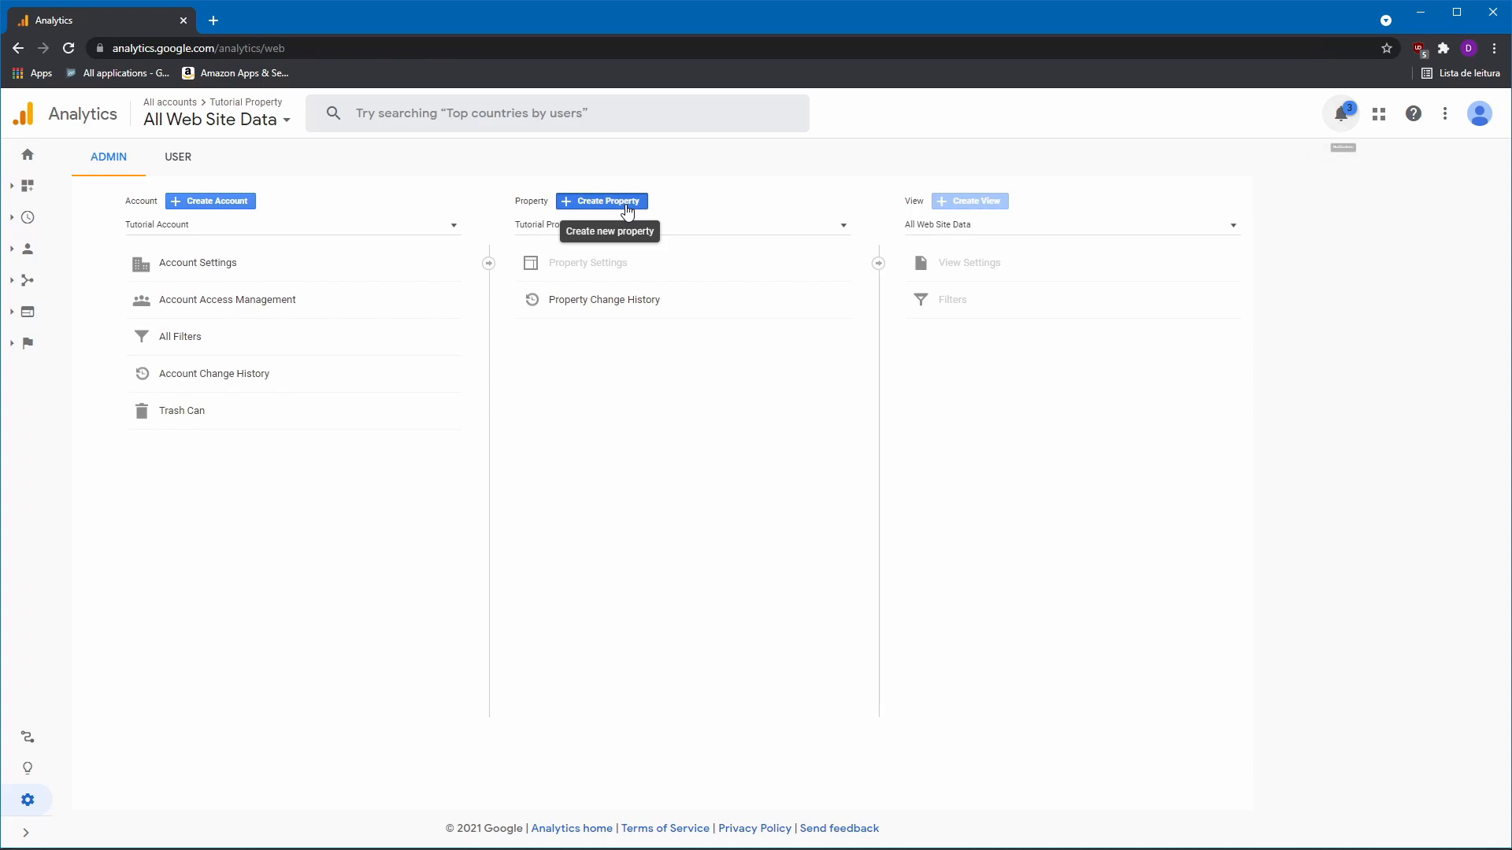
# Begin a new Analytics property and enter the name 'Tutorial Property'.
pyautogui.click(600, 200)
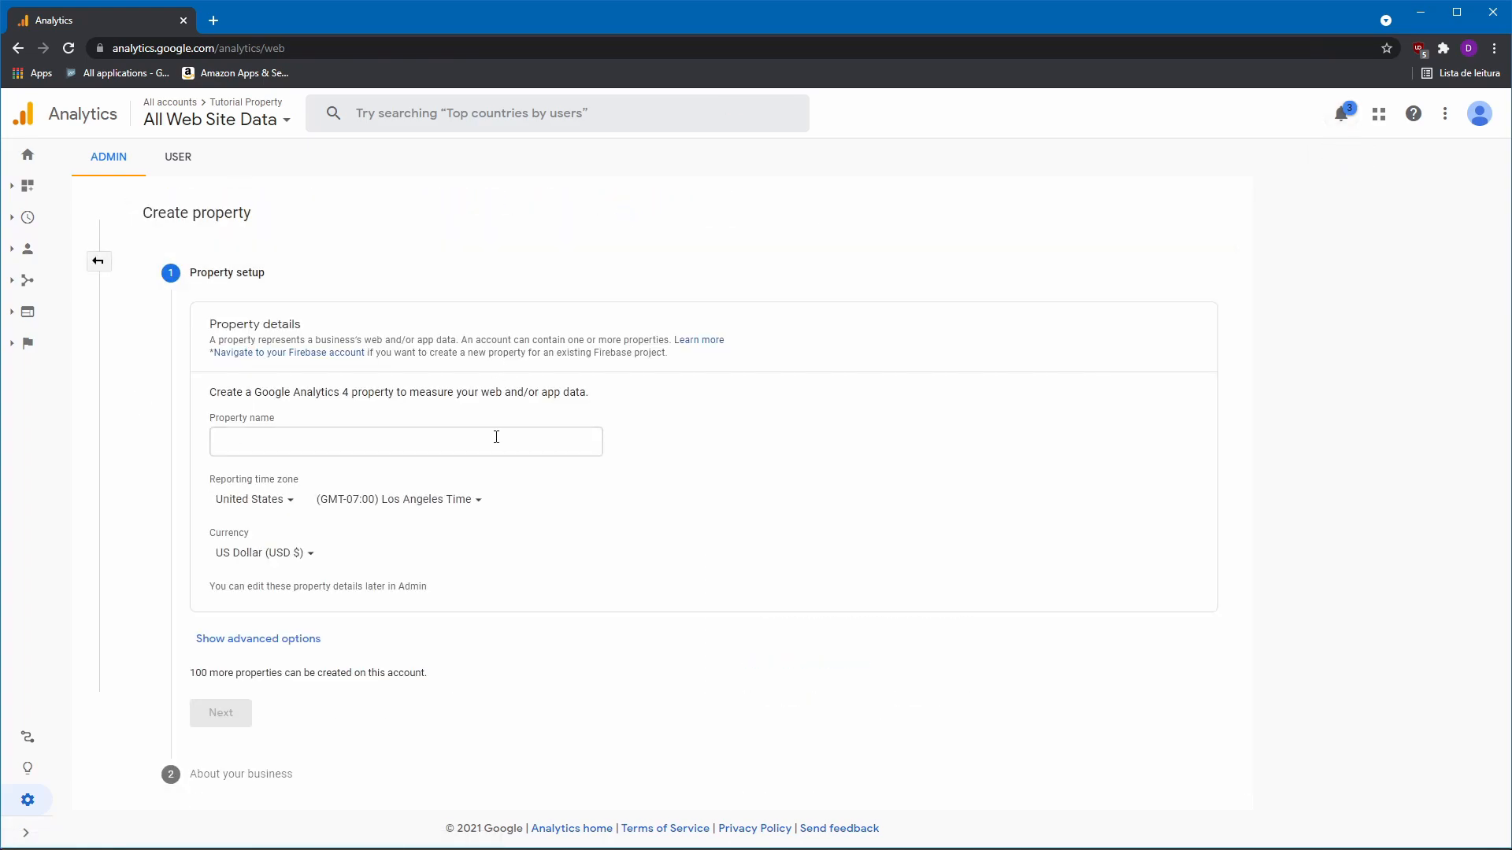
pyautogui.write('T')
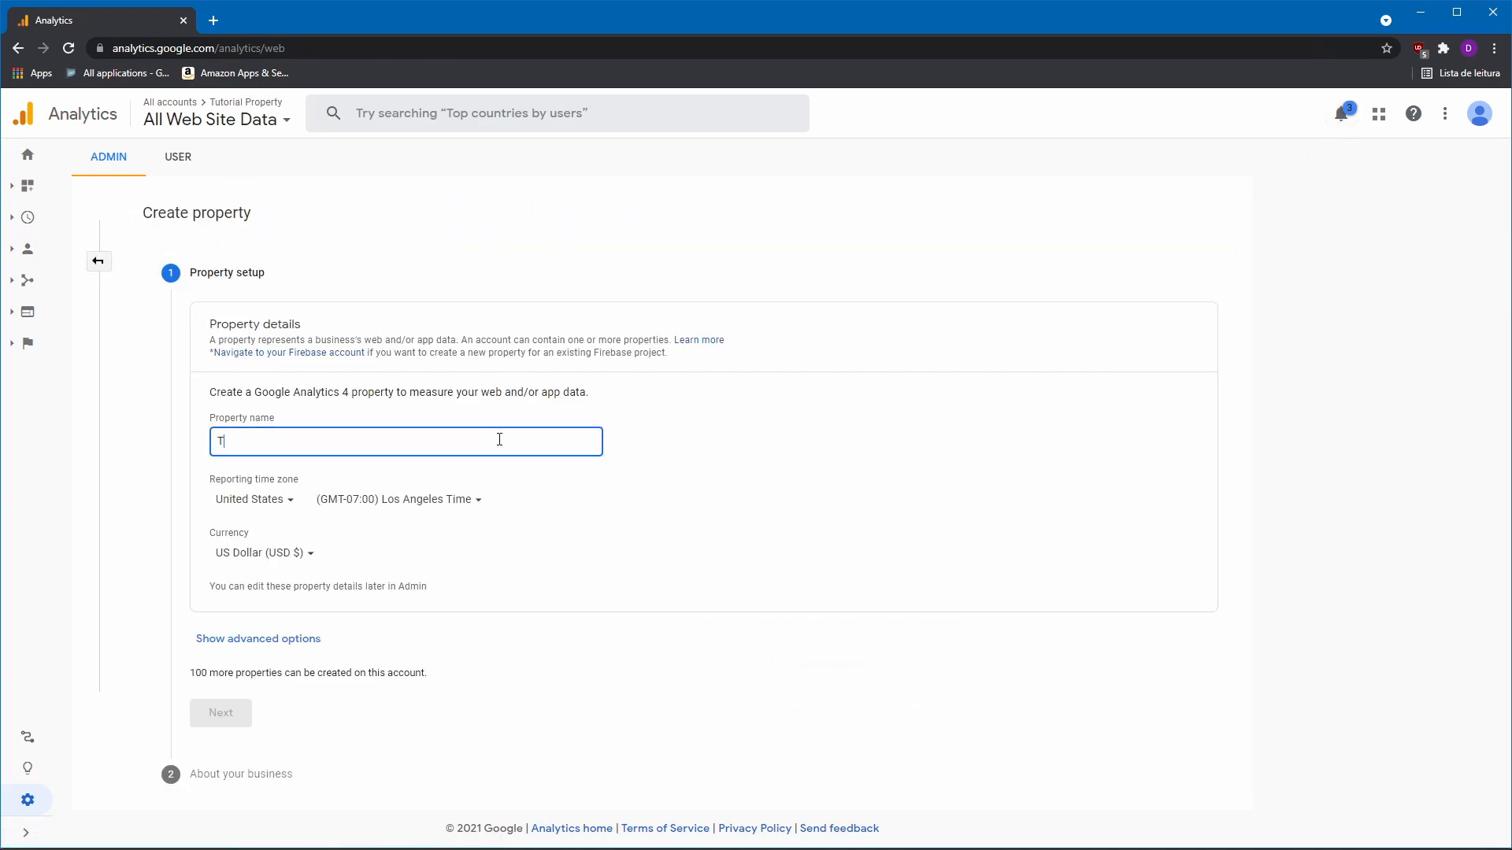
pyautogui.write('utorial')
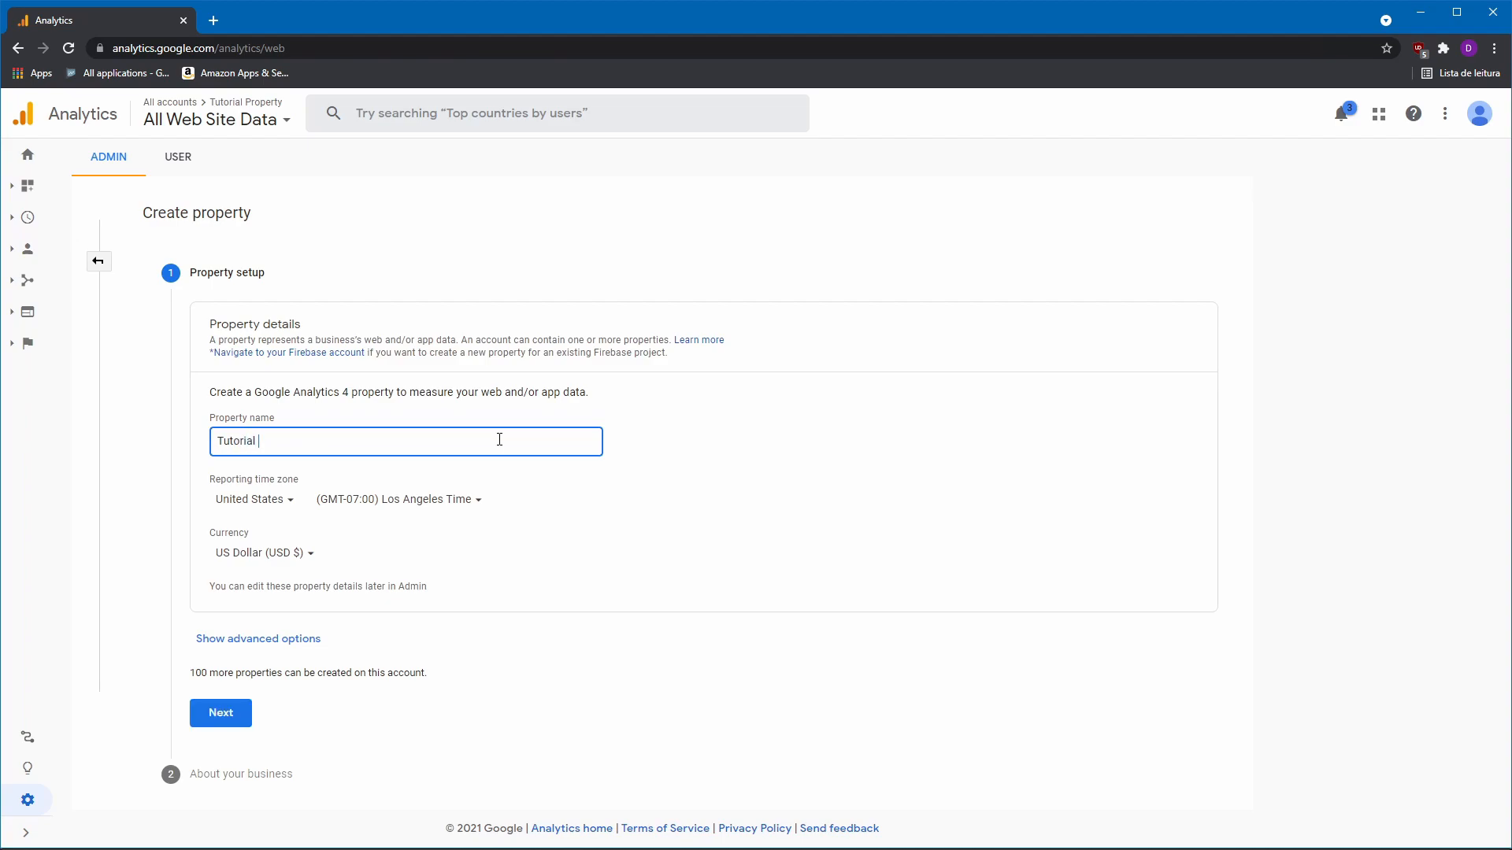
pyautogui.write('Property')
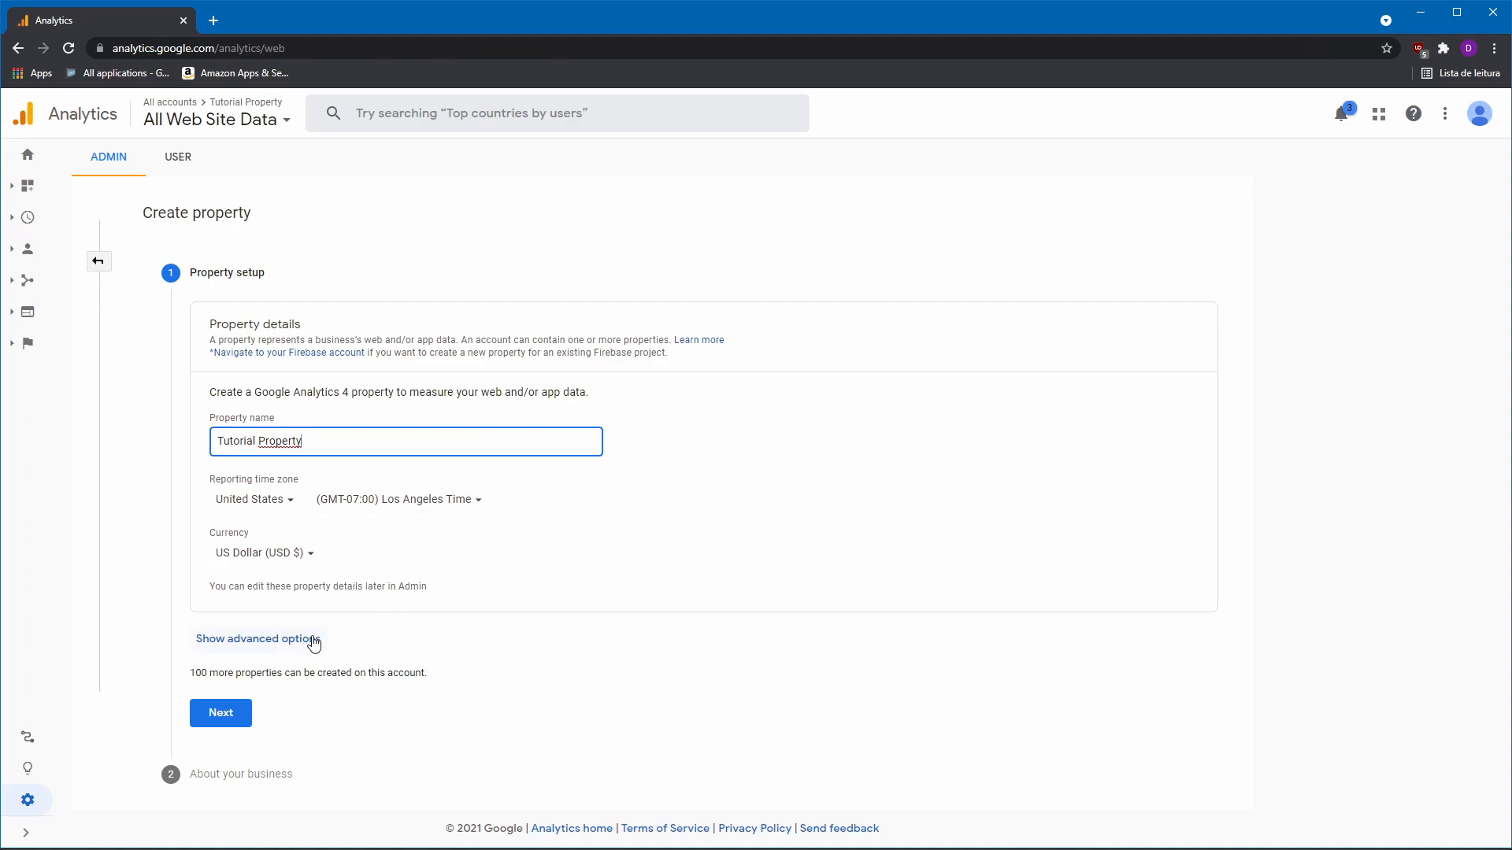
# Enable a Universal Analytics-only property for website my-app.my-domain.com via advanced options.
pyautogui.click(256, 638)
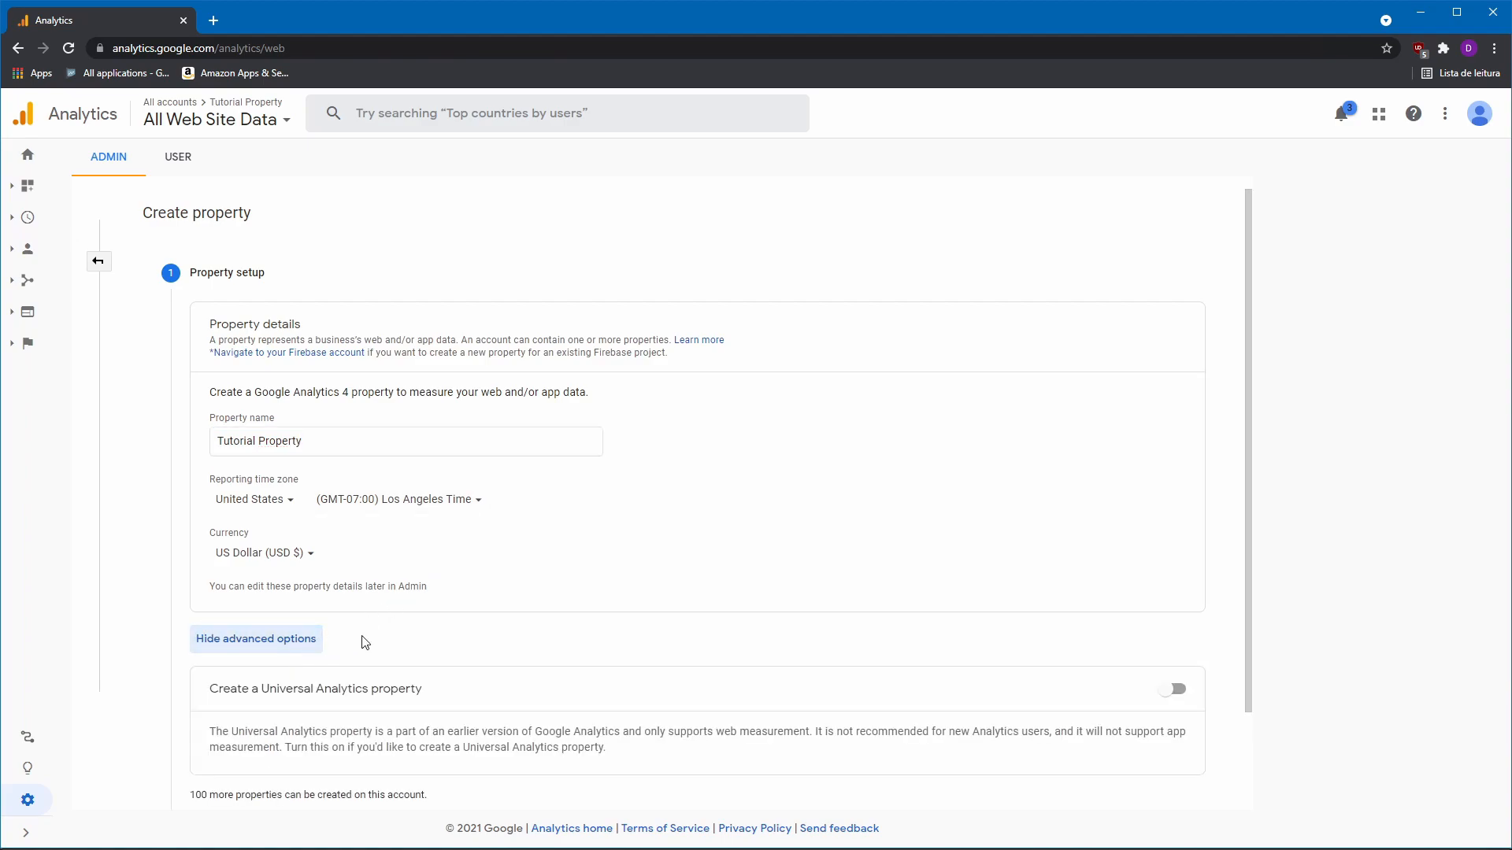
pyautogui.scroll(-3)
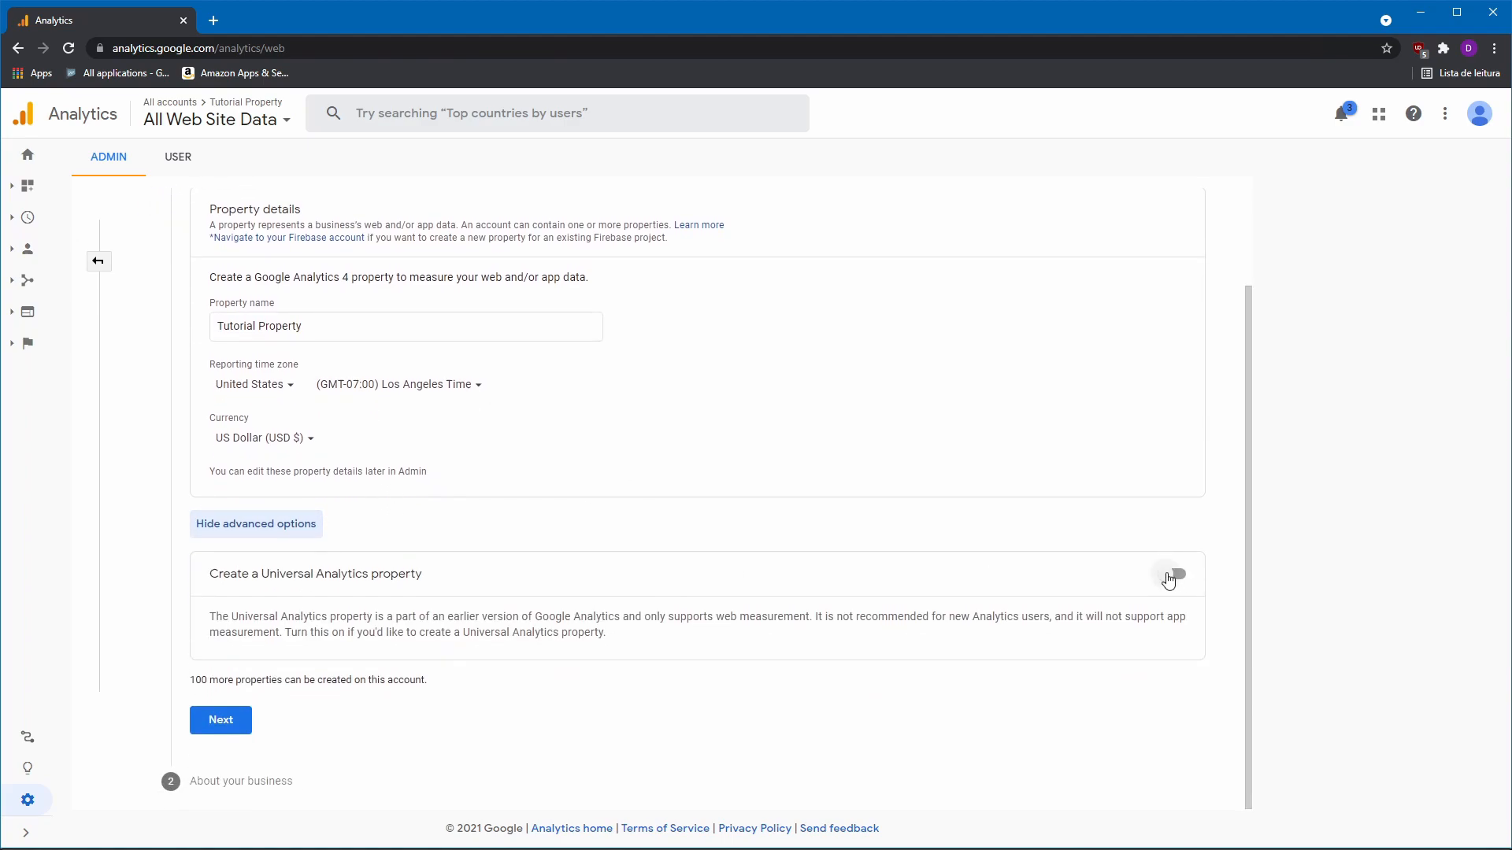
pyautogui.click(1170, 576)
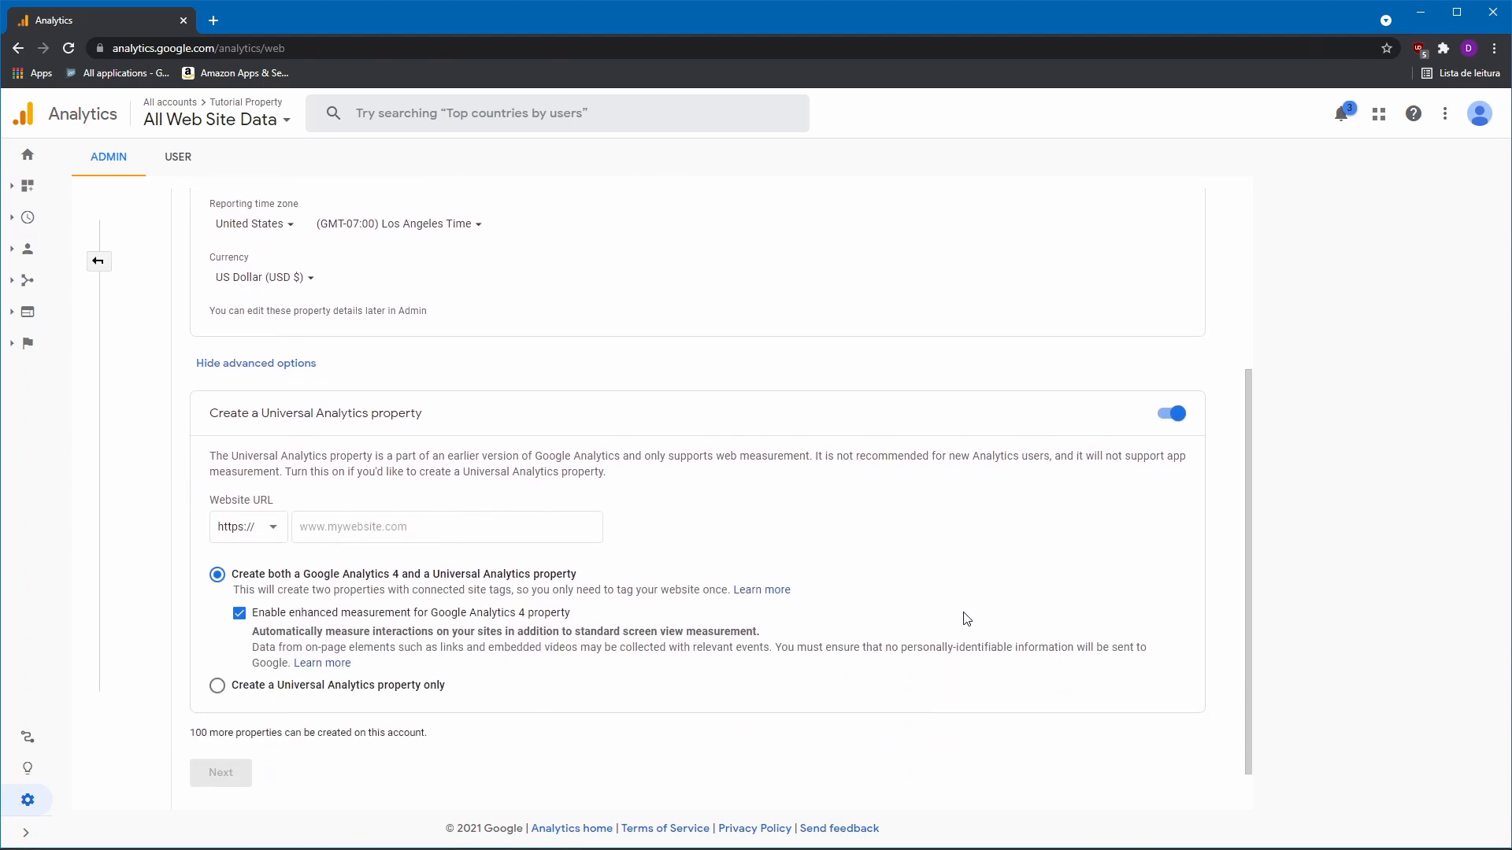
pyautogui.click(446, 474)
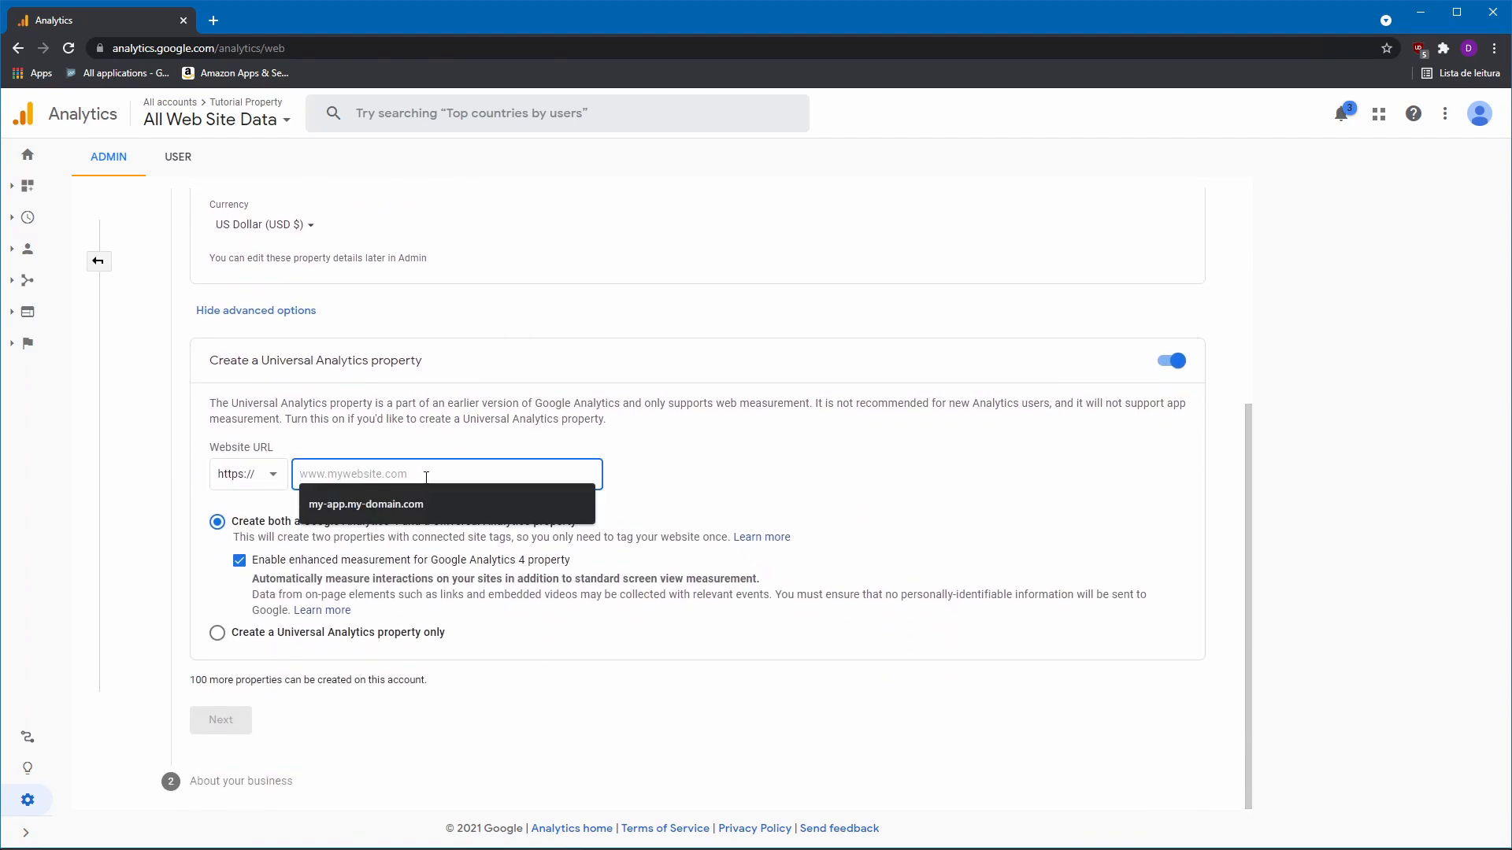
pyautogui.write('my-app.my-domain.com')
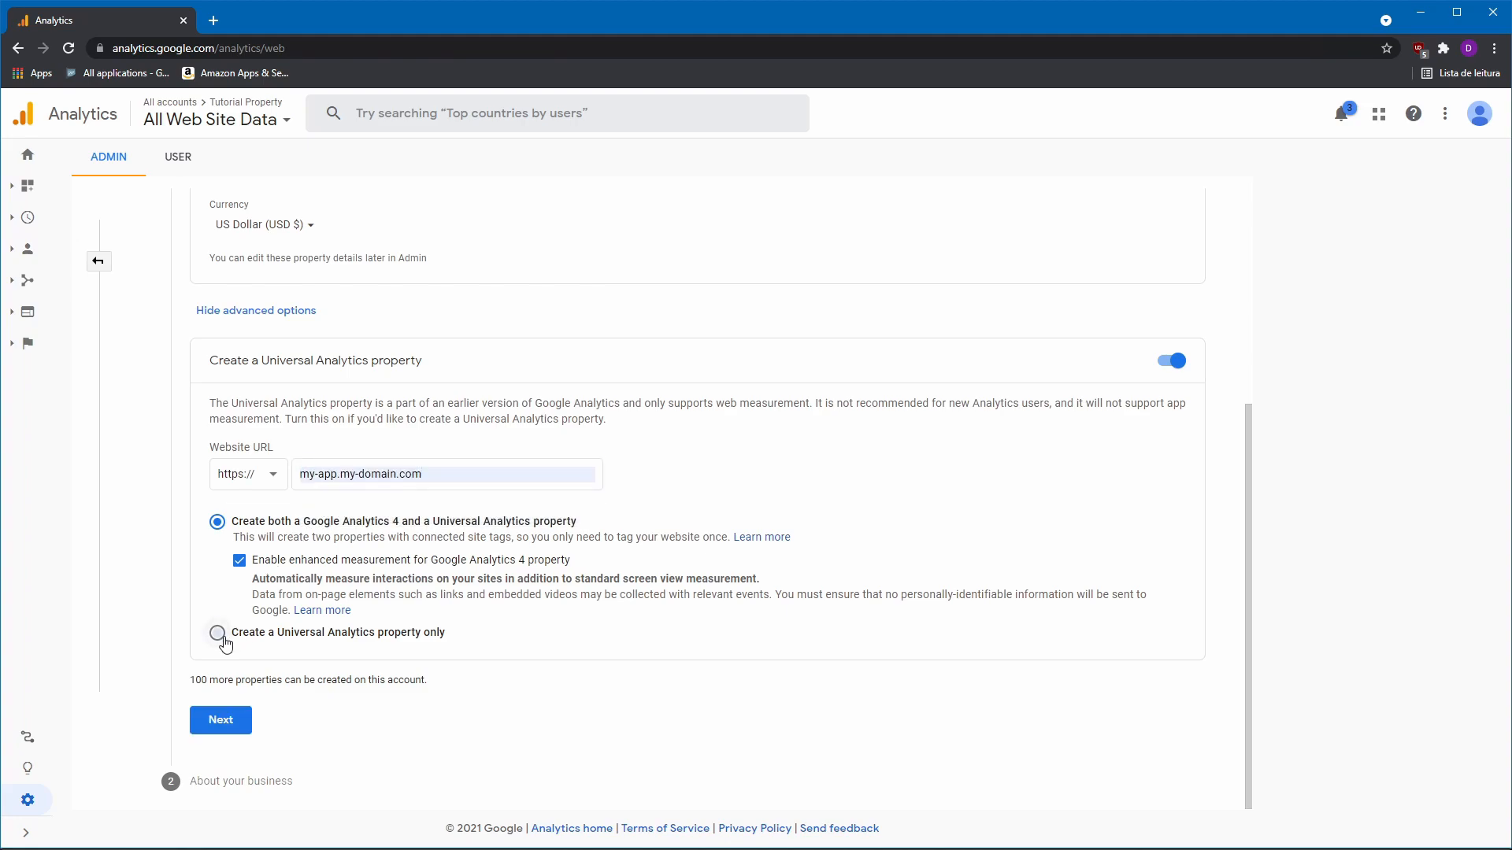
pyautogui.click(218, 631)
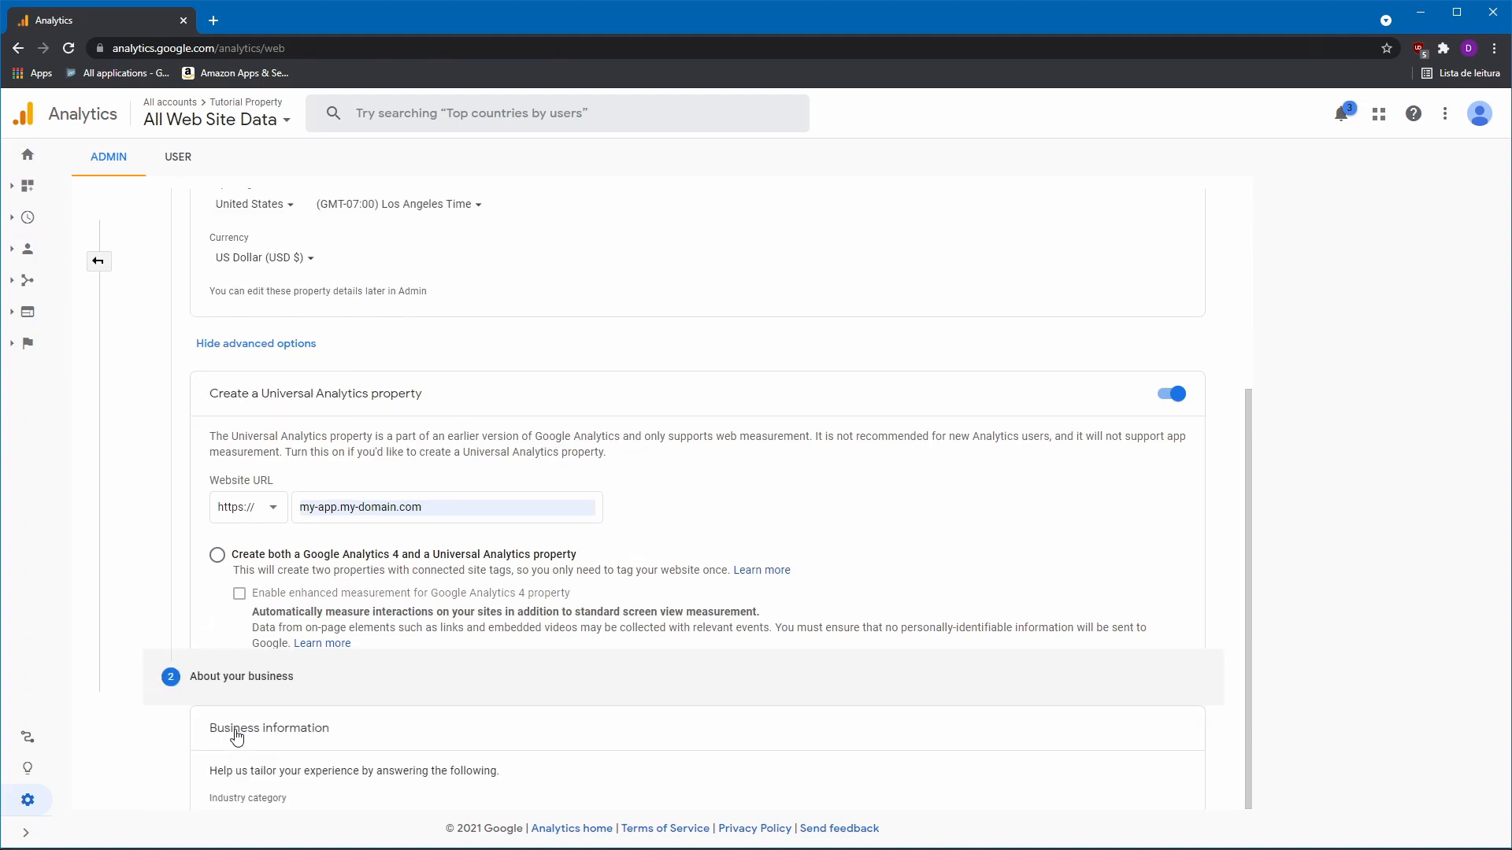
# Submit the property creation with the default business details.
pyautogui.scroll(-3)
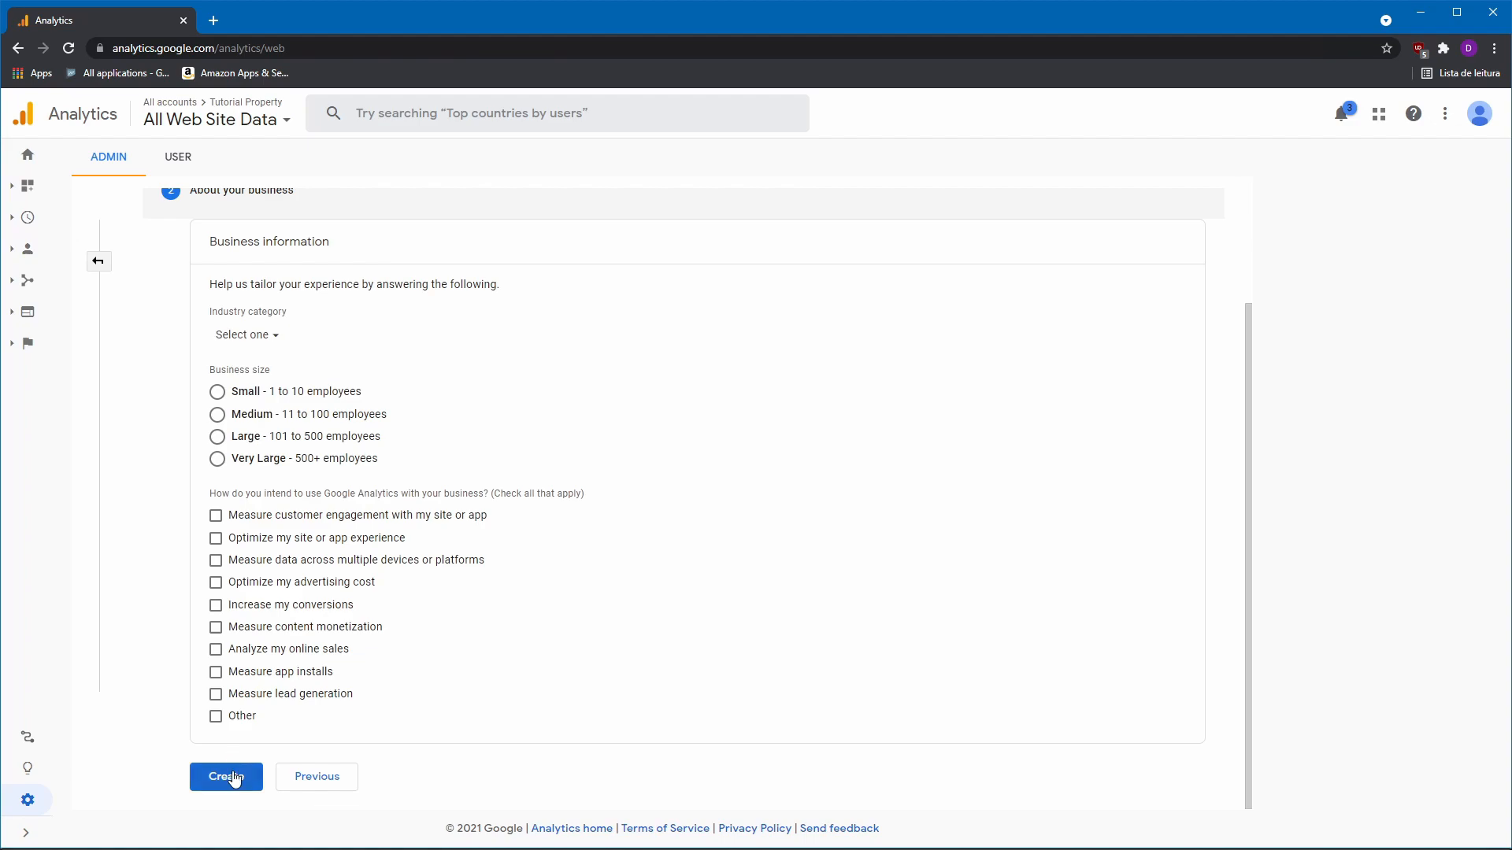
pyautogui.click(225, 777)
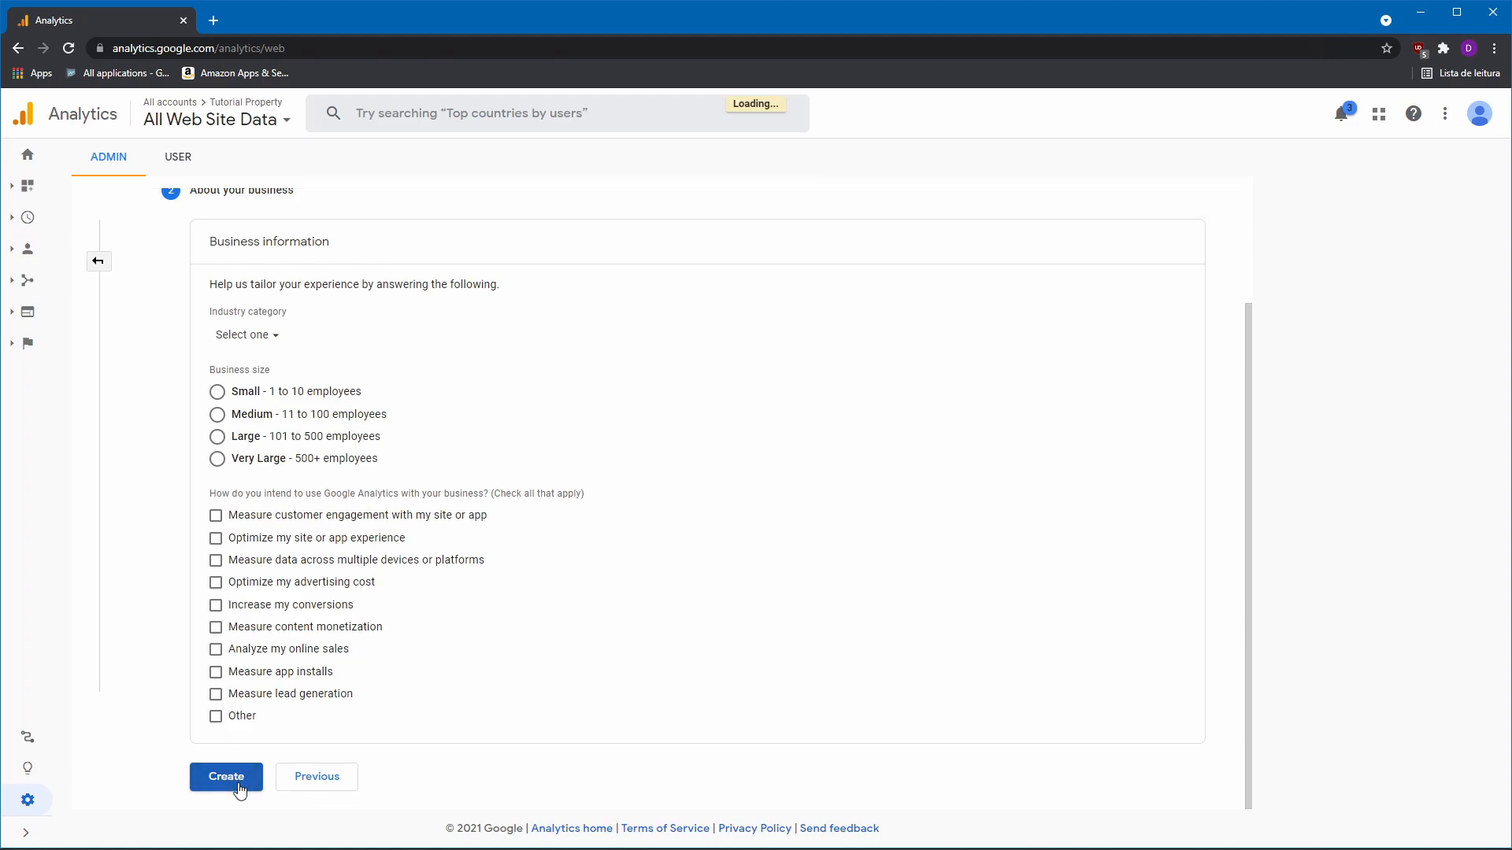
pyautogui.click(225, 777)
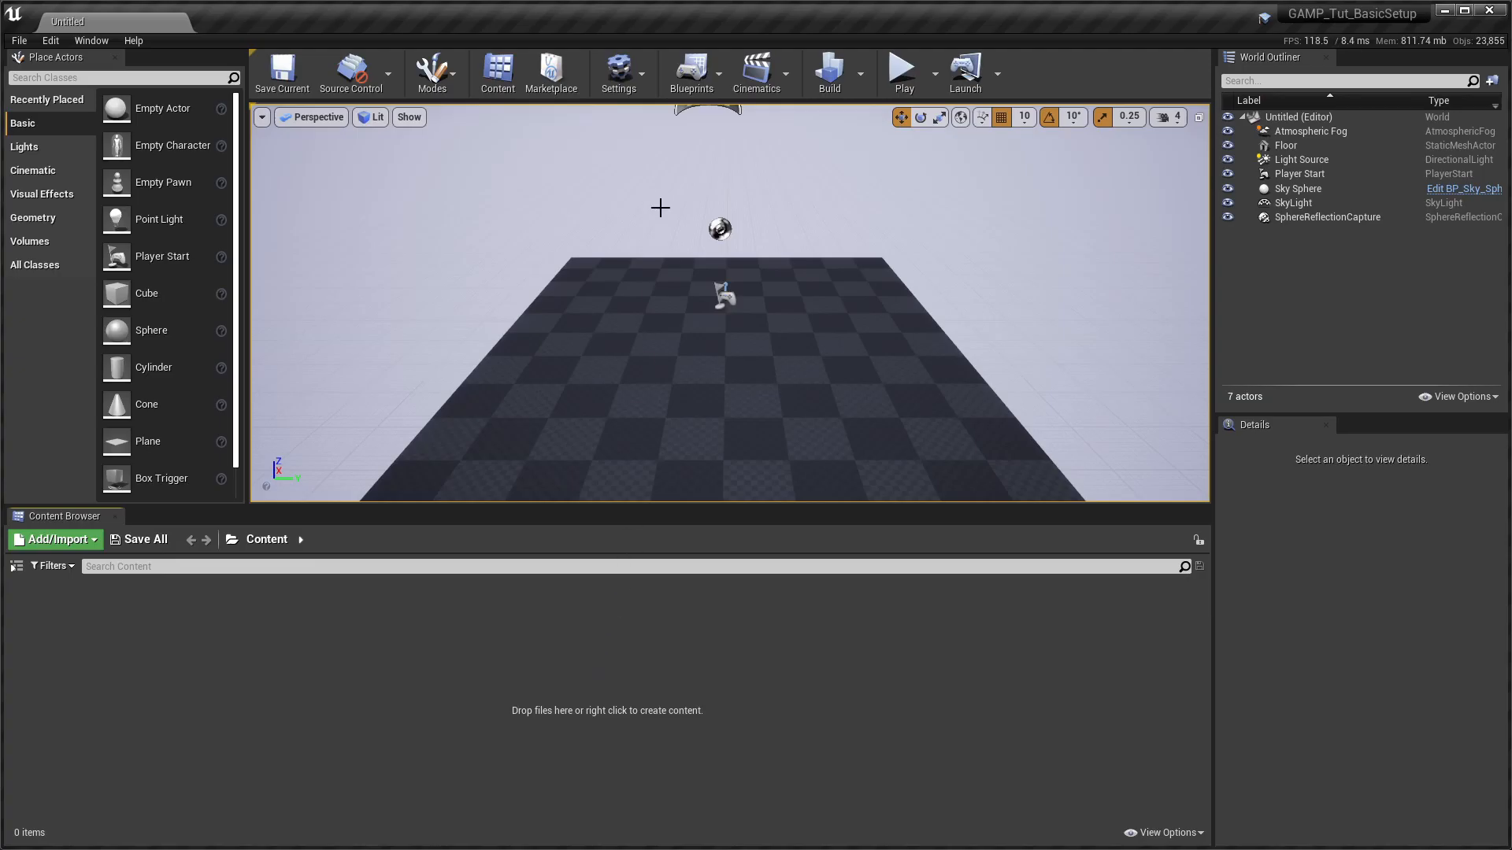
# Enable the Google Analytics Measurement Protocol plugin and restart the editor.
pyautogui.click(619, 74)
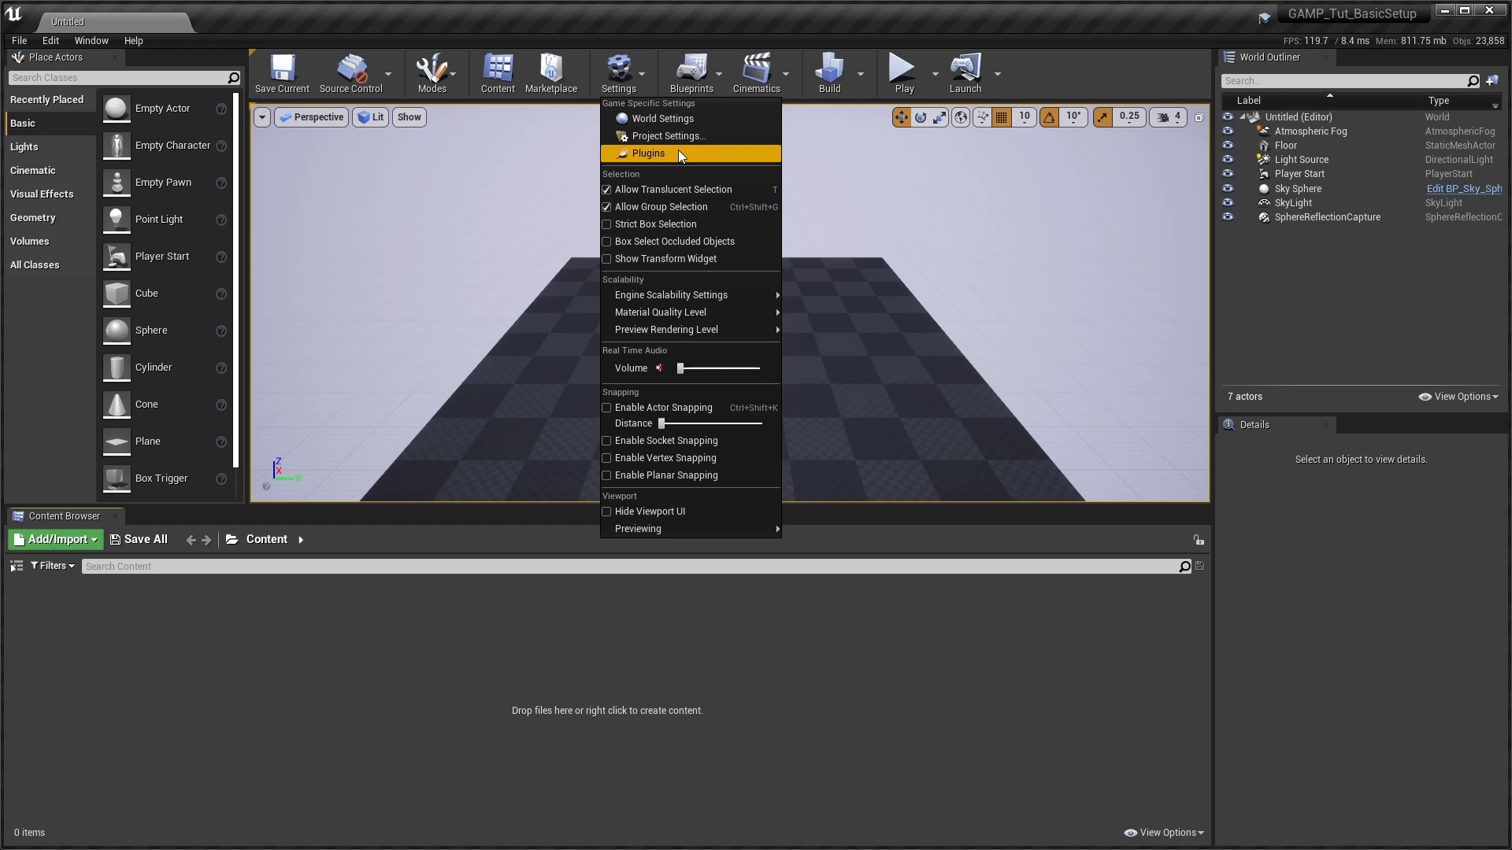
pyautogui.click(648, 153)
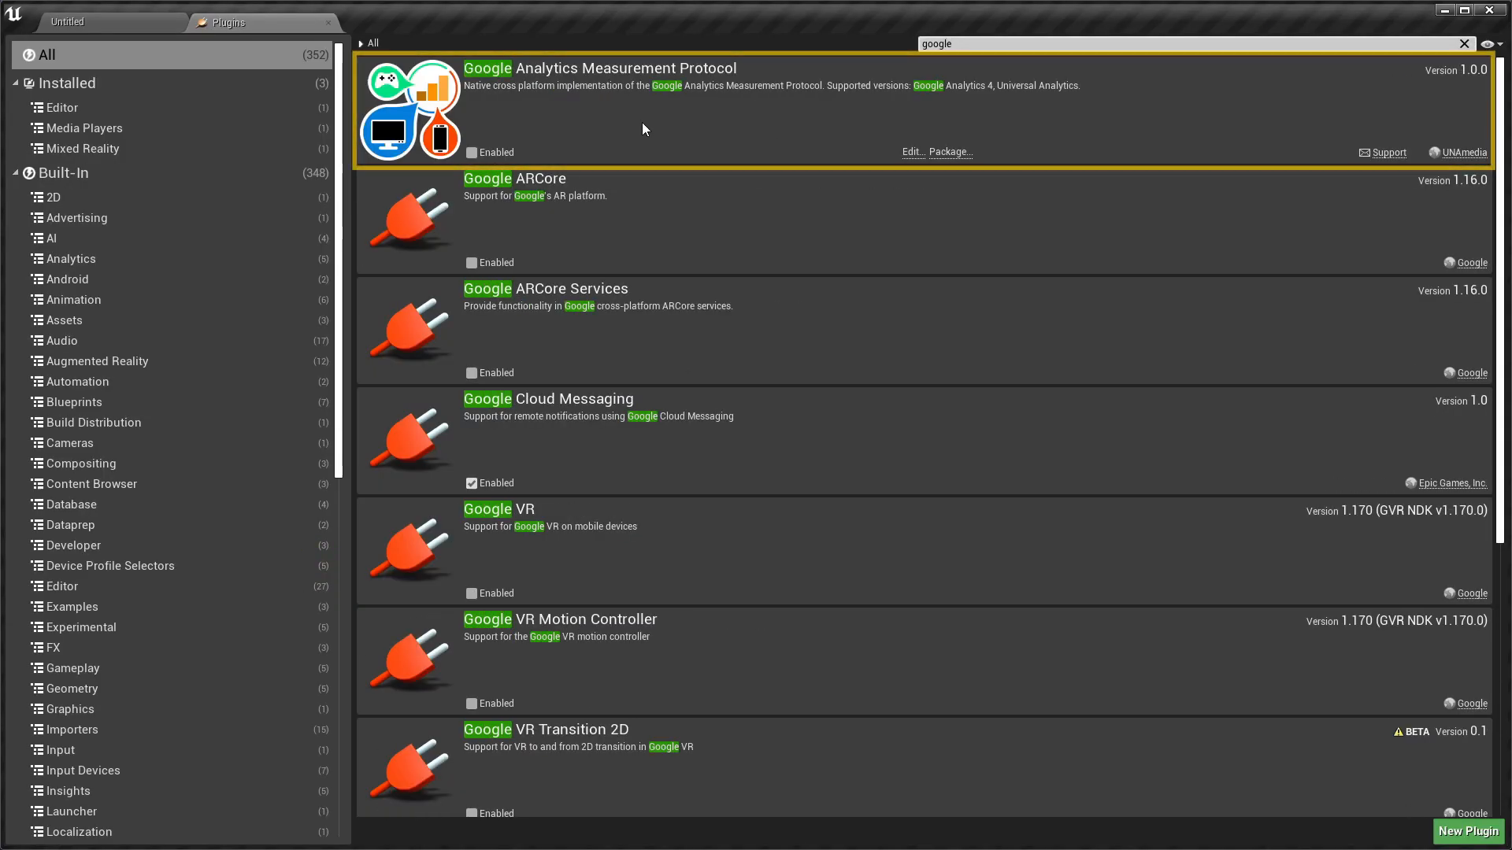
pyautogui.click(471, 152)
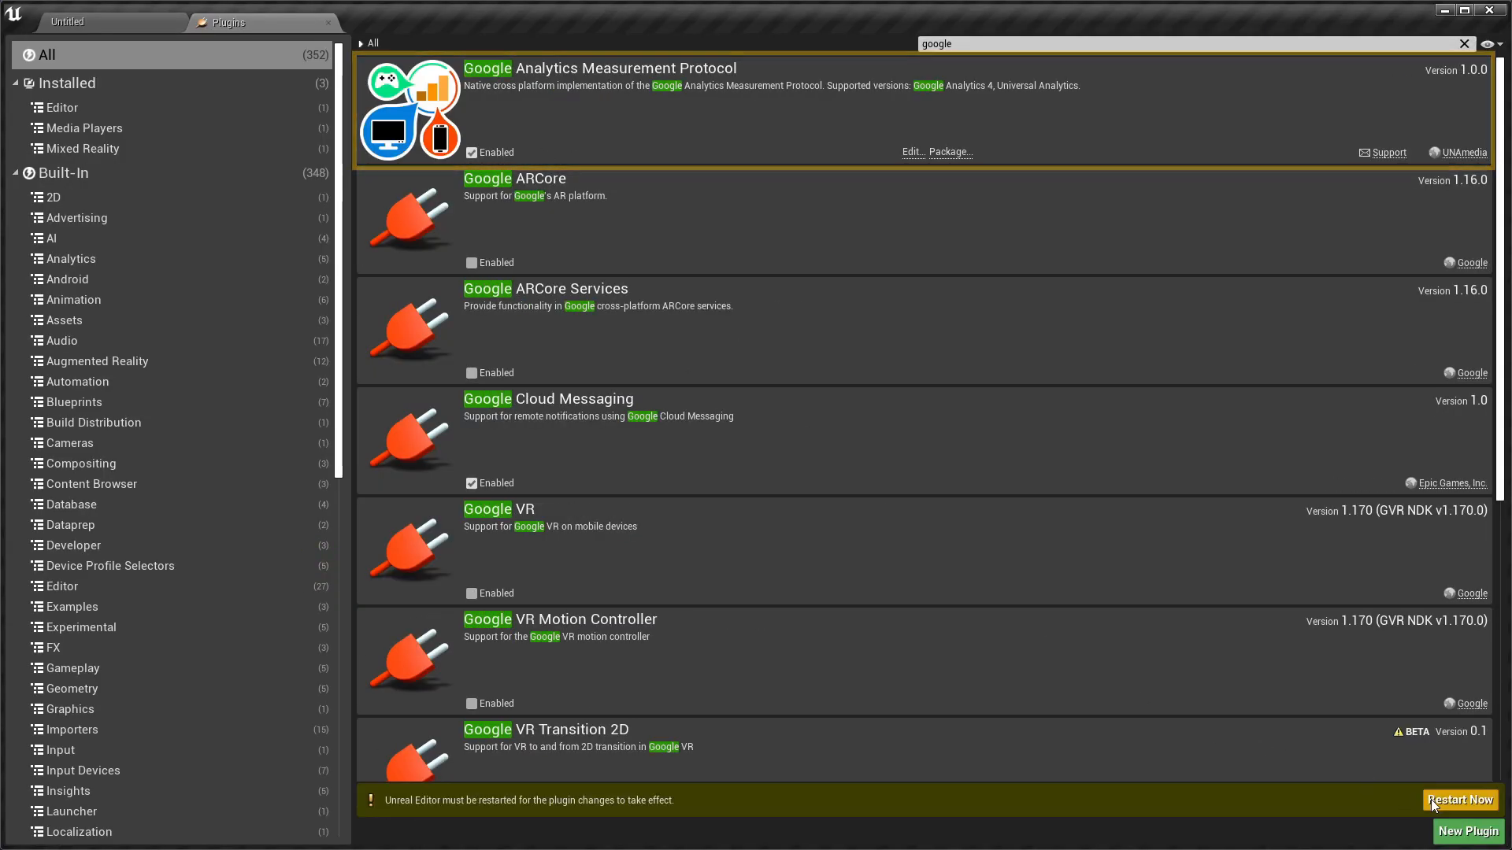
pyautogui.click(1459, 800)
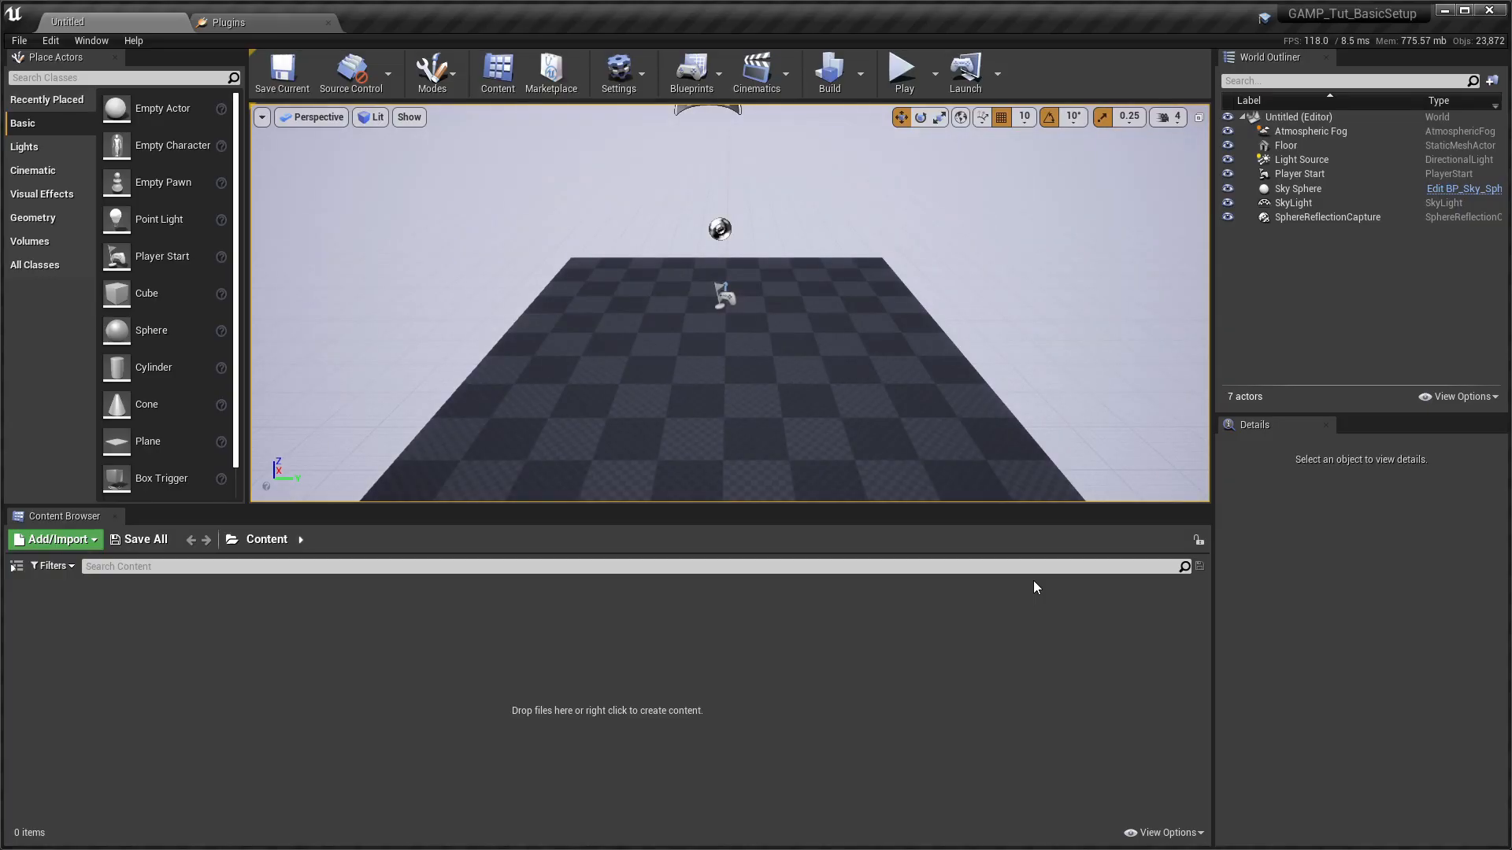
# In Project Settings > Analytics > Google Analytics MP, run Configure Now for the project.
pyautogui.click(618, 72)
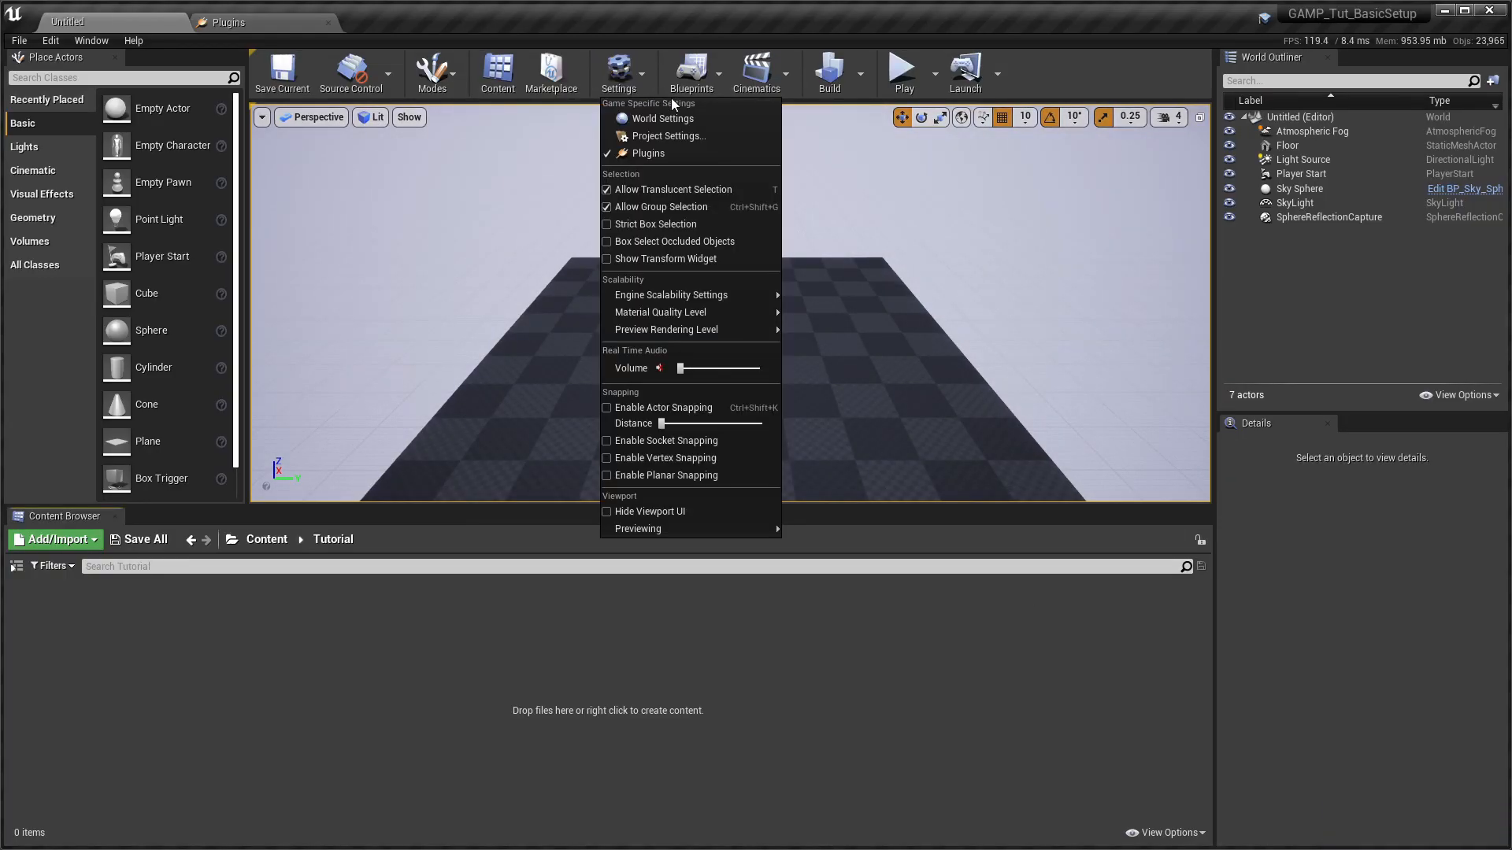
pyautogui.click(668, 135)
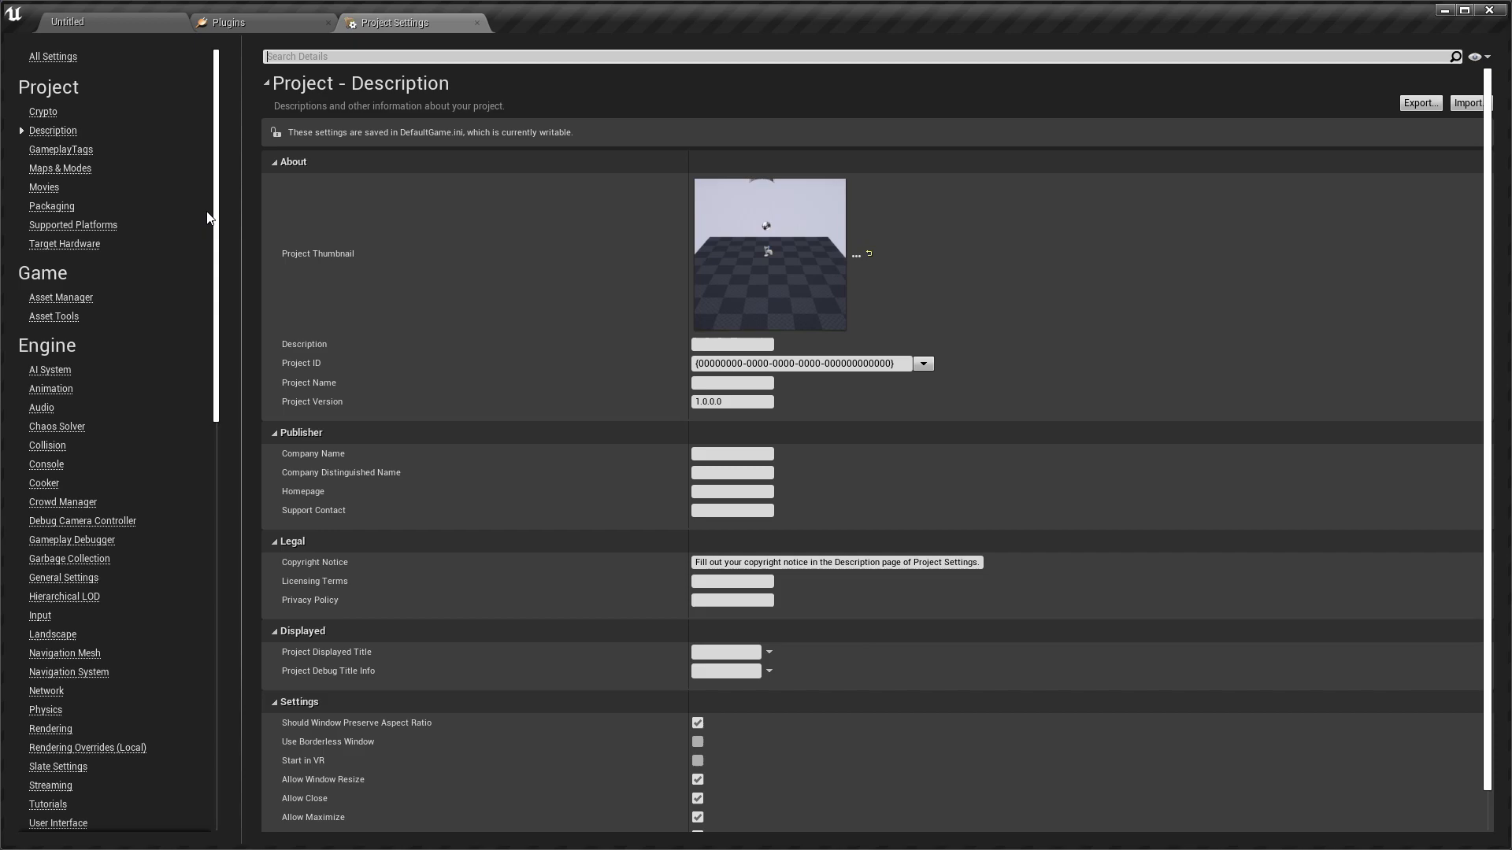
pyautogui.scroll(-3)
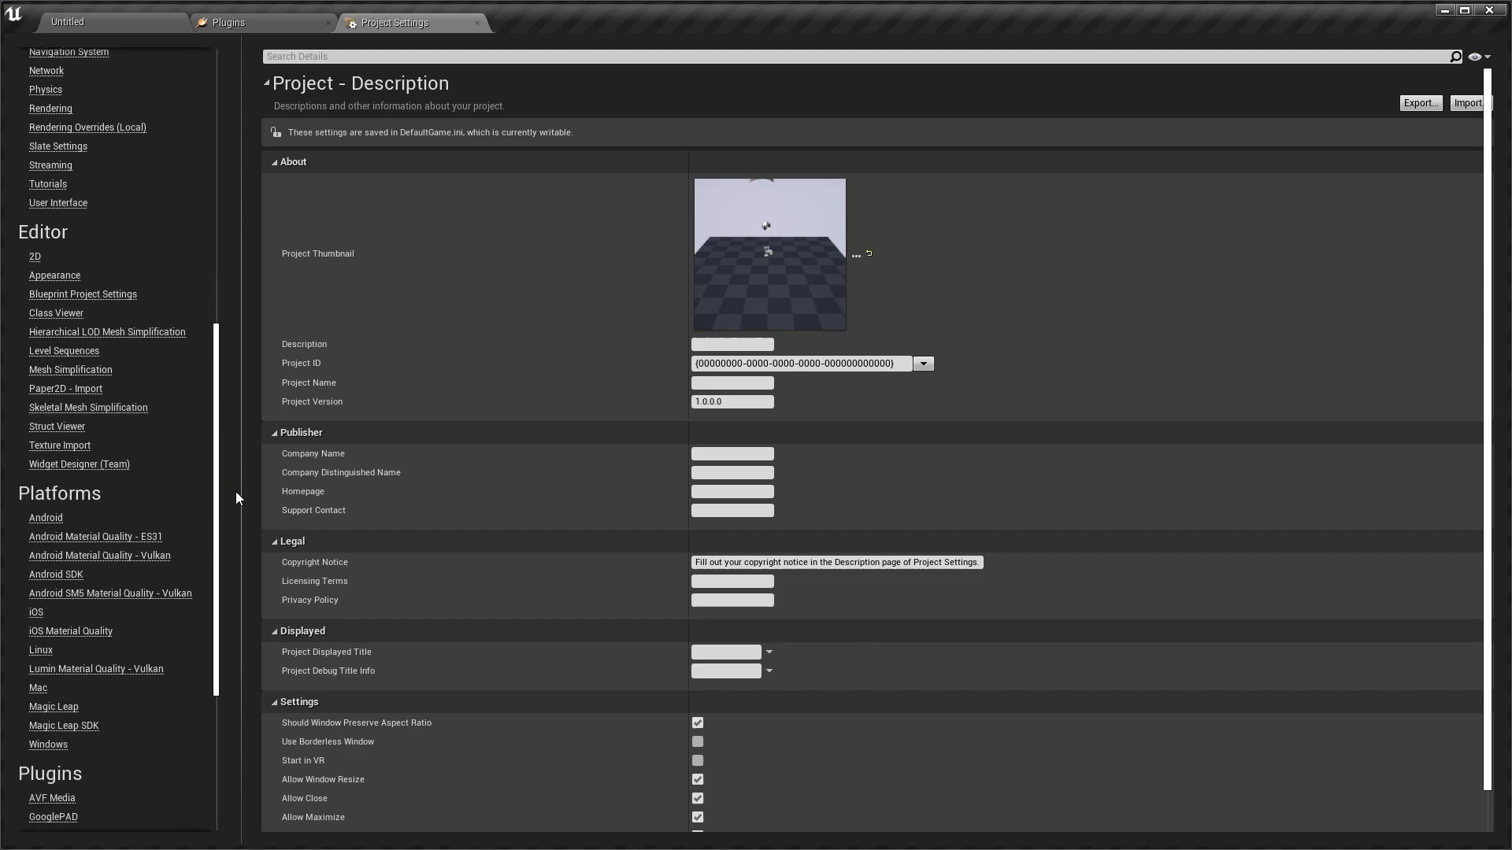
pyautogui.scroll(-3)
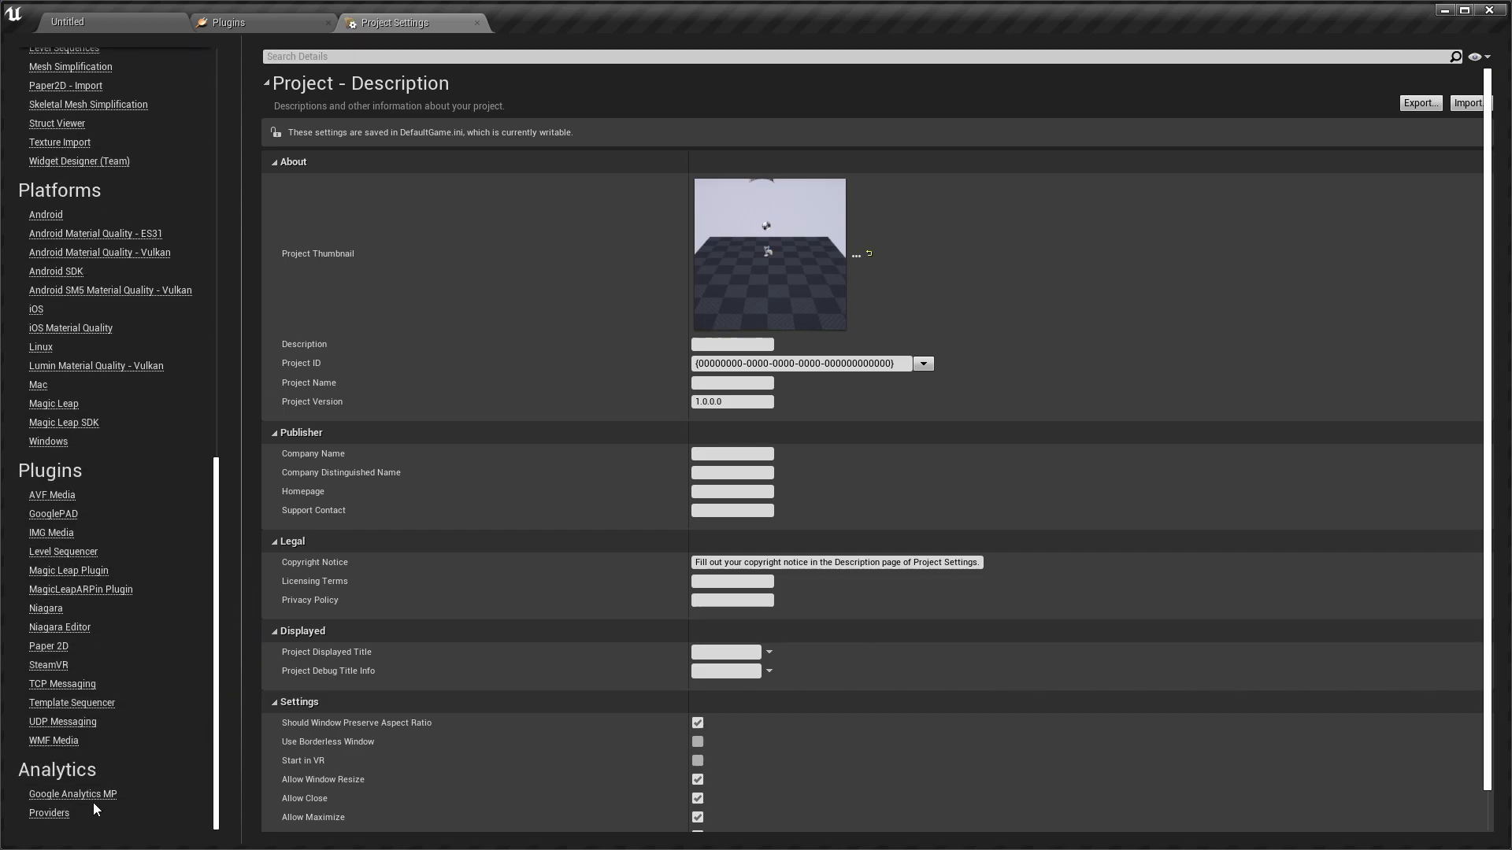
pyautogui.click(73, 794)
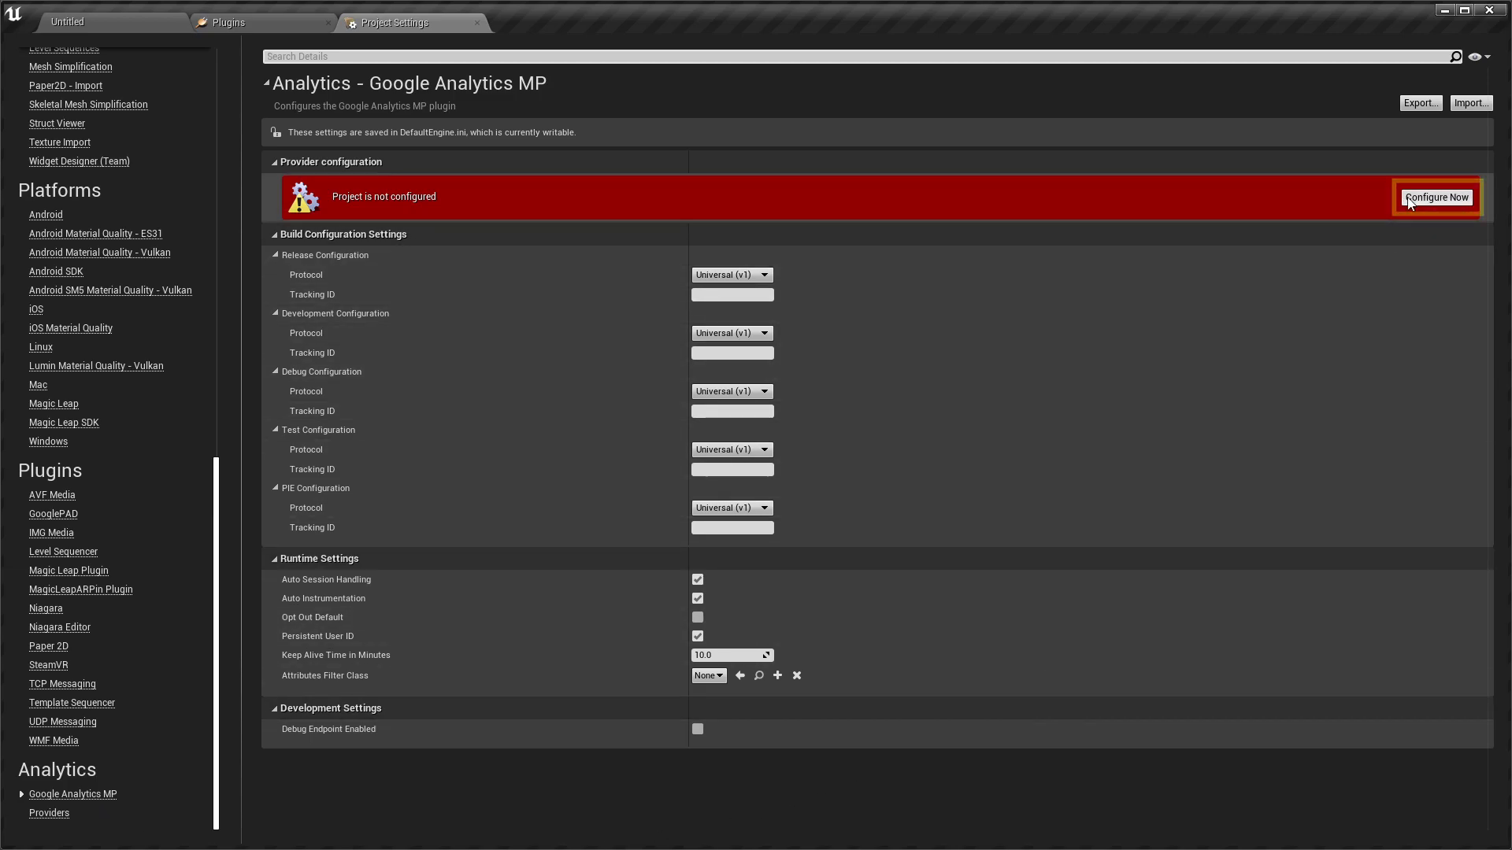
pyautogui.click(1437, 197)
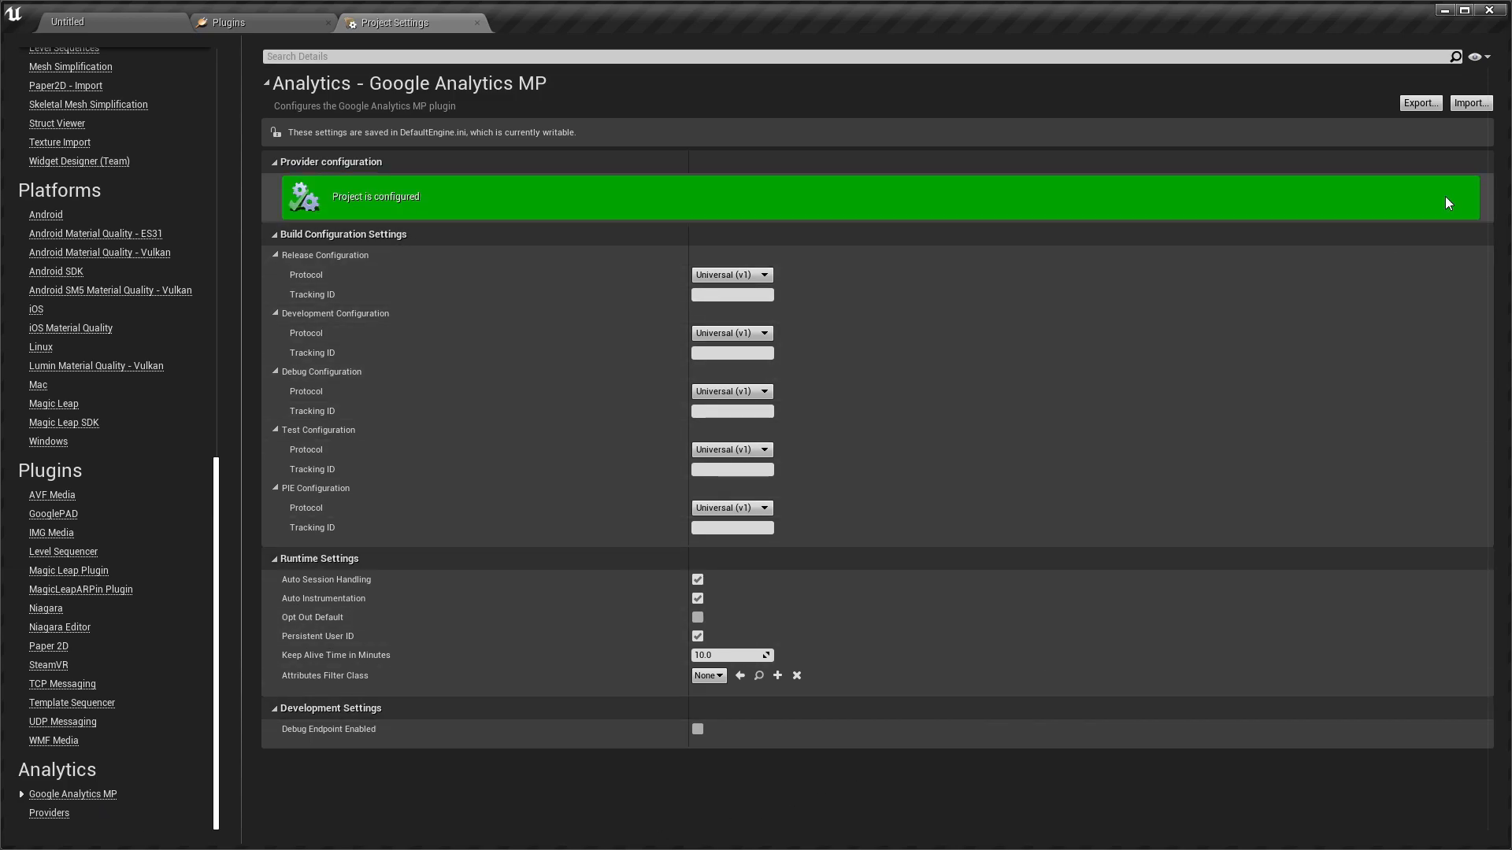
pyautogui.moveTo(1117, 413)
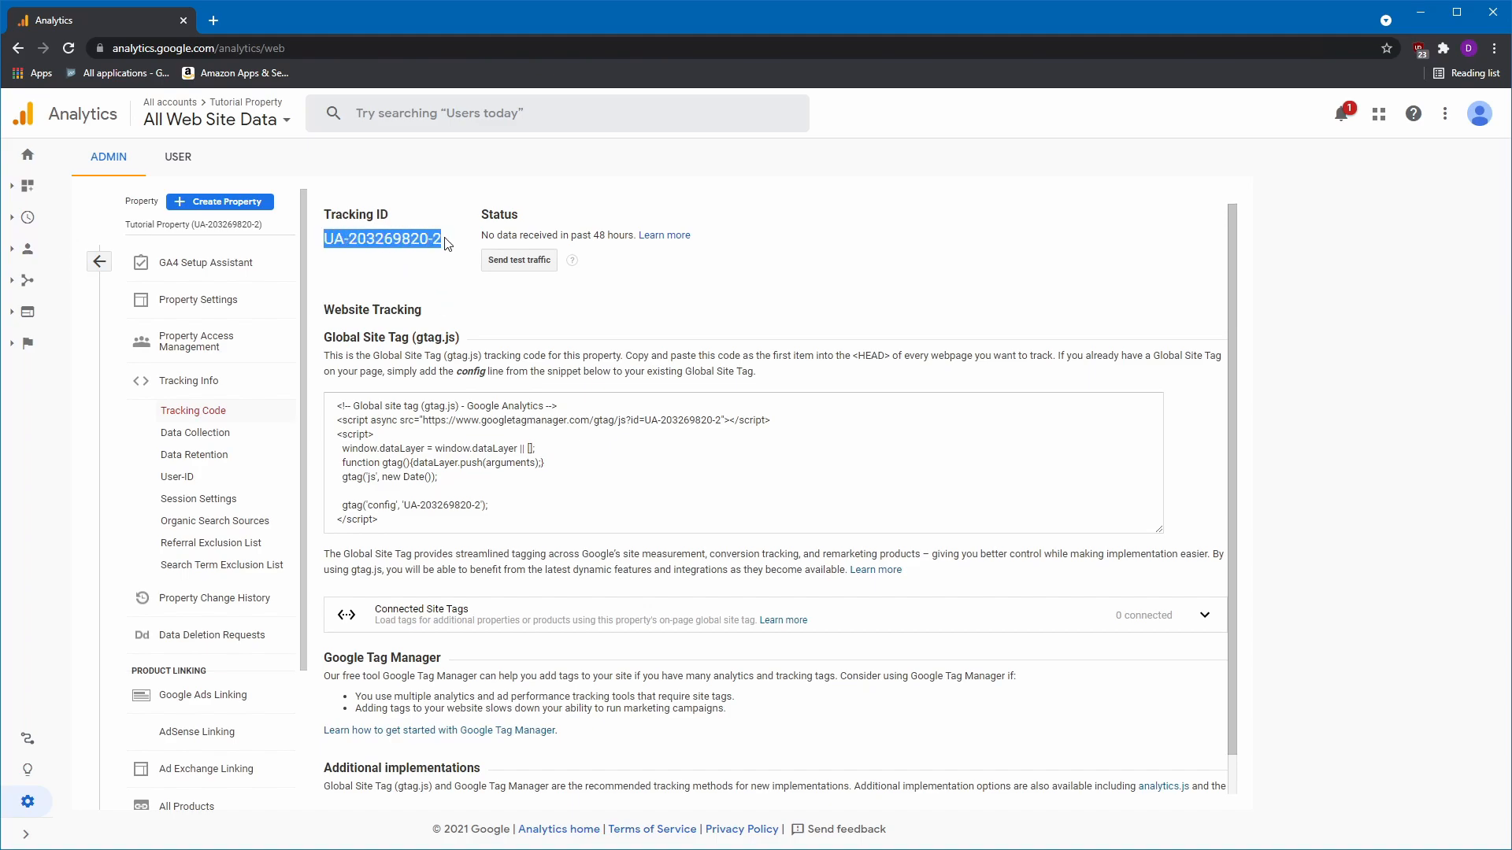
pyautogui.rightClick(383, 239)
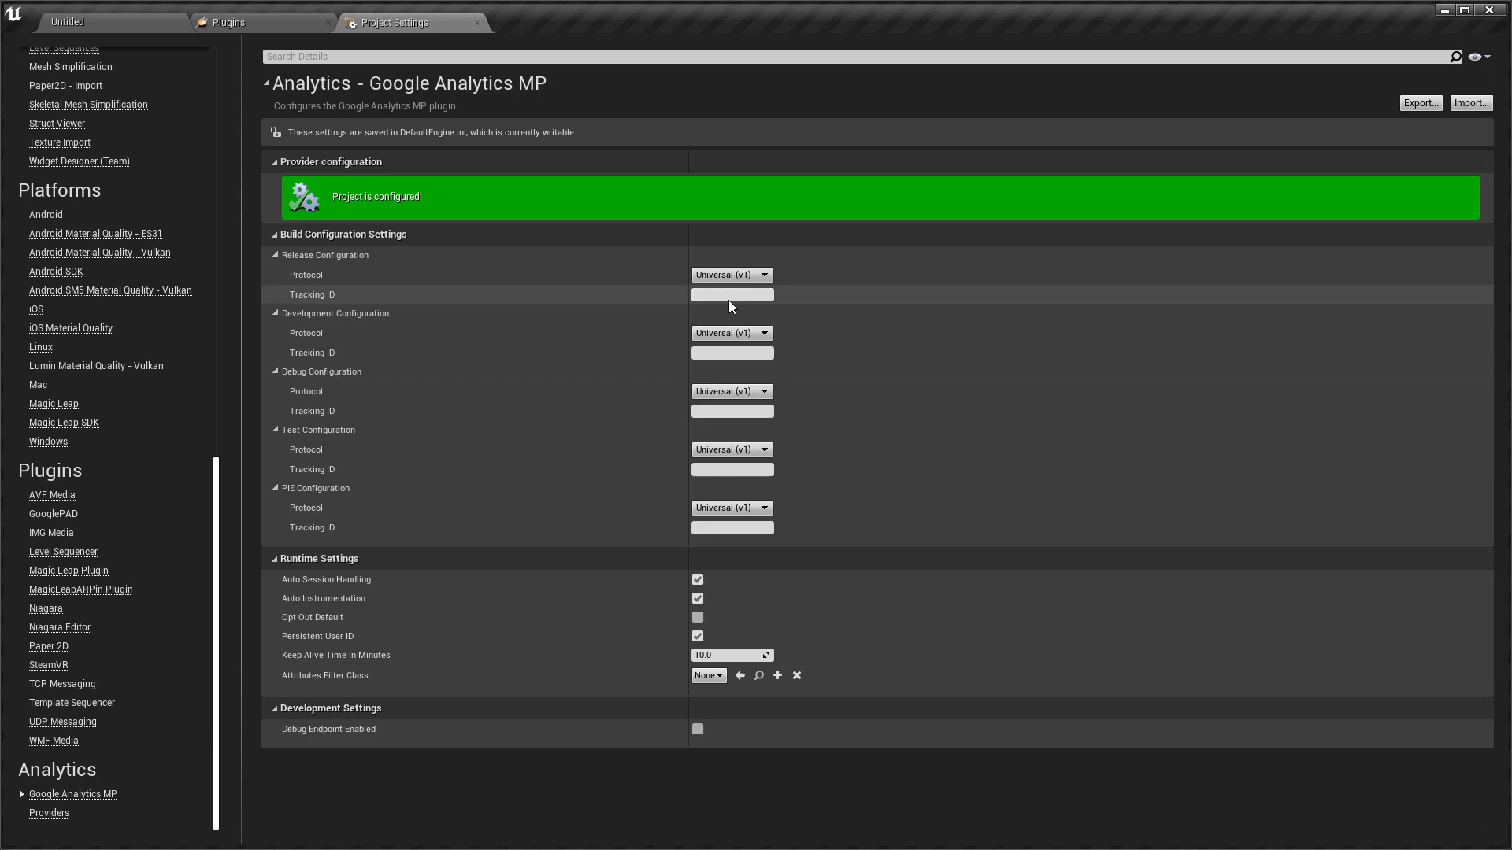
pyautogui.rightClick(731, 351)
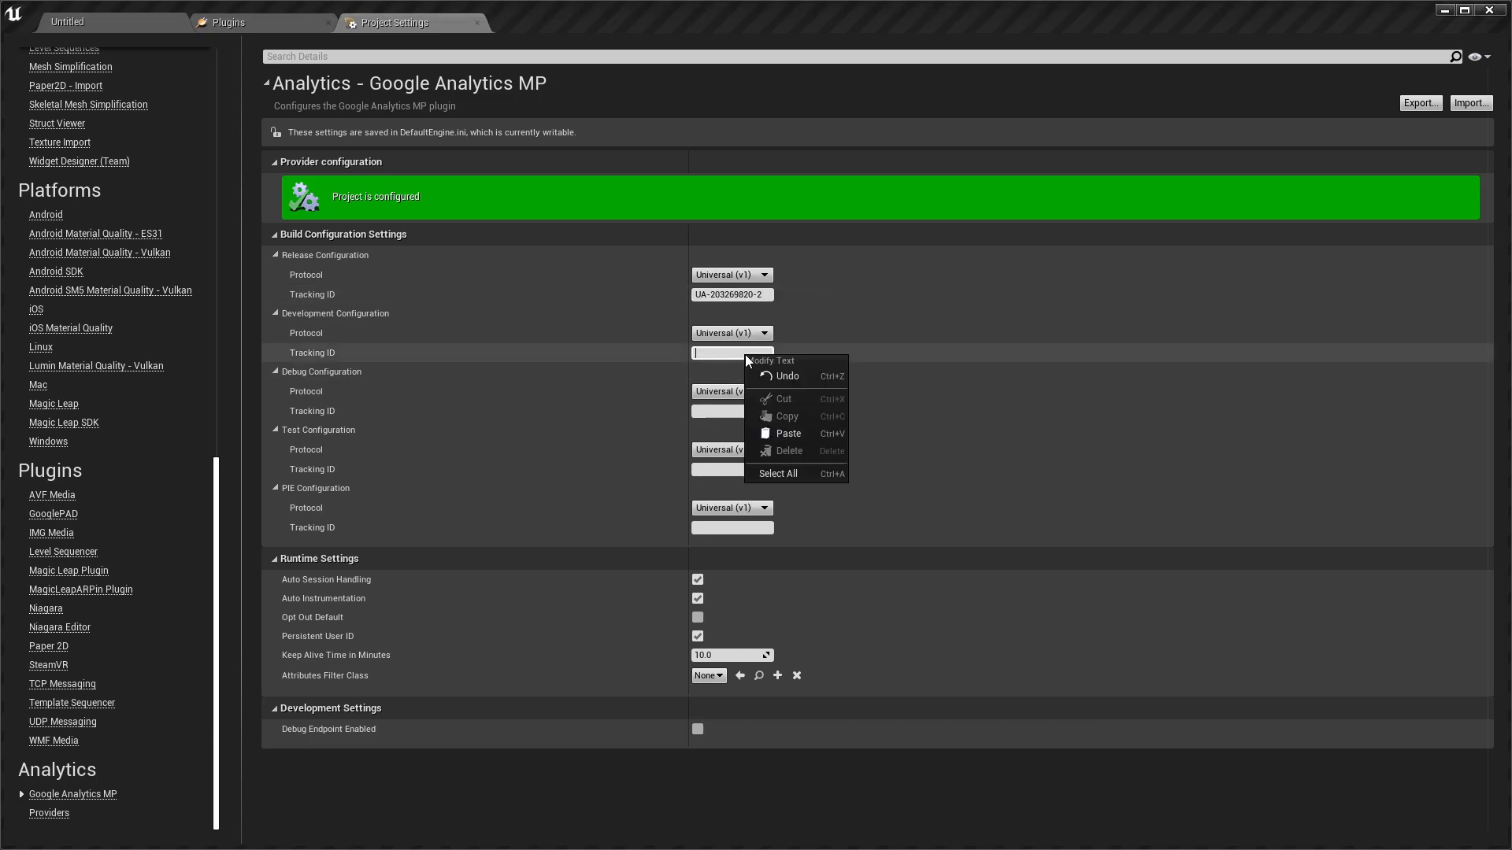
pyautogui.click(788, 433)
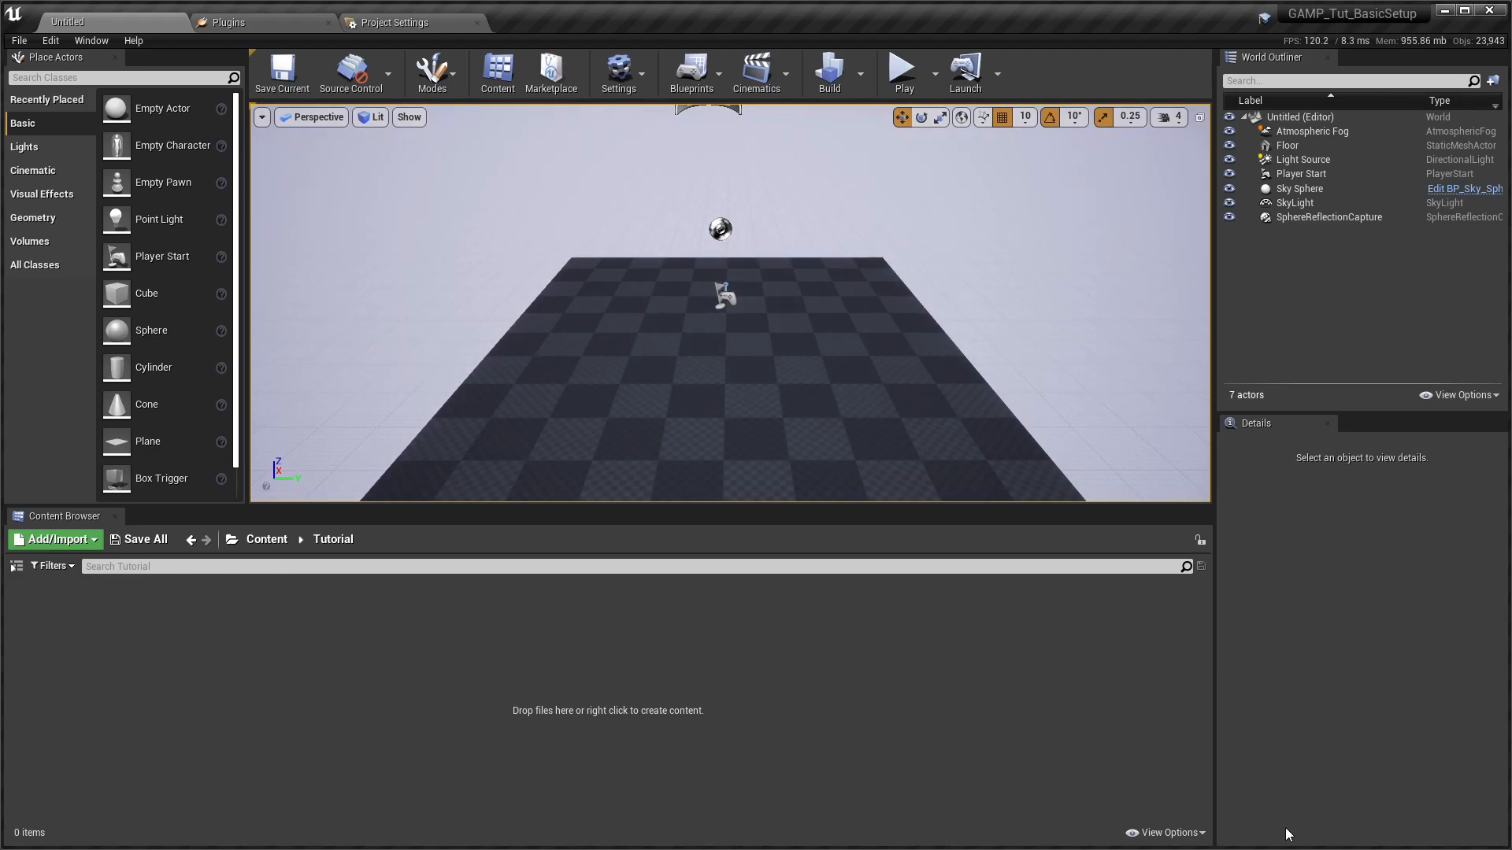
pyautogui.moveTo(1245, 770)
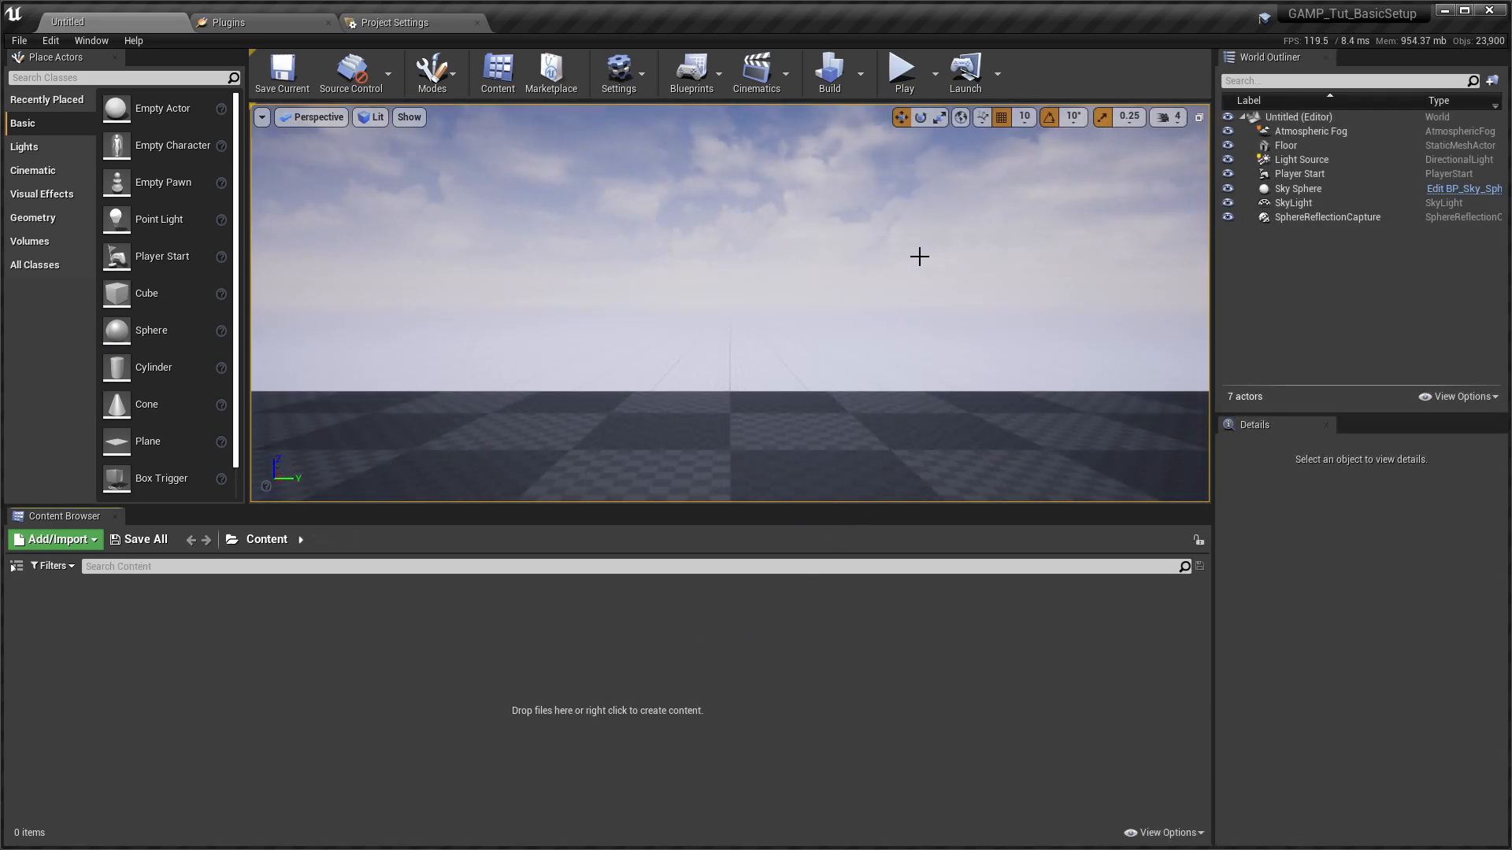
# Run a Play In Editor session so Analytics receives traffic, then head to Realtime Events.
pyautogui.click(901, 68)
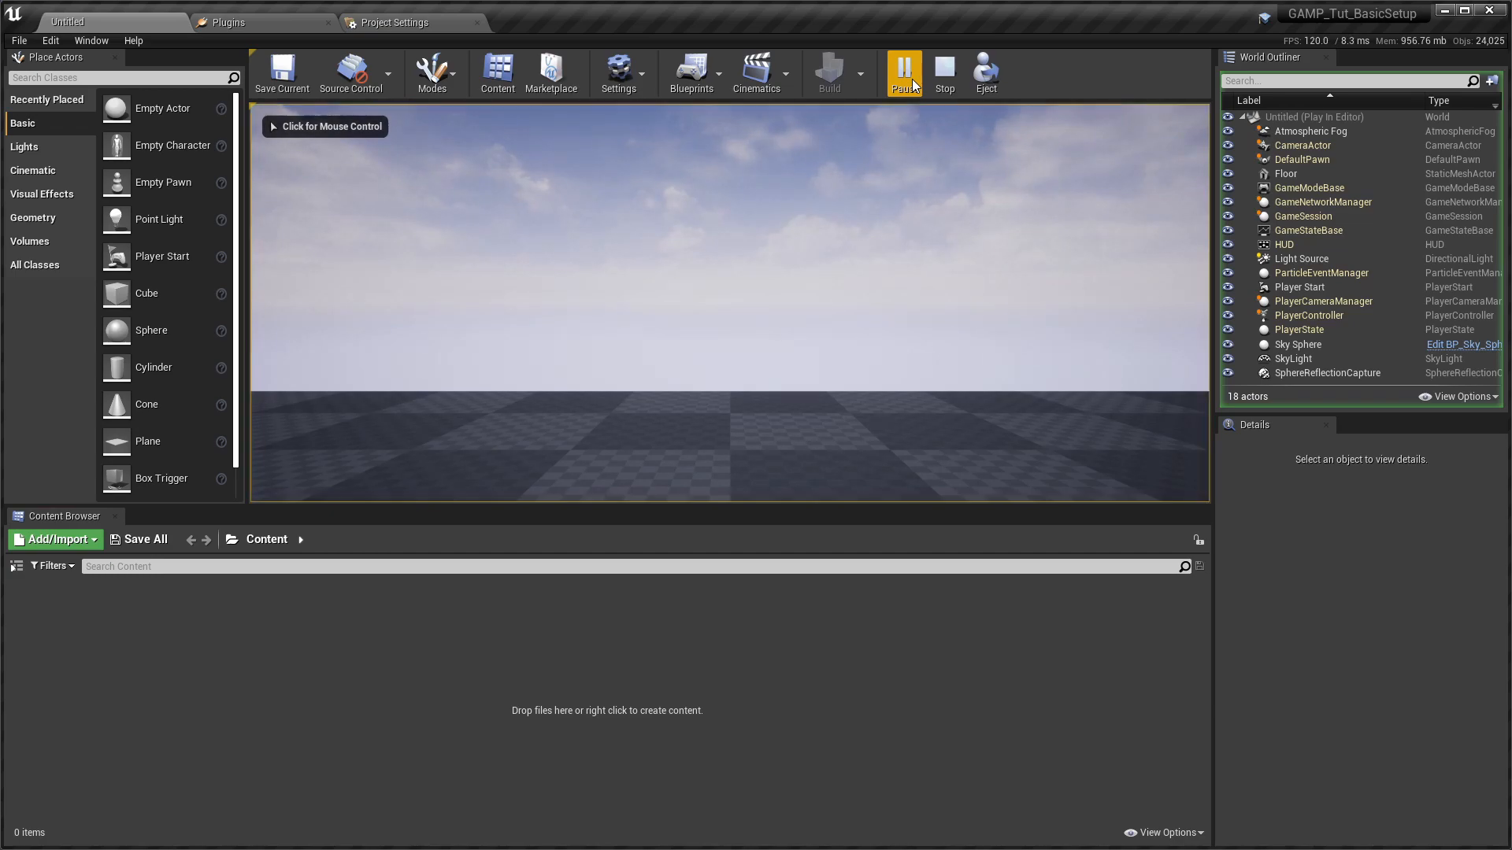
pyautogui.click(942, 73)
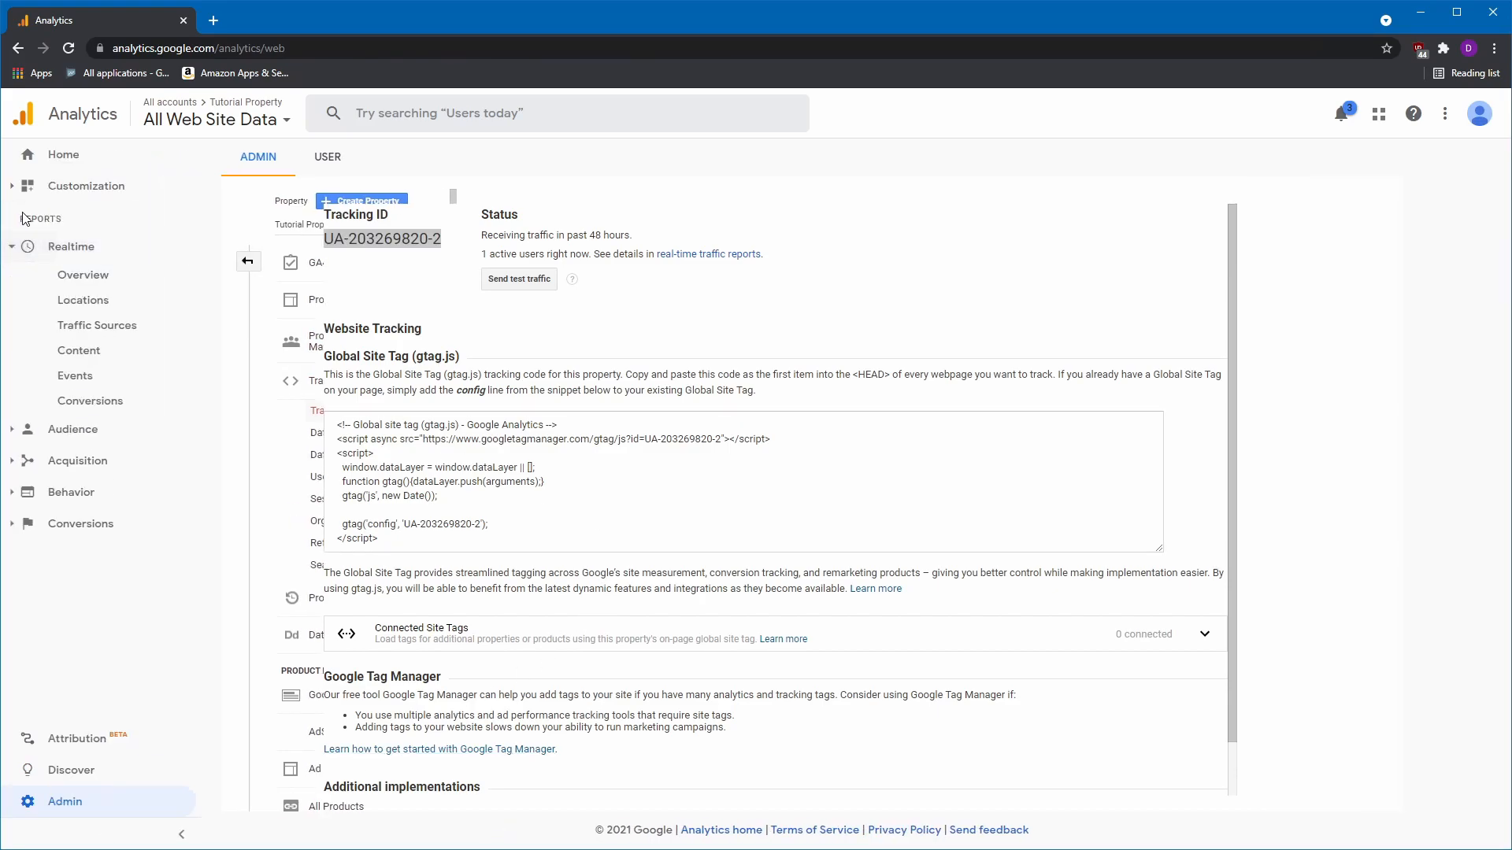
pyautogui.click(74, 376)
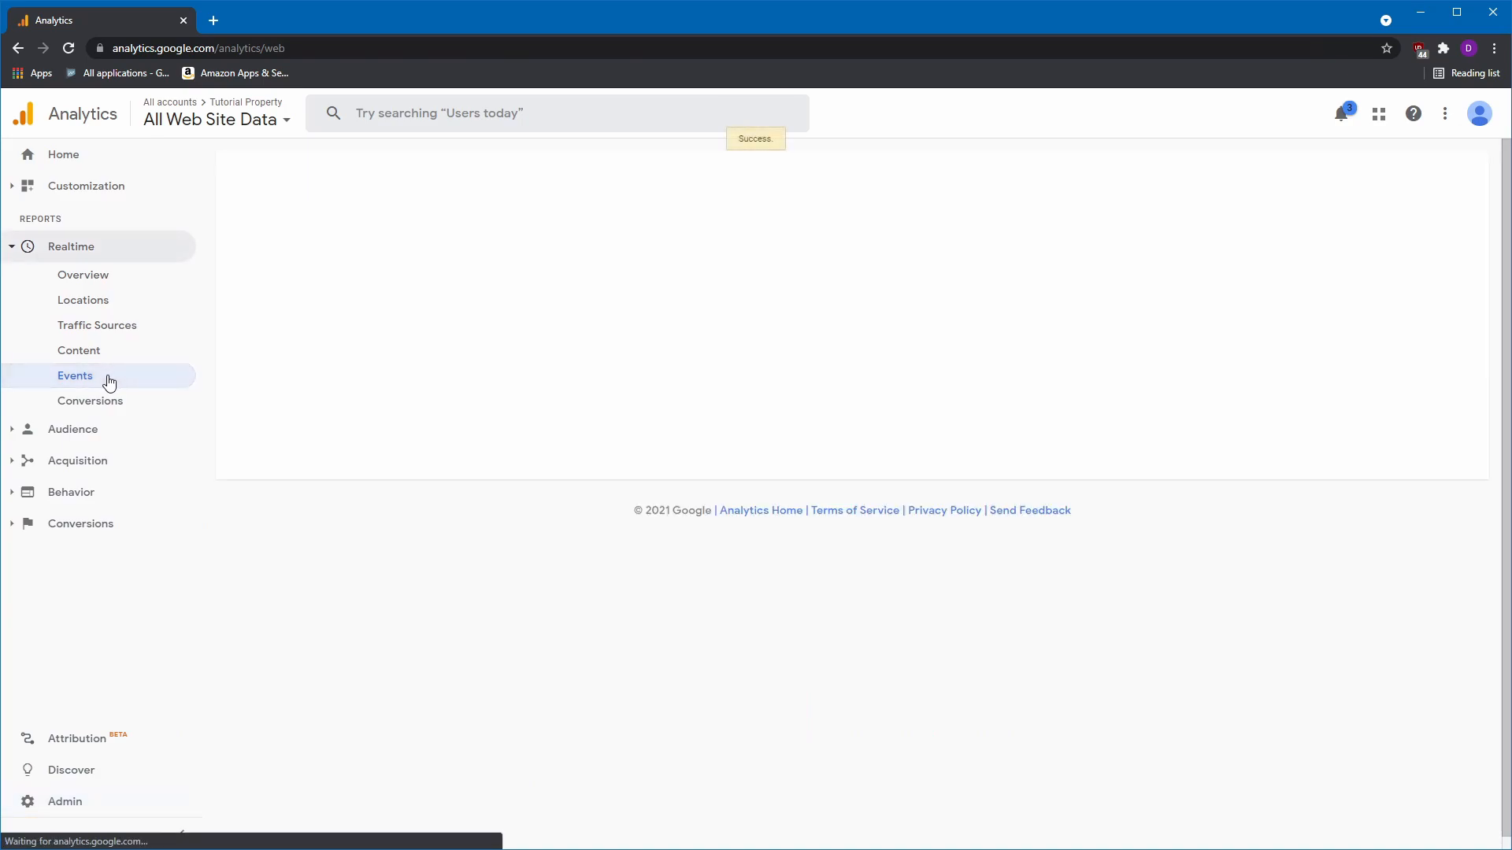
# View the Realtime Events report and select the app-session-end event action.
pyautogui.click(74, 375)
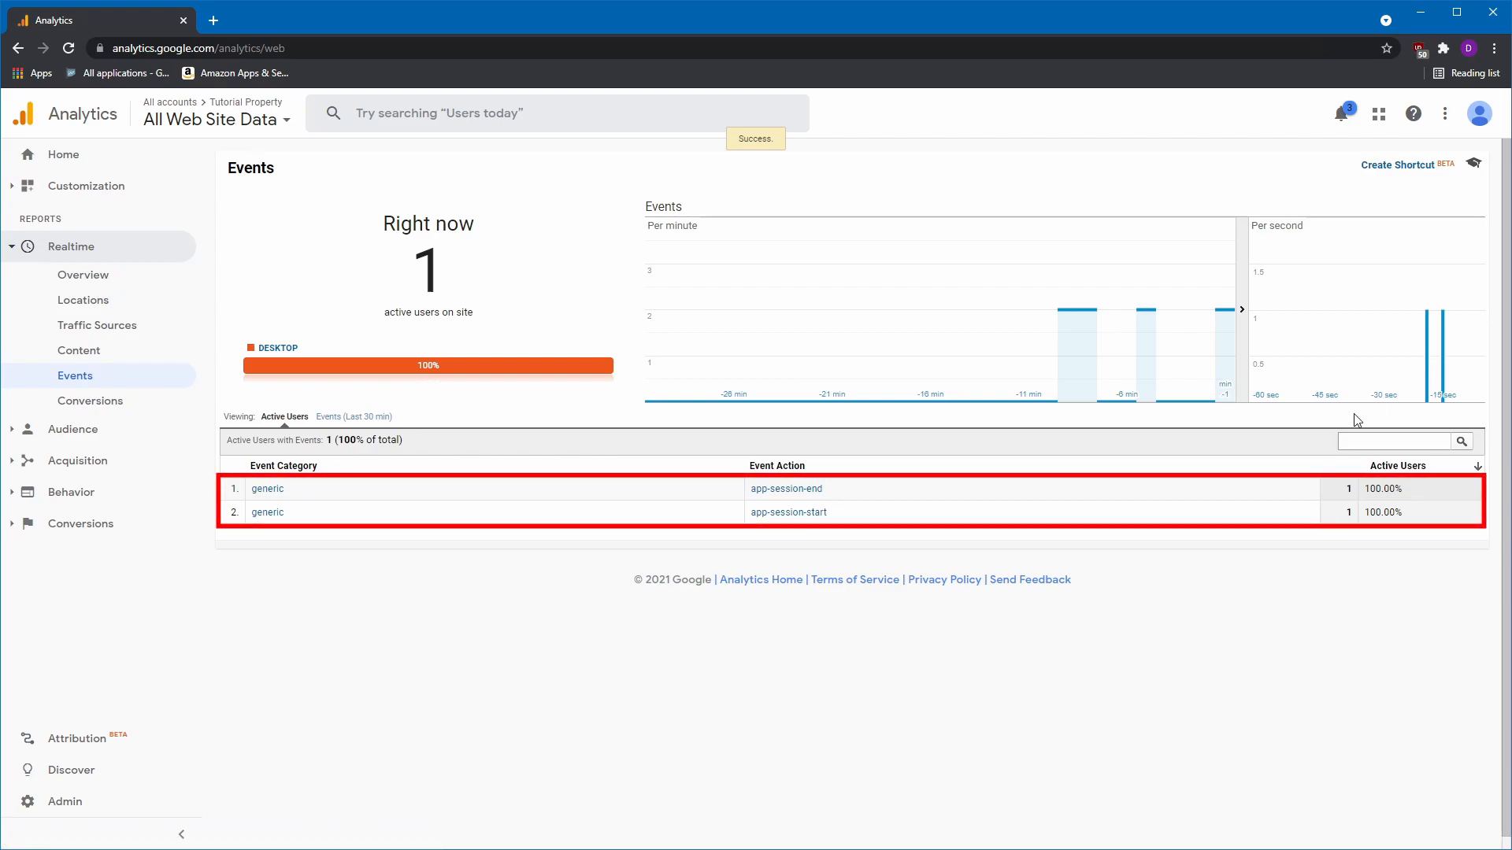
pyautogui.moveTo(750, 493)
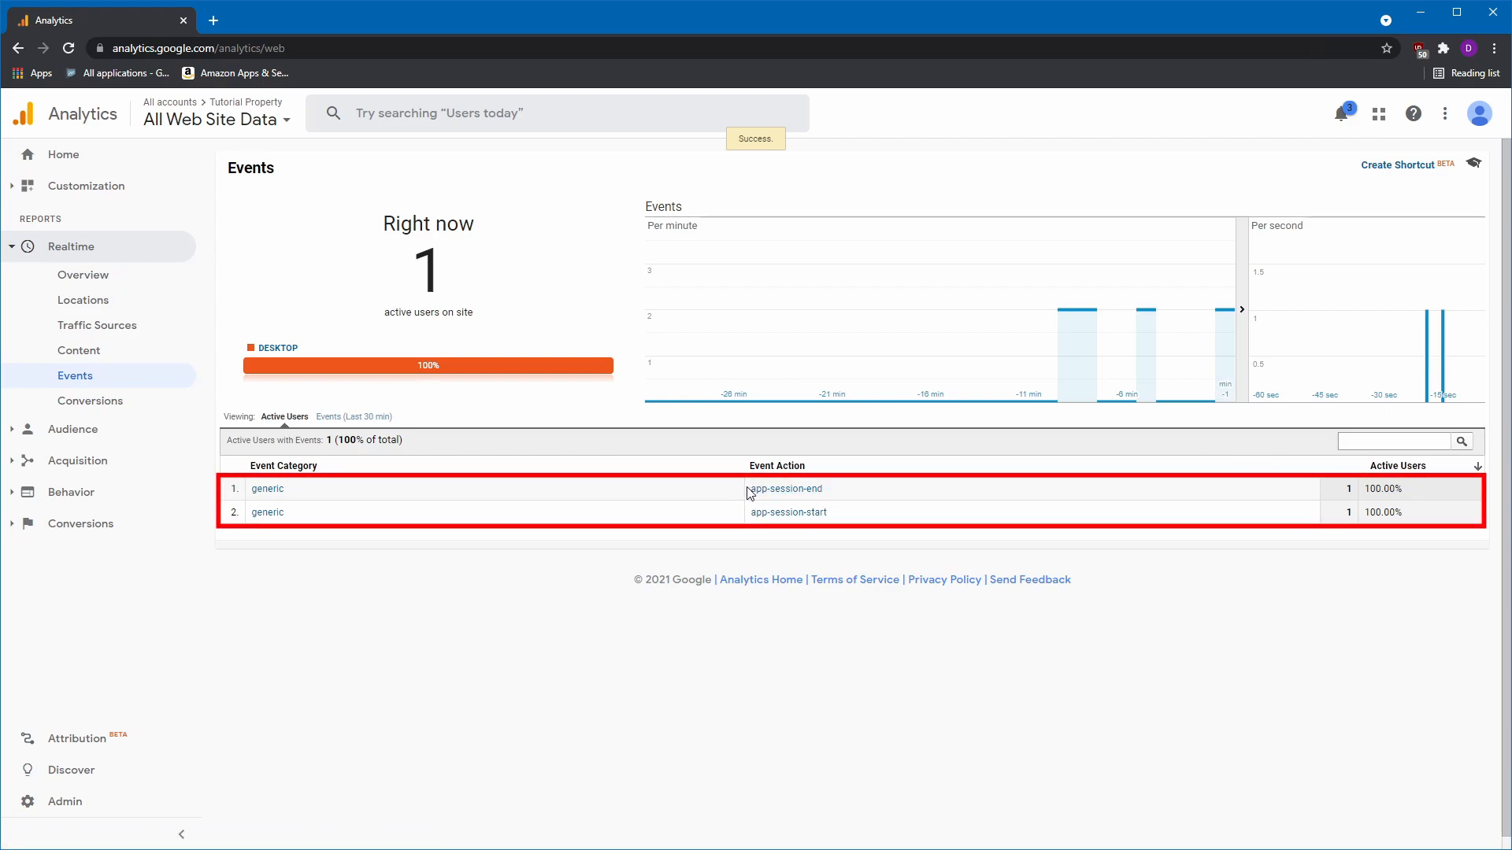
pyautogui.doubleClick(786, 489)
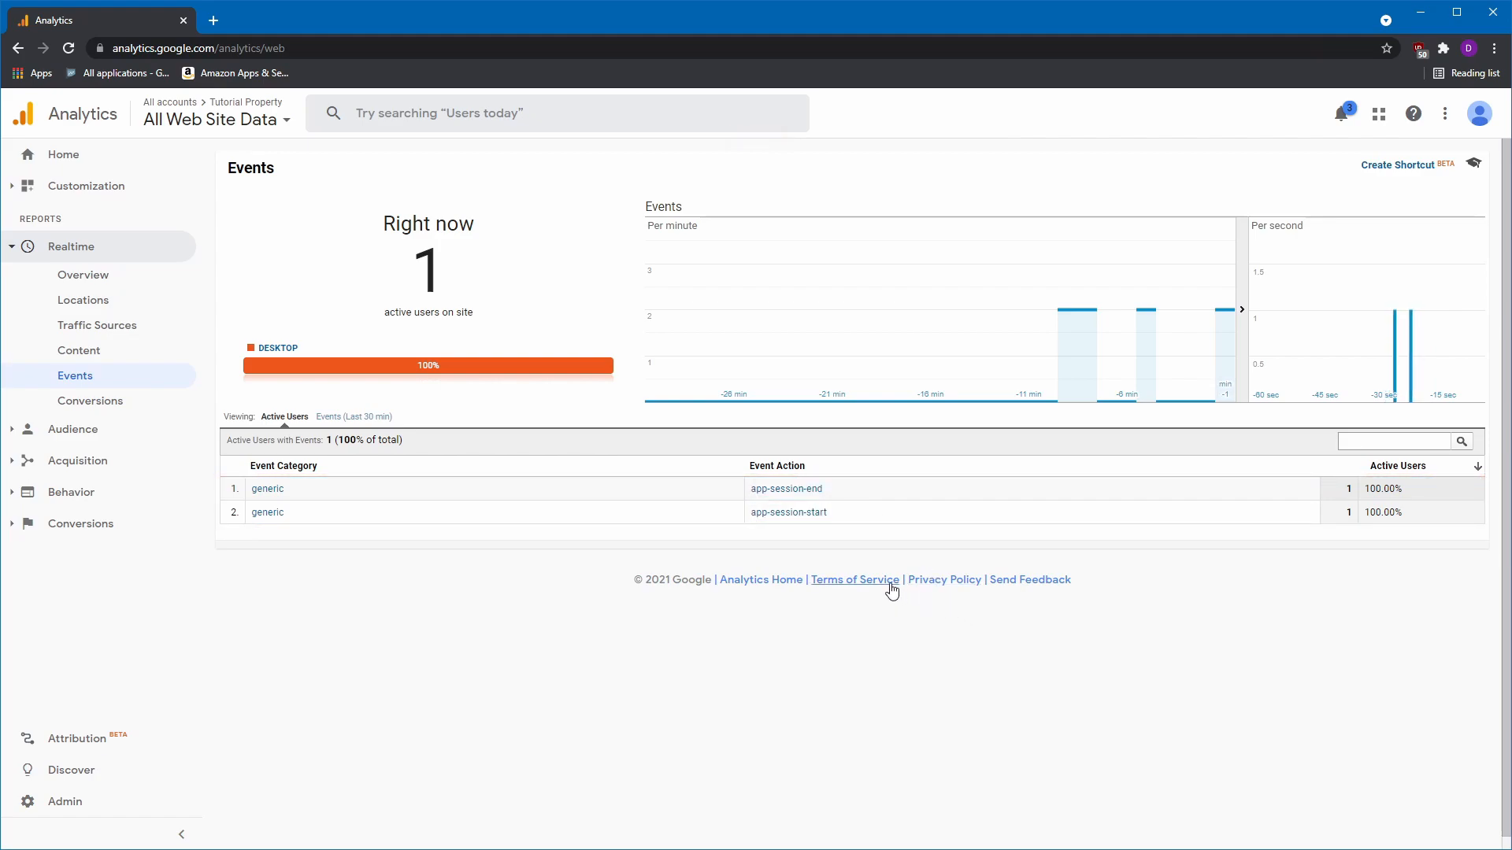
pyautogui.moveTo(554, 569)
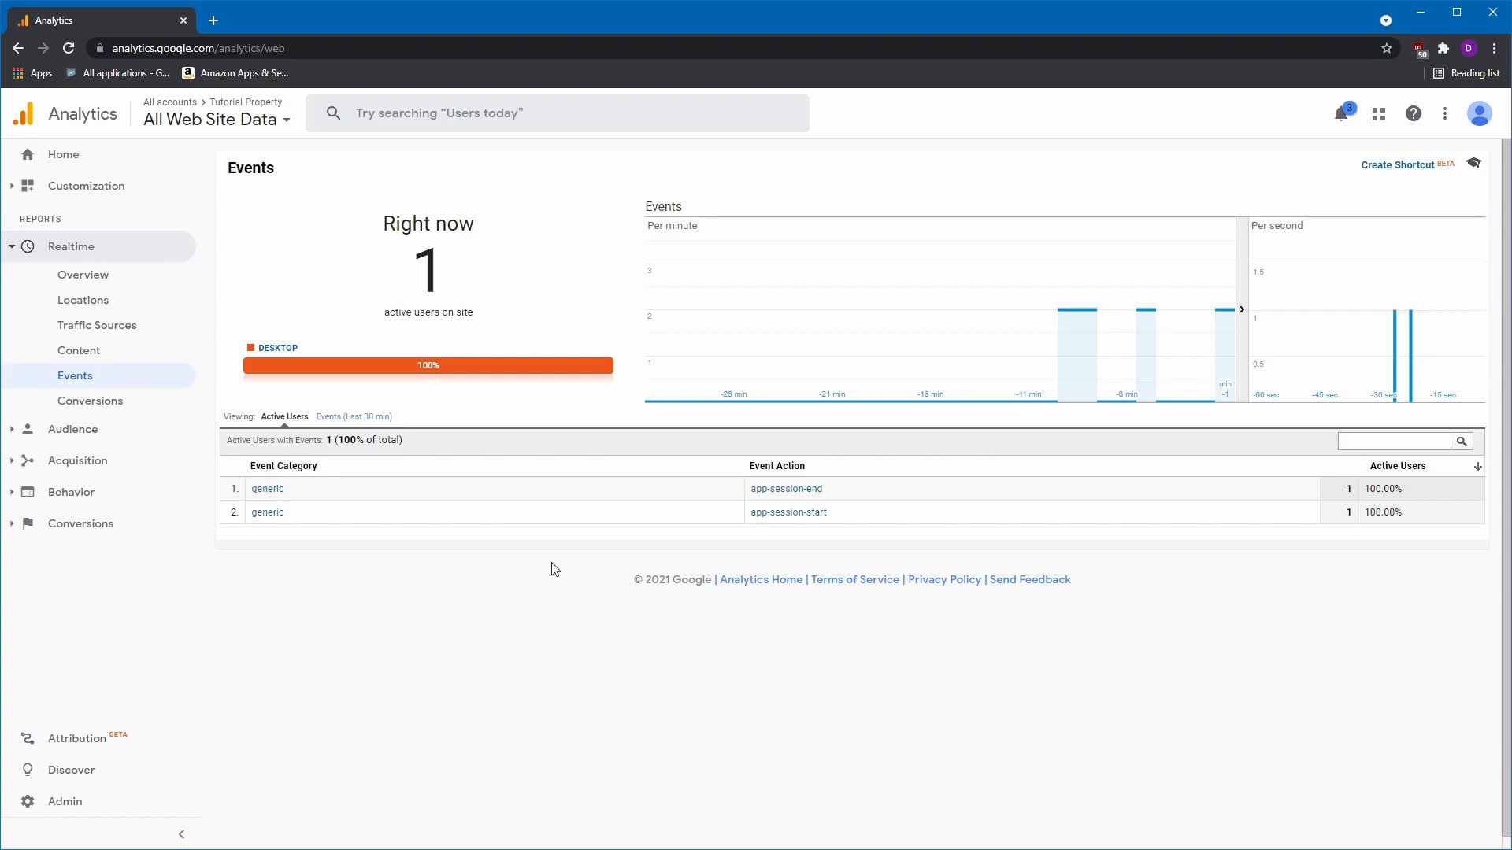
pyautogui.moveTo(441, 631)
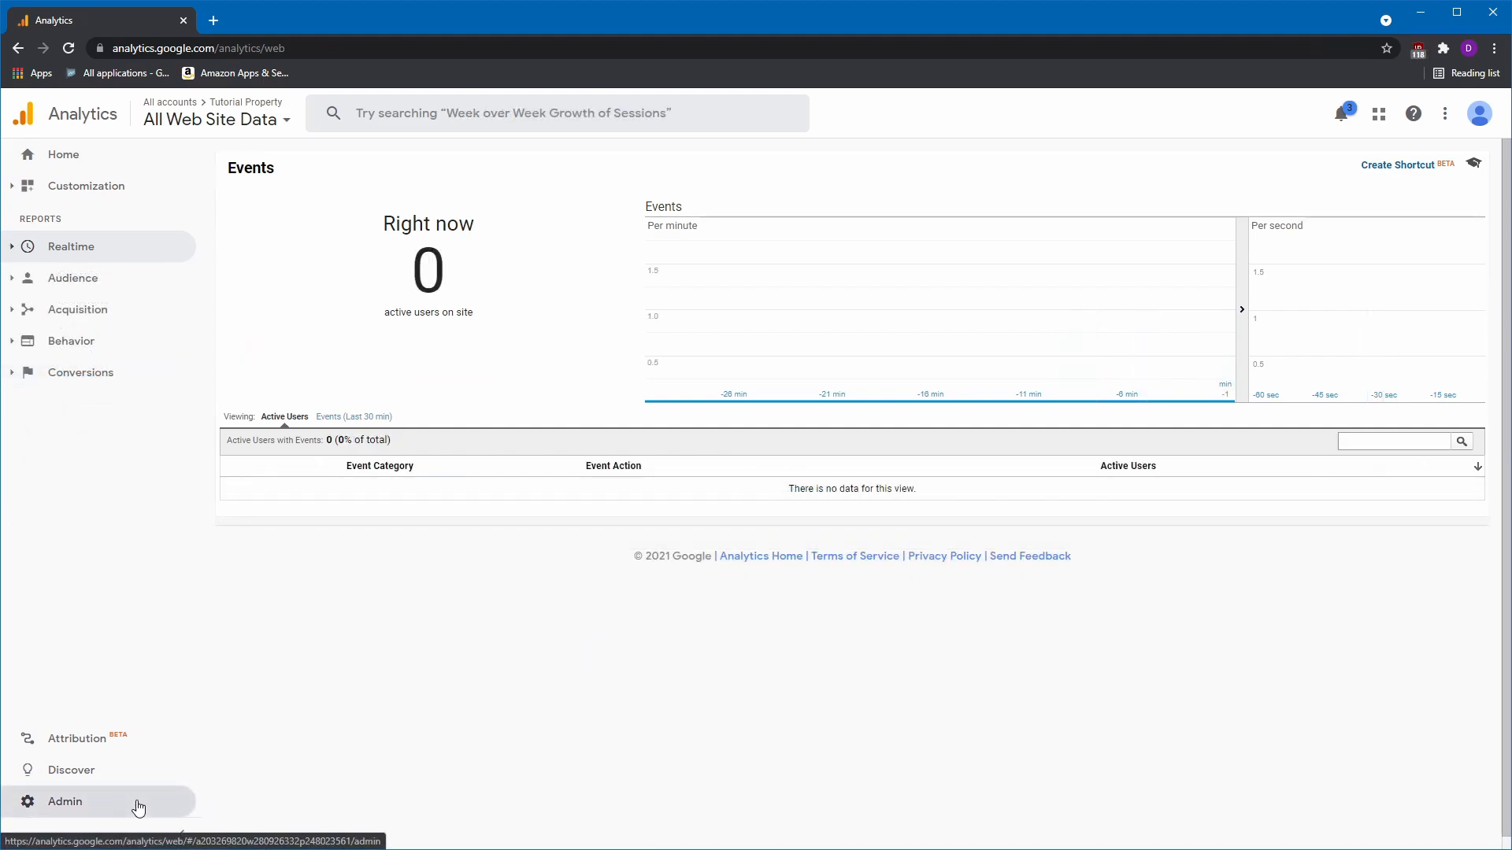
# From Admin, create a Mobile app reporting view named 'Tutorial App Data'.
pyautogui.click(65, 801)
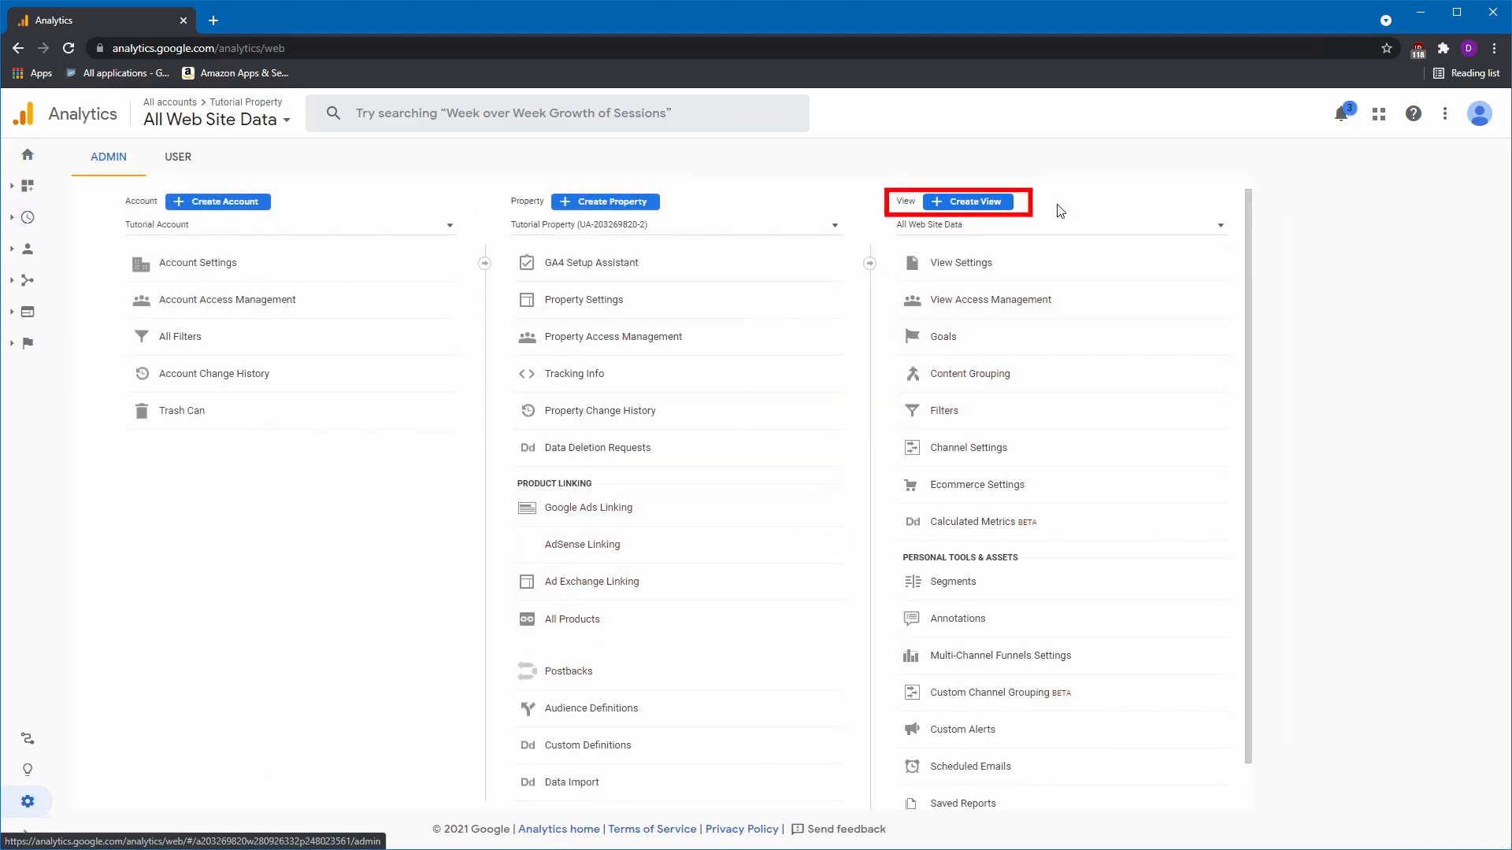
pyautogui.moveTo(967, 202)
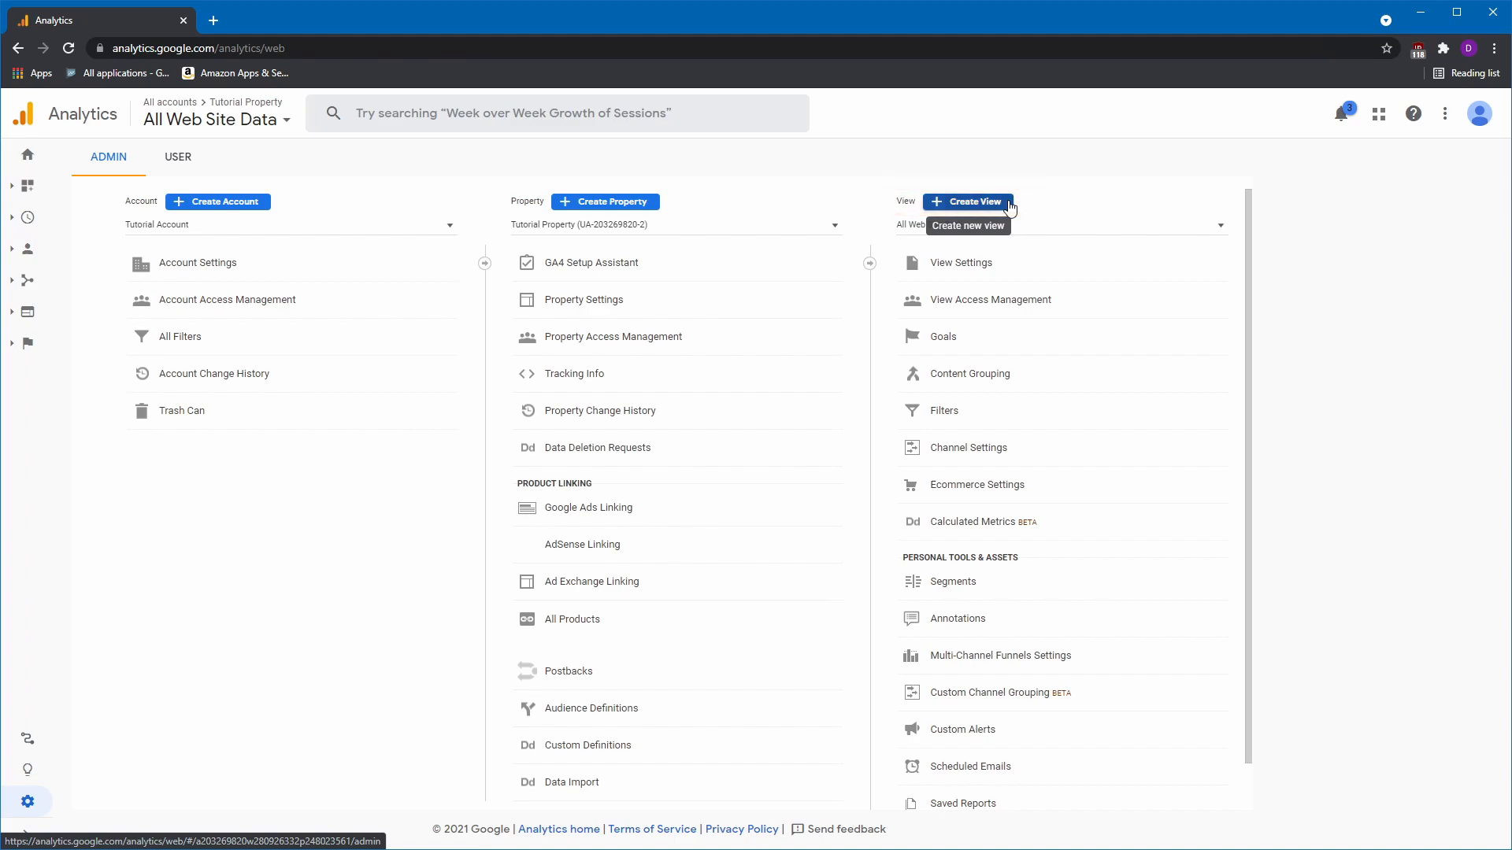
pyautogui.click(967, 202)
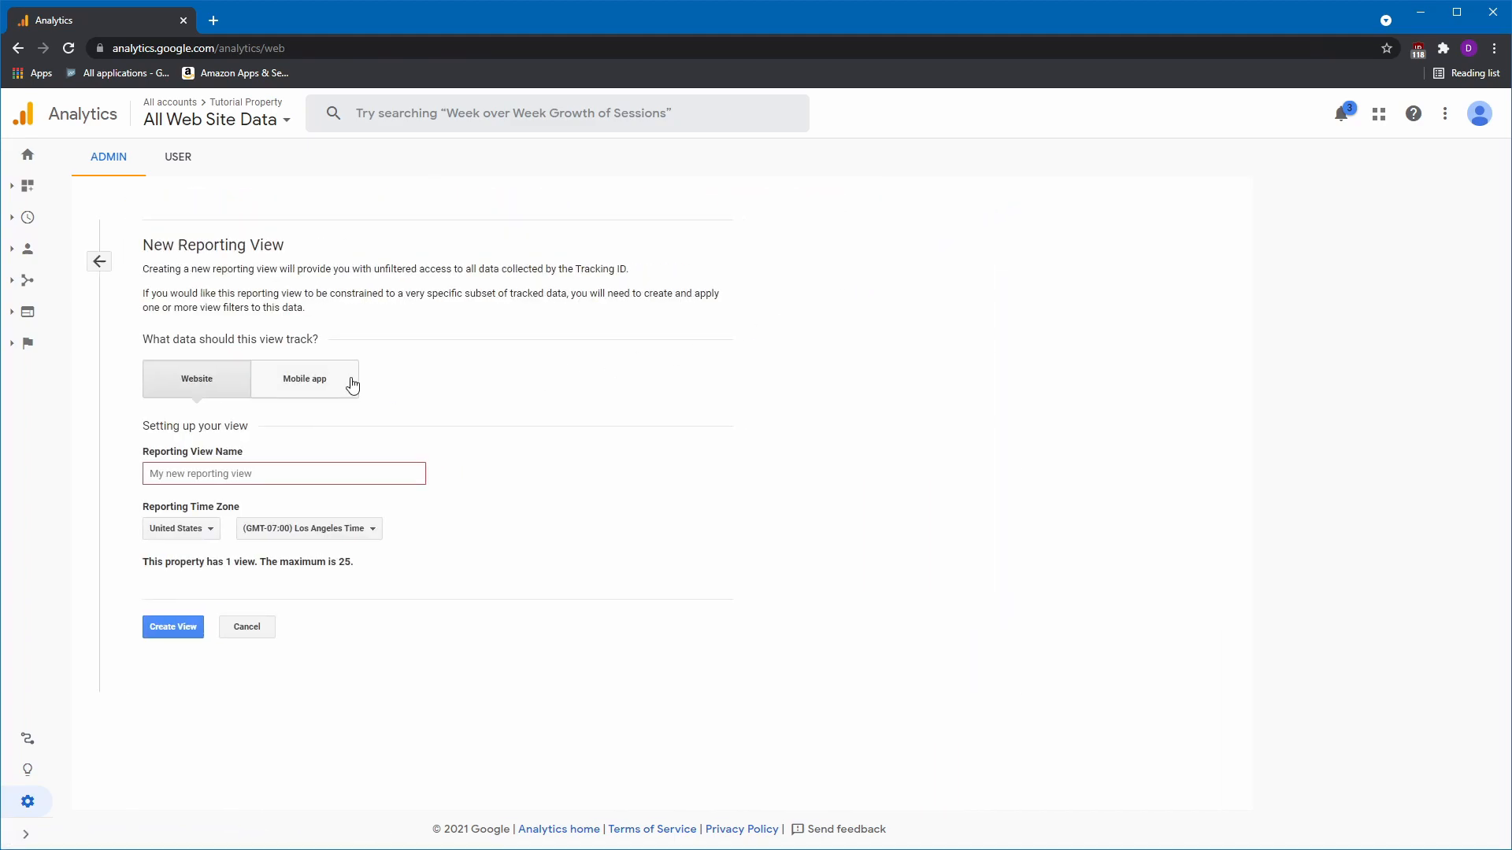
pyautogui.moveTo(304, 378)
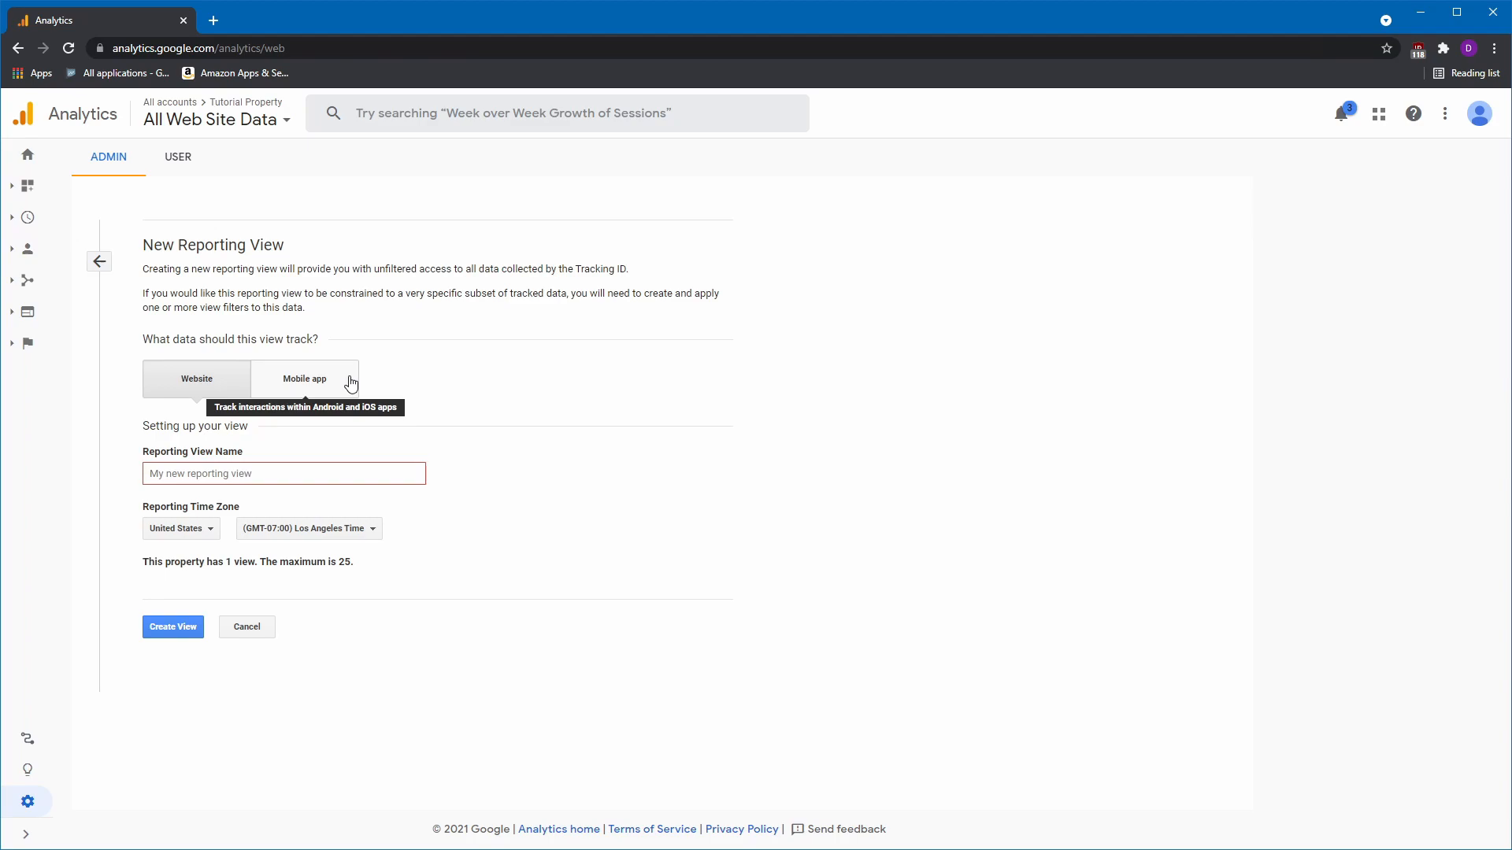
pyautogui.click(304, 378)
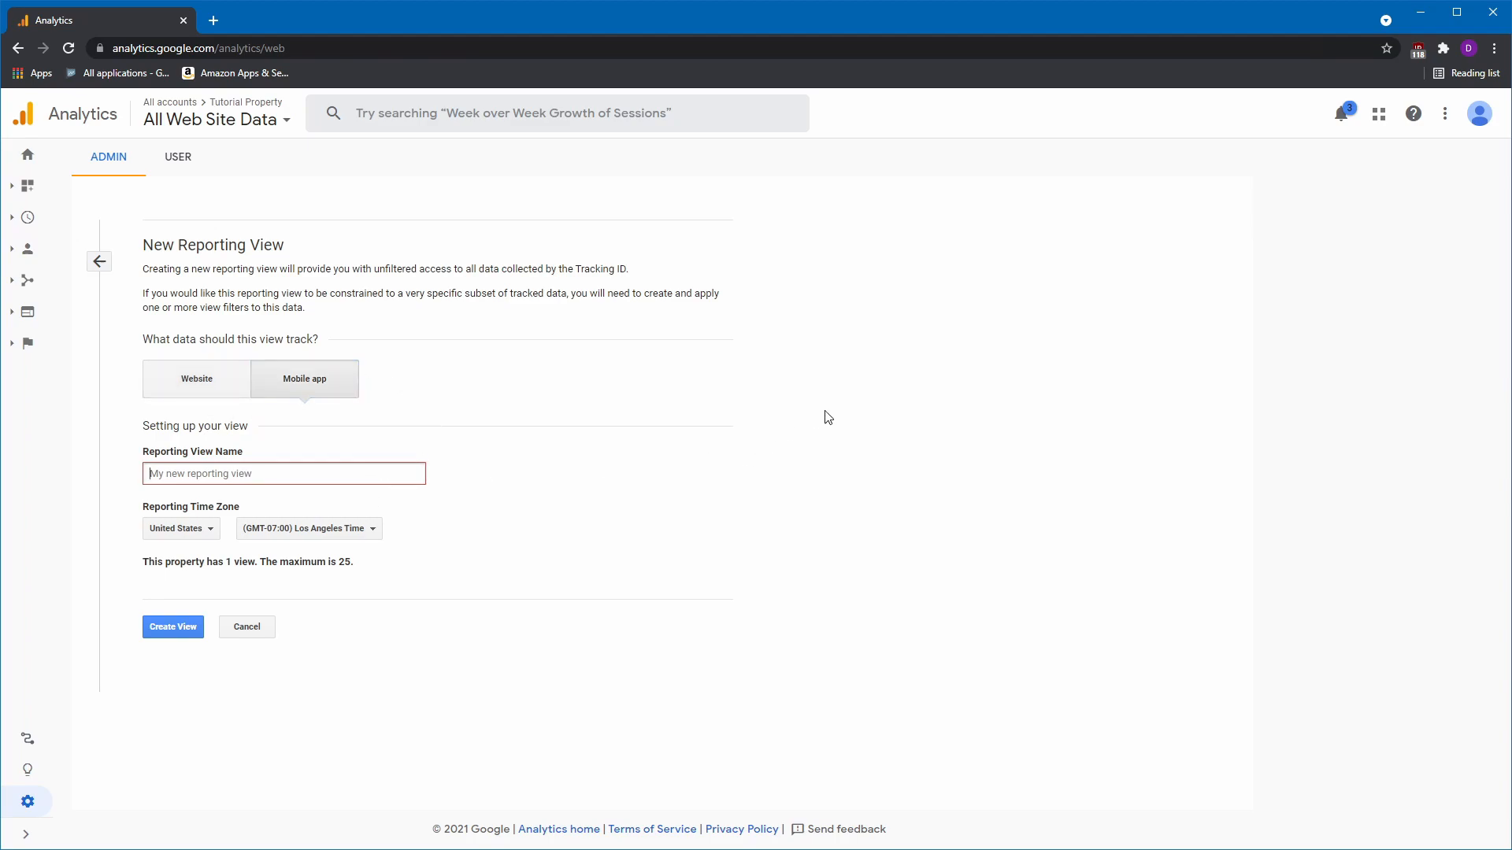
pyautogui.write('Tutorial App Data')
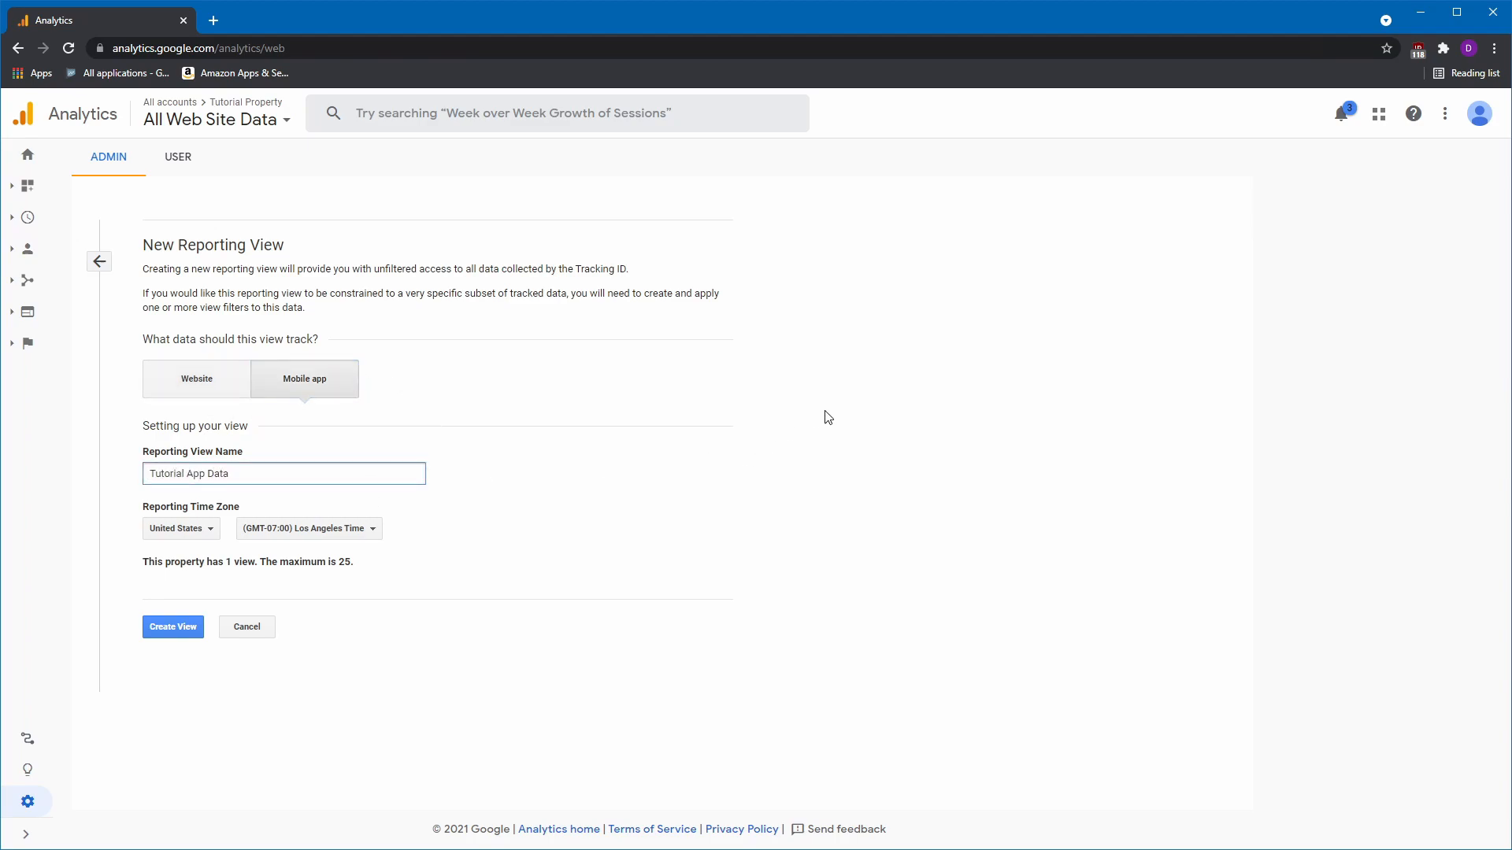
pyautogui.click(173, 627)
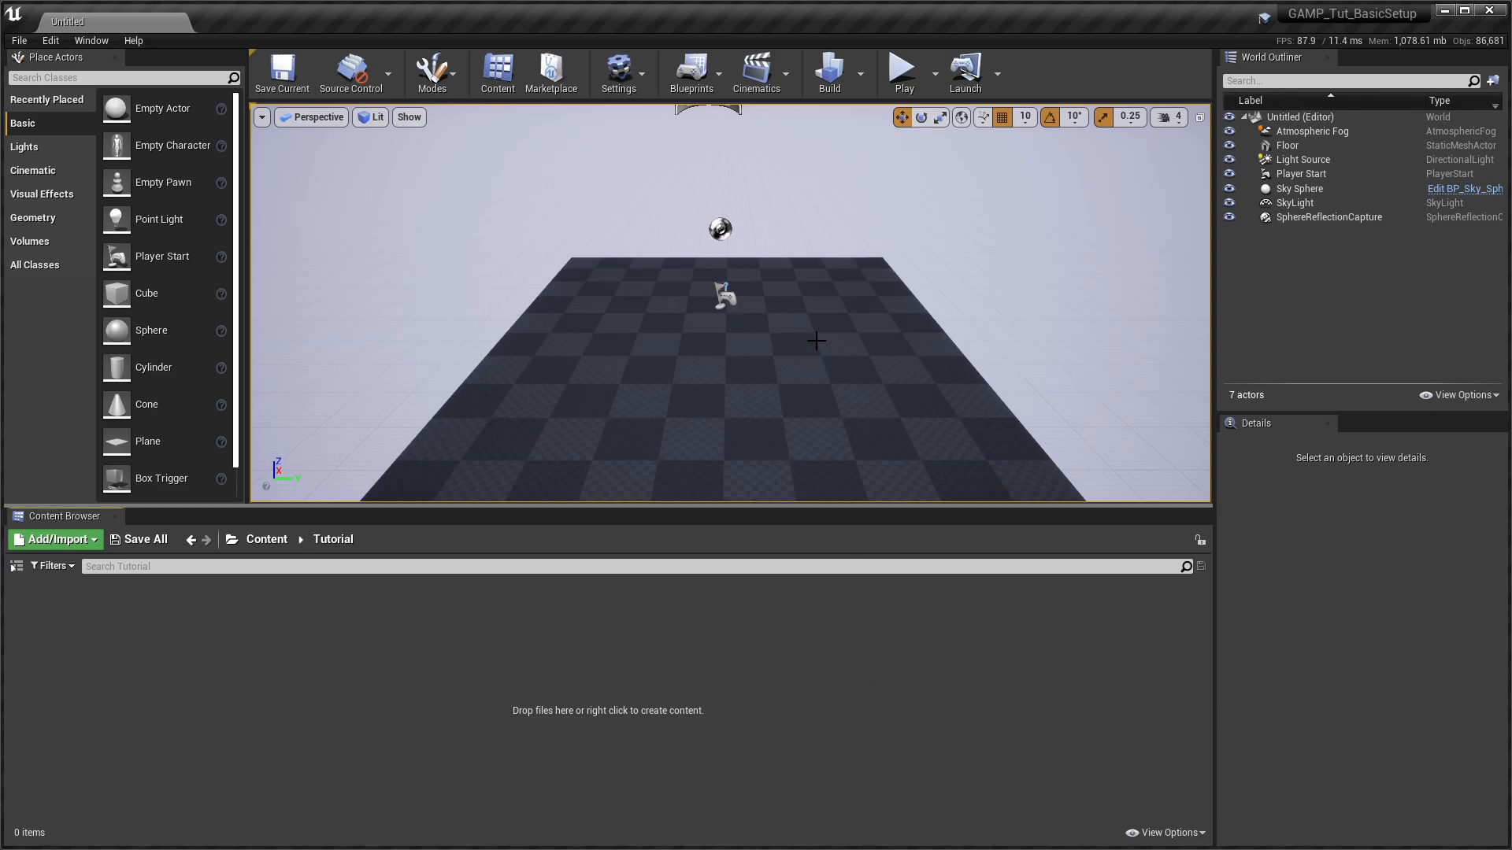
# Add a Space Bar keyboard event node in the level blueprint graph.
pyautogui.click(690, 73)
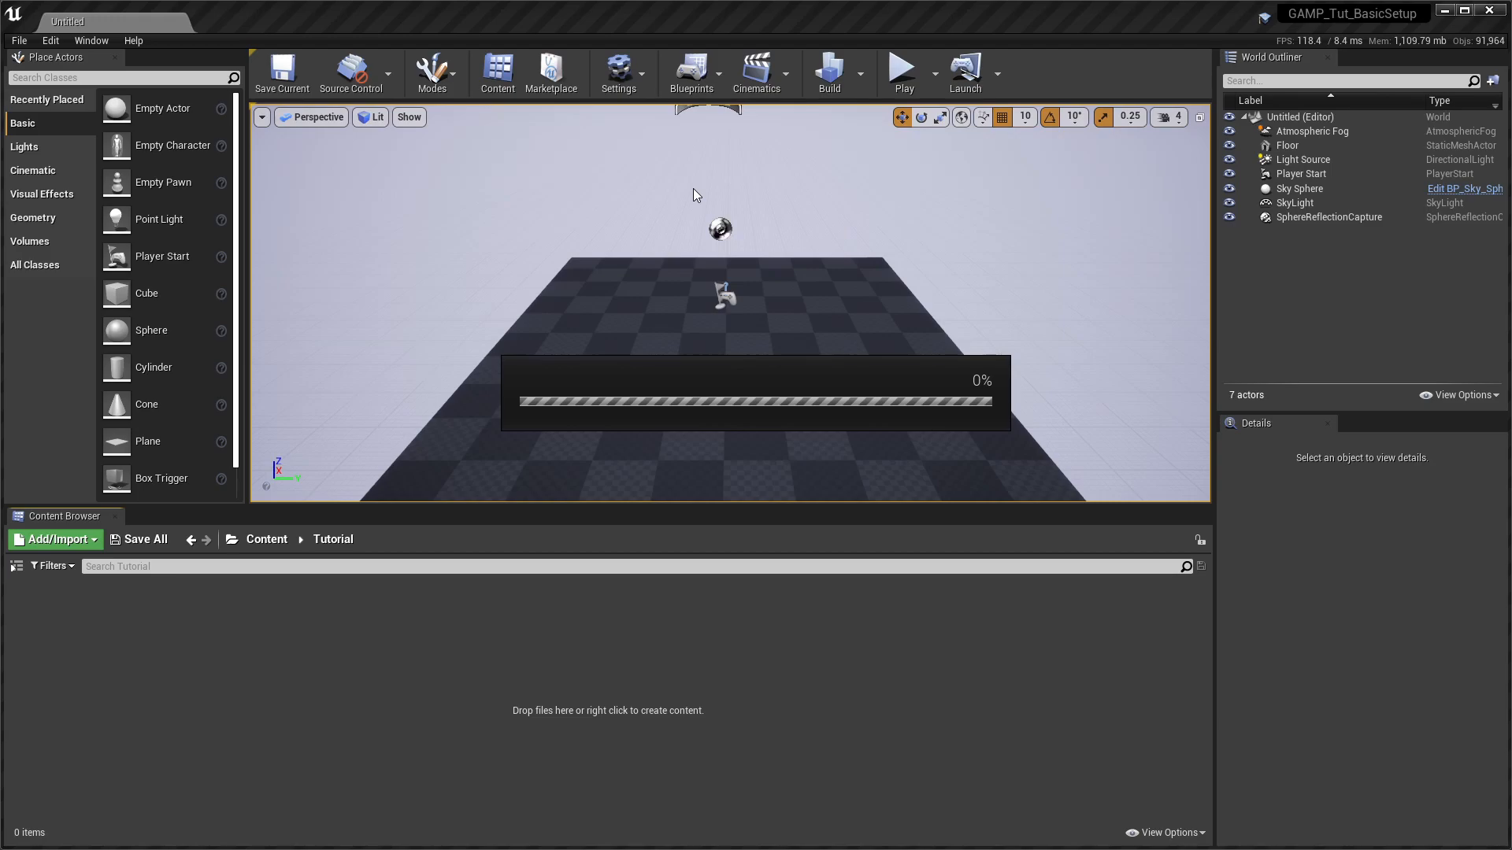
pyautogui.click(691, 69)
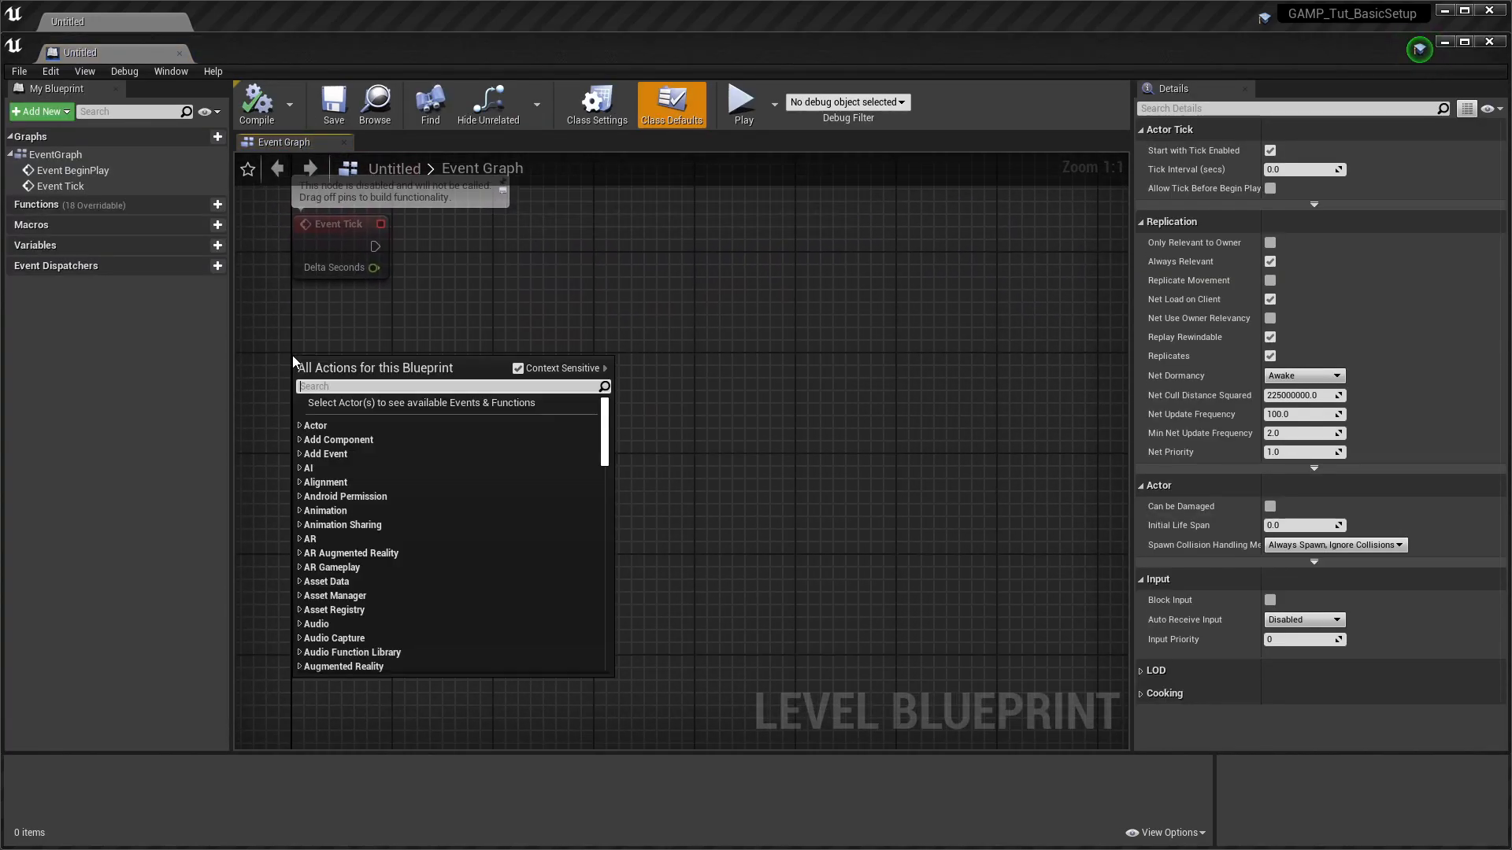
pyautogui.write('space')
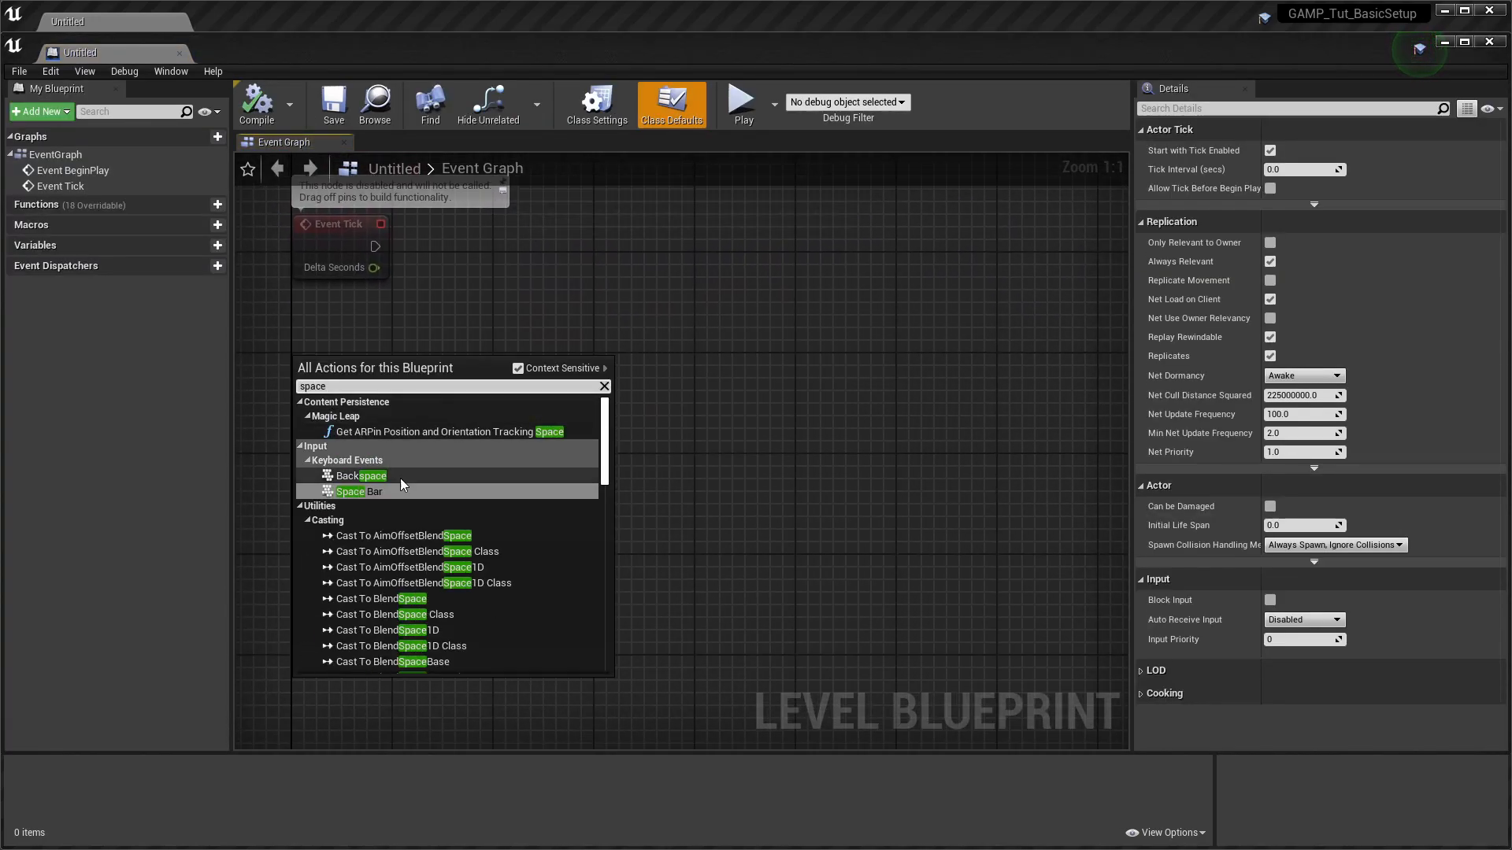
pyautogui.click(358, 491)
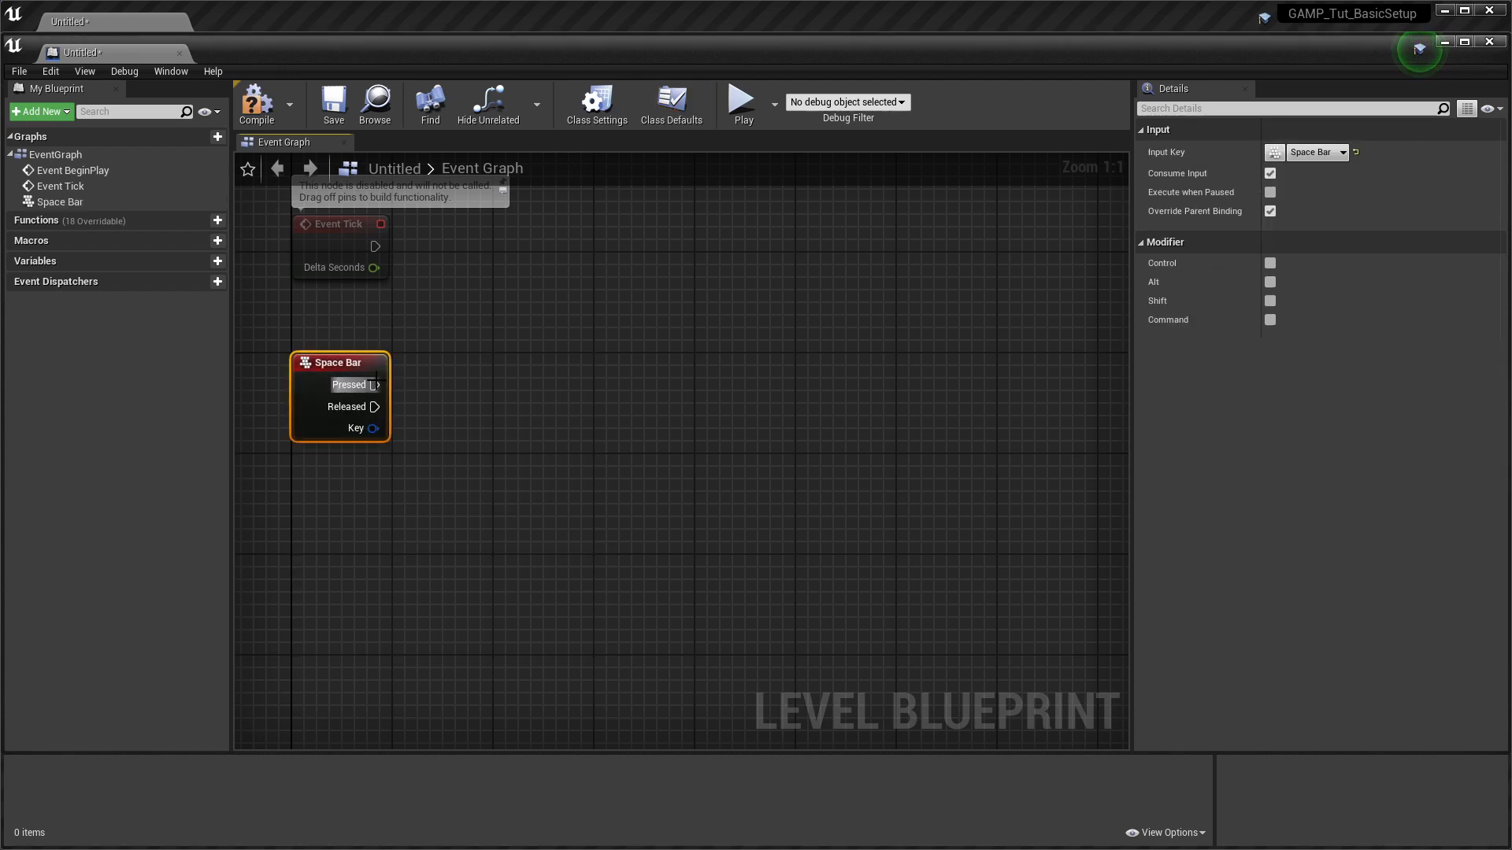
# Wire the Pressed pin into a new Record Structured Event with Value node.
pyautogui.moveTo(380, 384); pyautogui.dragTo(612, 391)
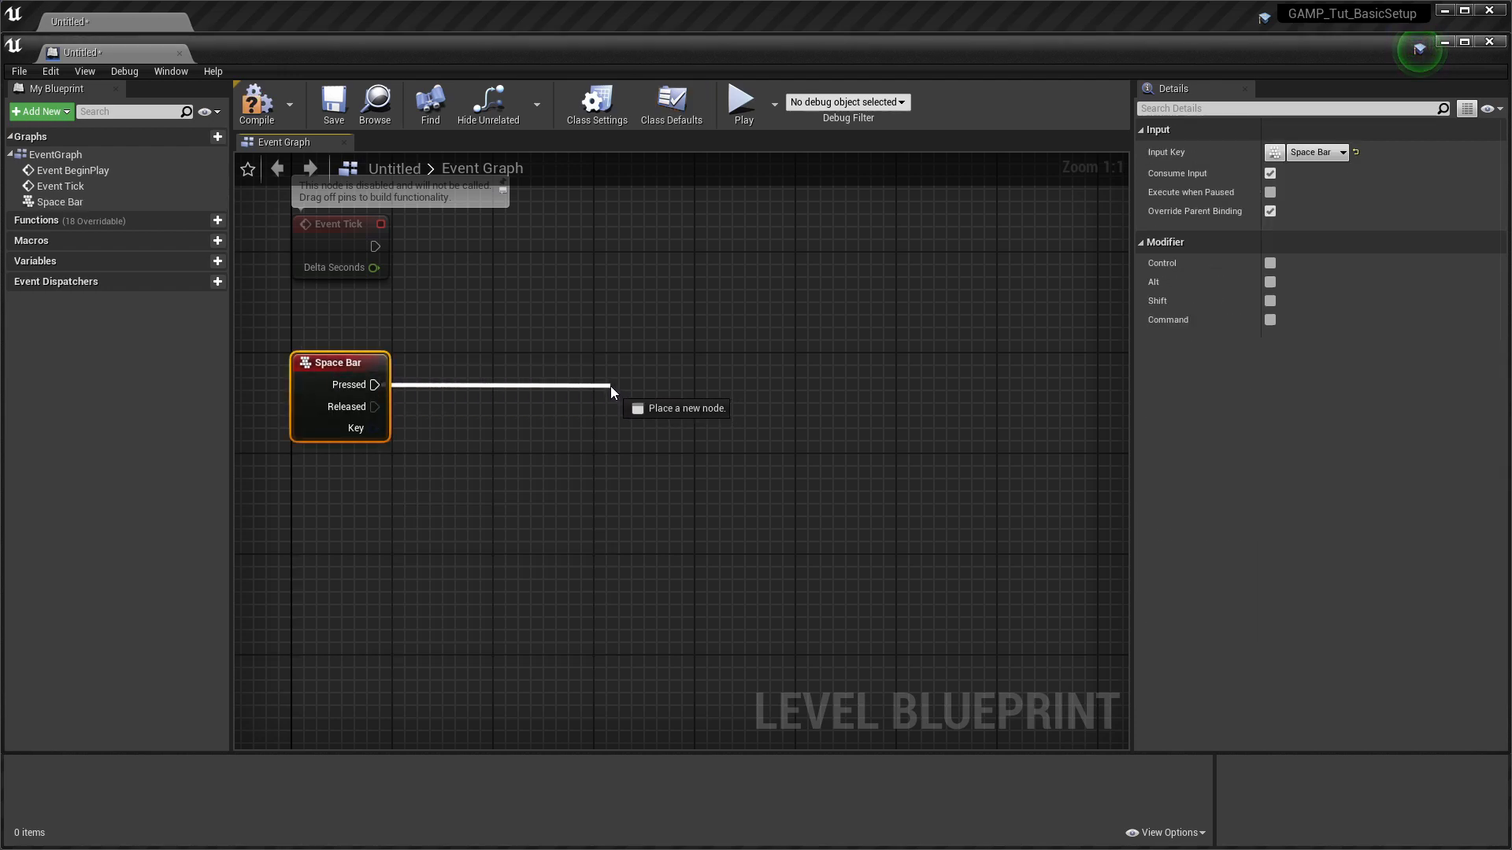
pyautogui.click(612, 390)
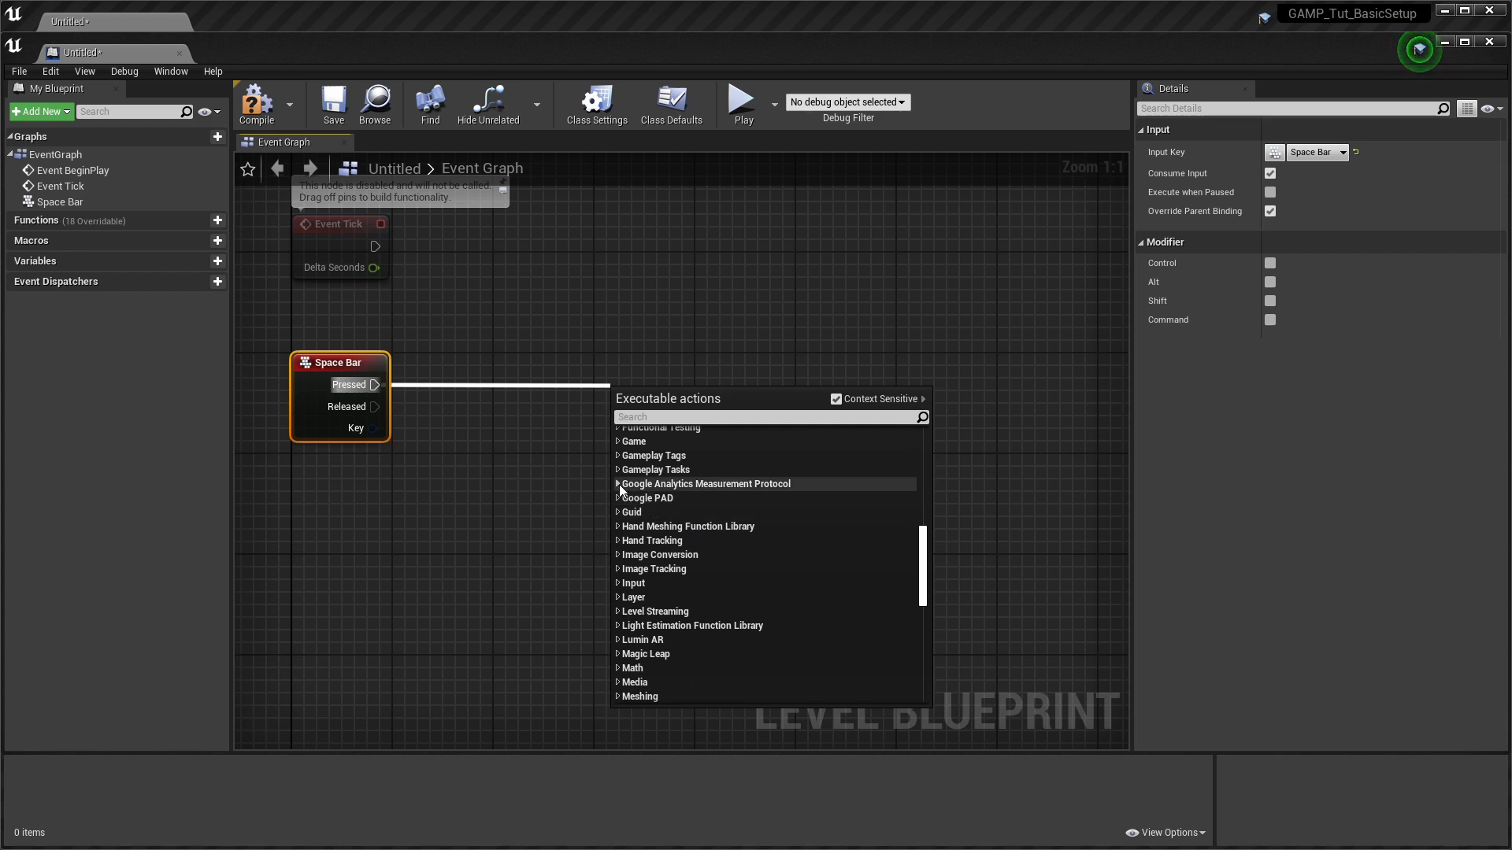
pyautogui.click(617, 483)
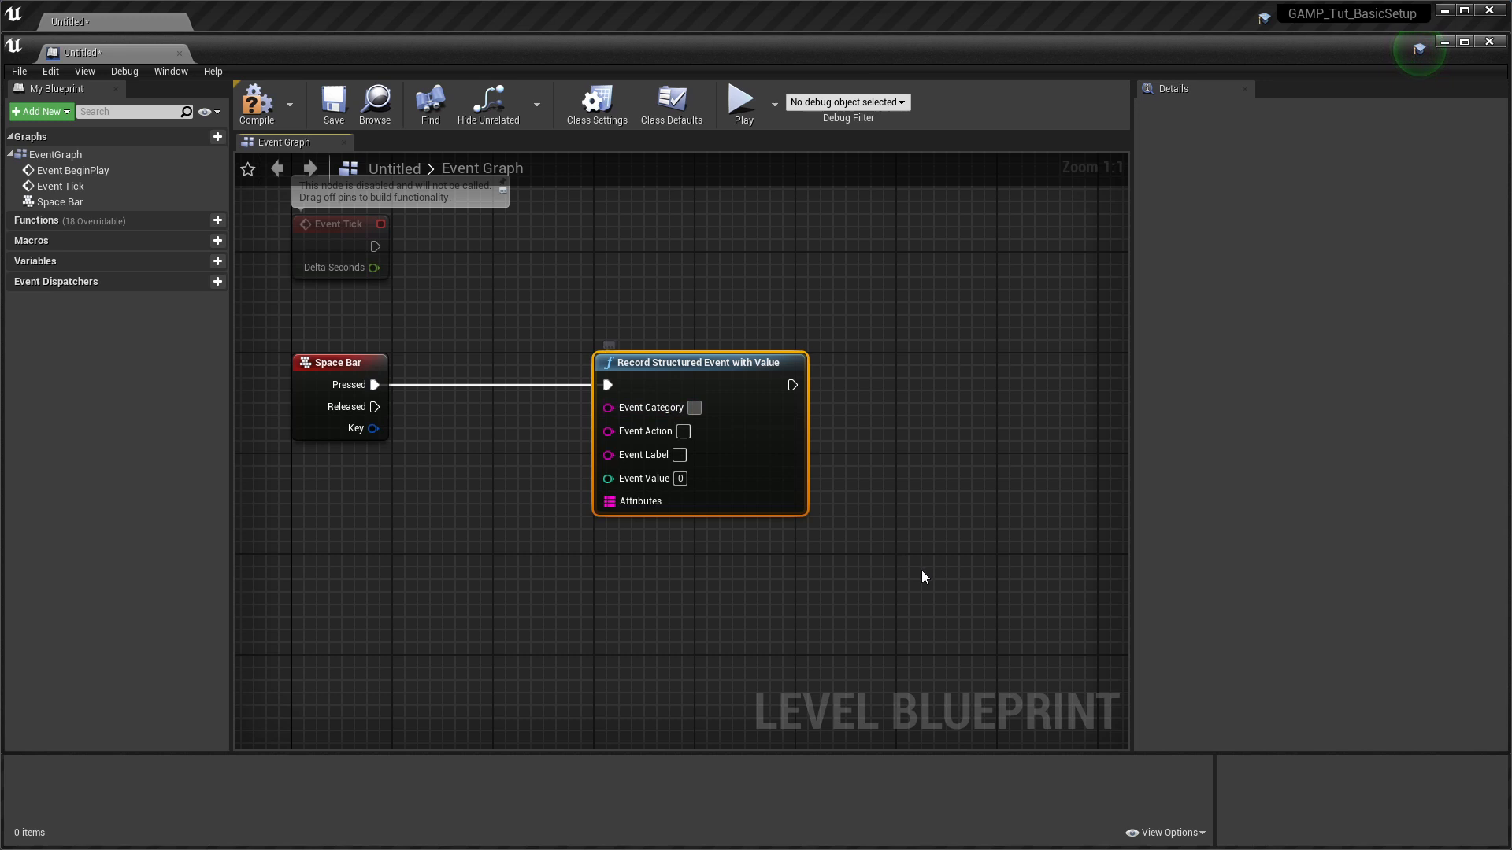
# Set the event's category Testing, action My Event, label Tutorial and value 42.
pyautogui.write('Testing')
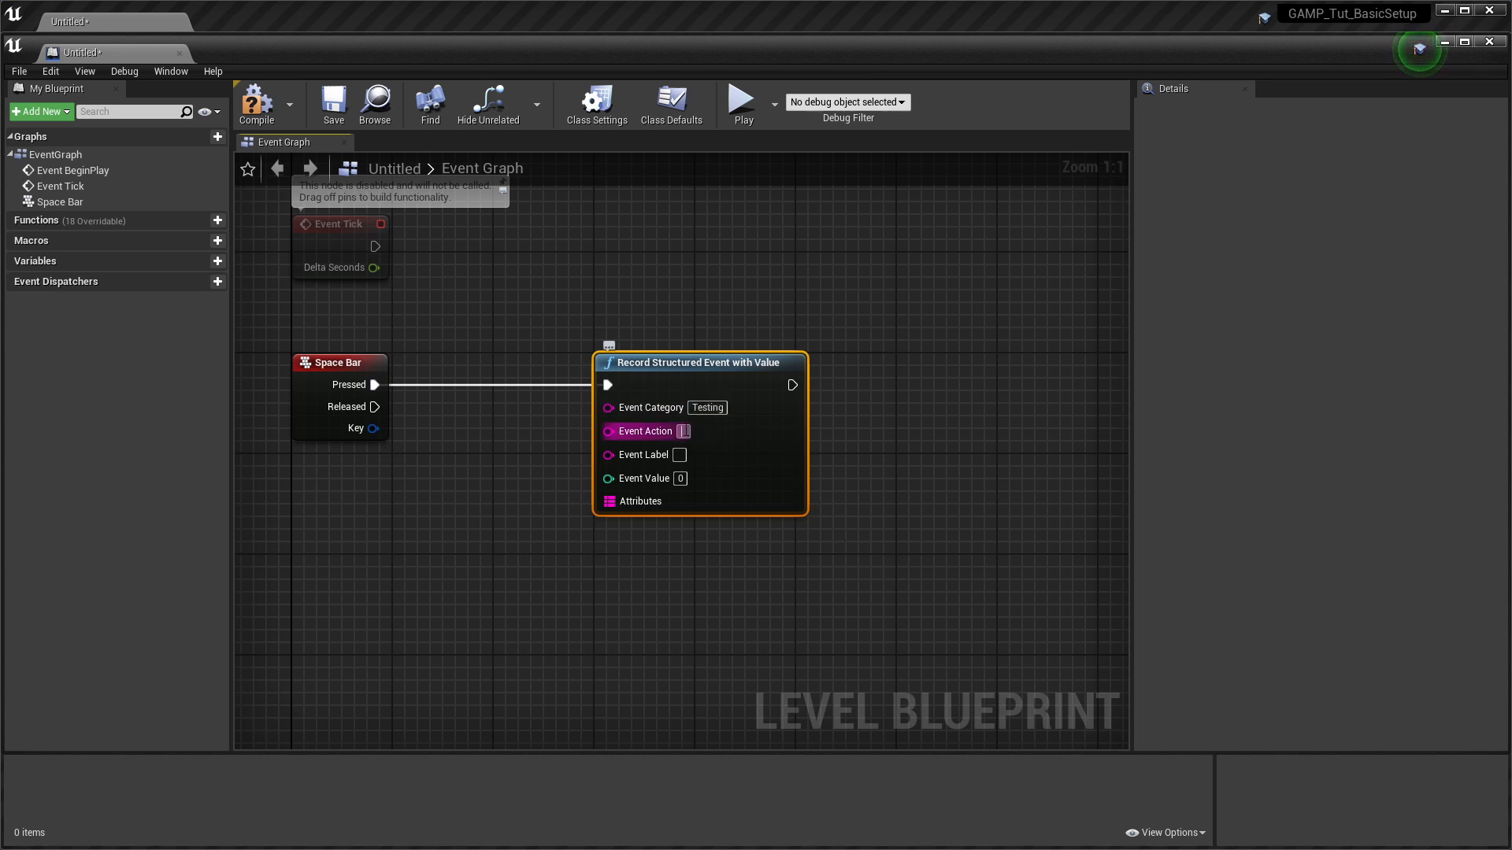
pyautogui.write('My Event')
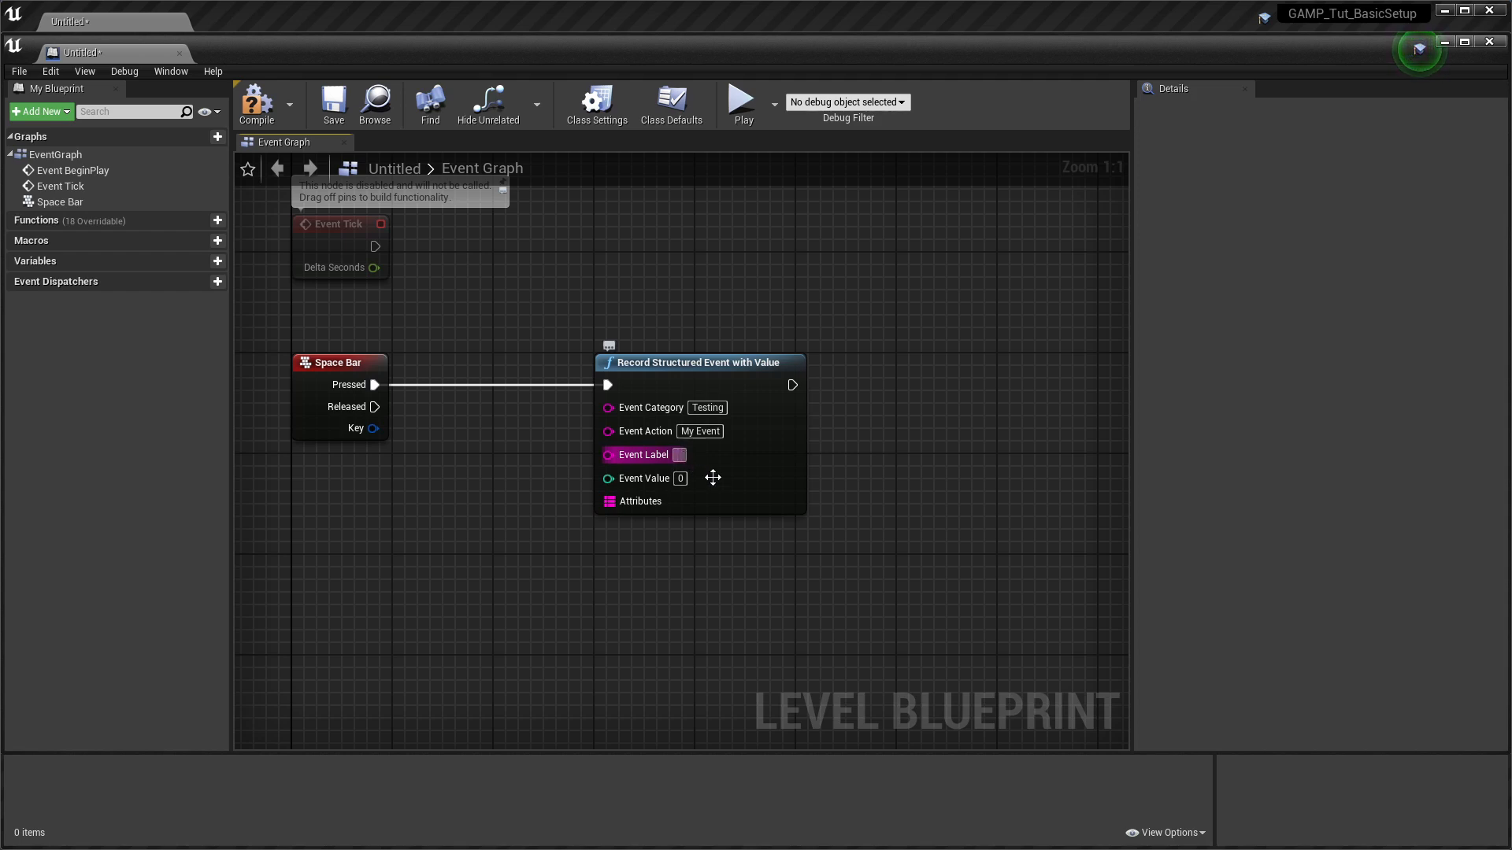
pyautogui.write('Tutorial')
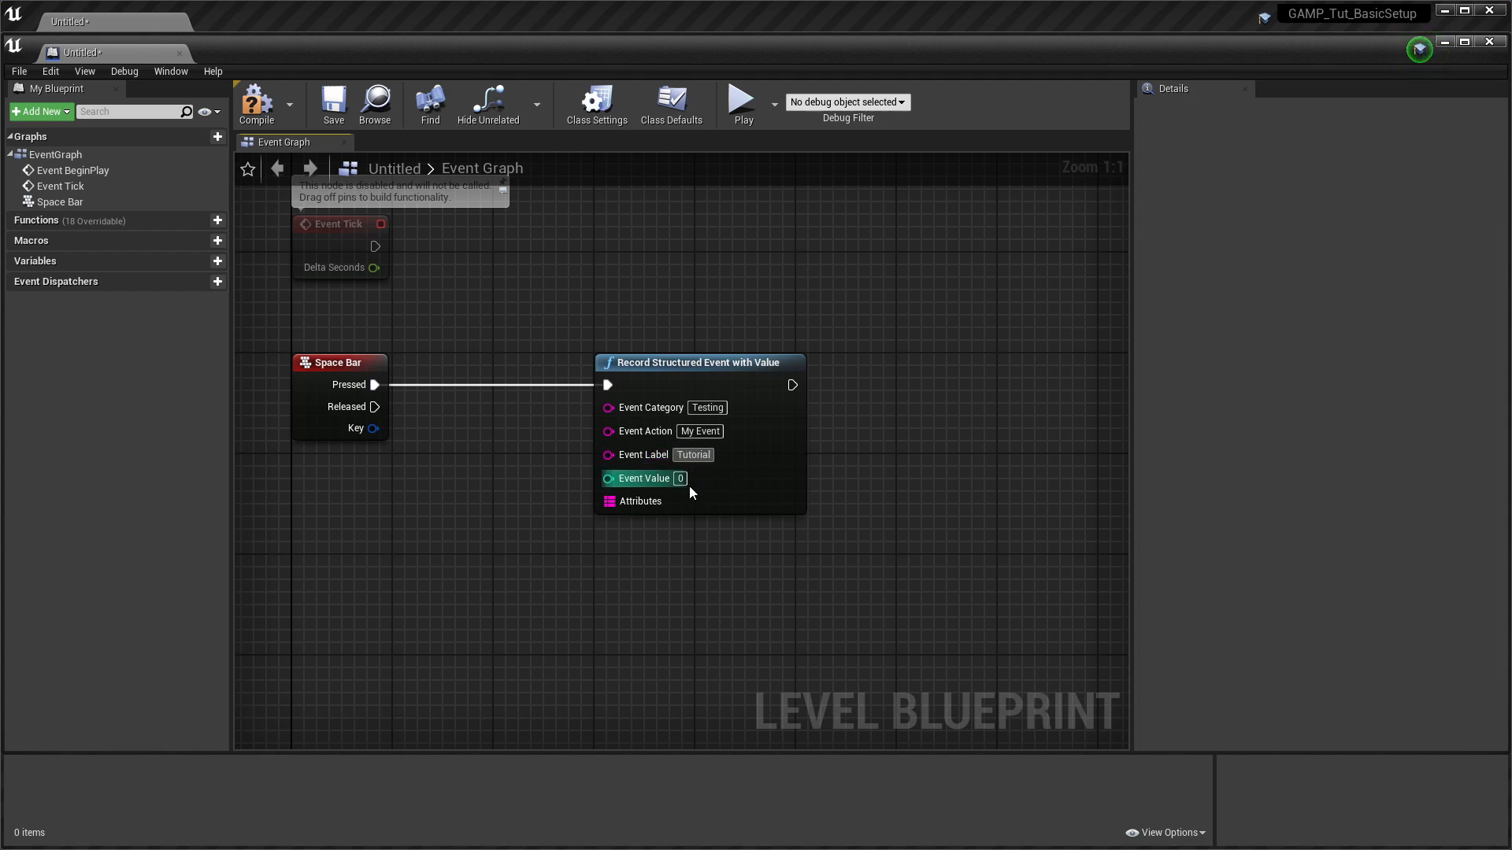
pyautogui.write('42')
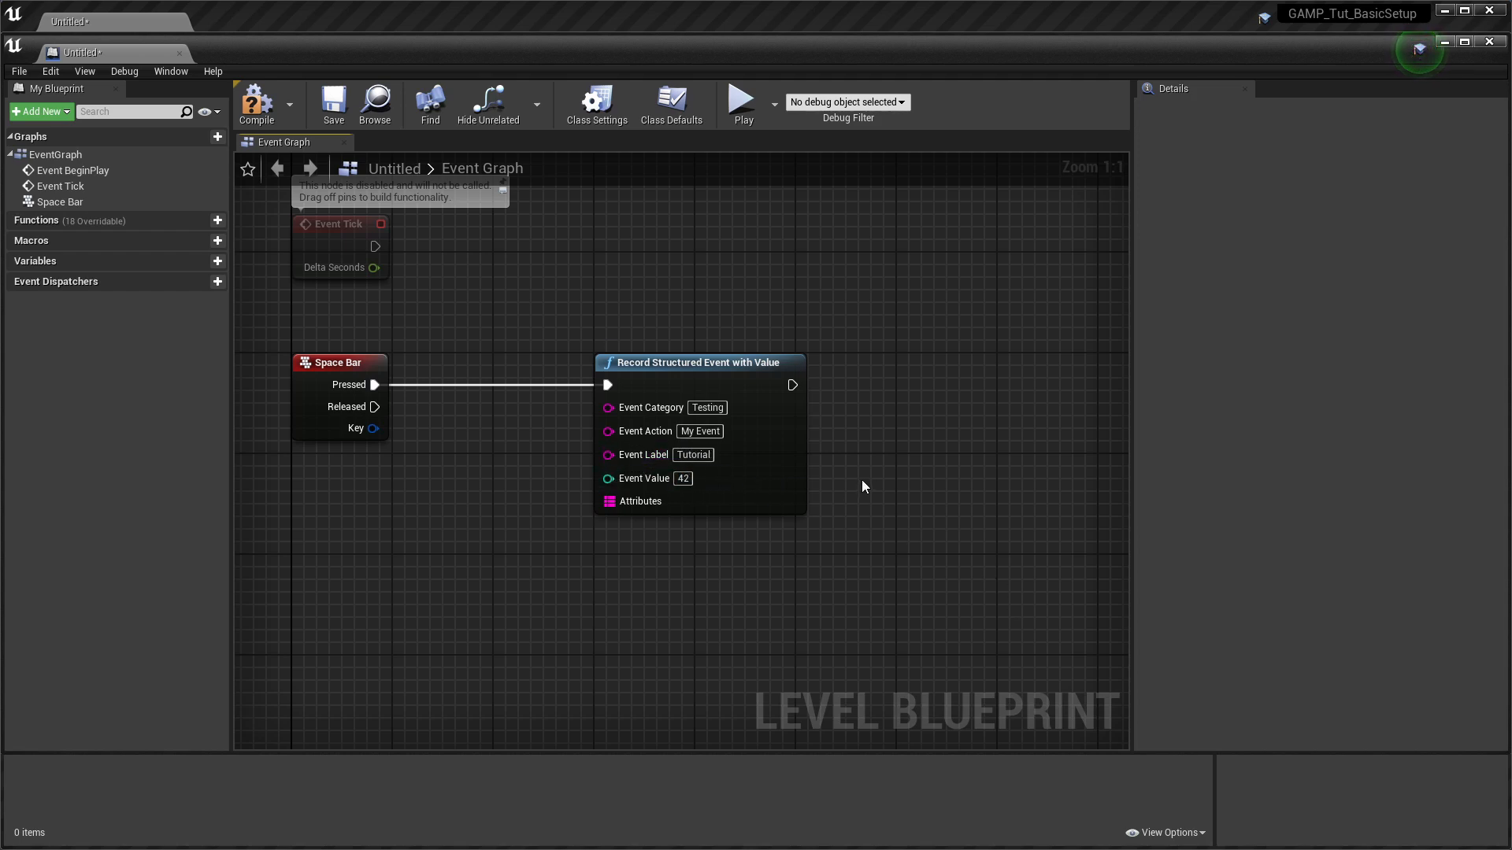
# Follow the structured event with a Print String node saying 'Spacebar Event'.
pyautogui.moveTo(792, 384); pyautogui.dragTo(929, 392)
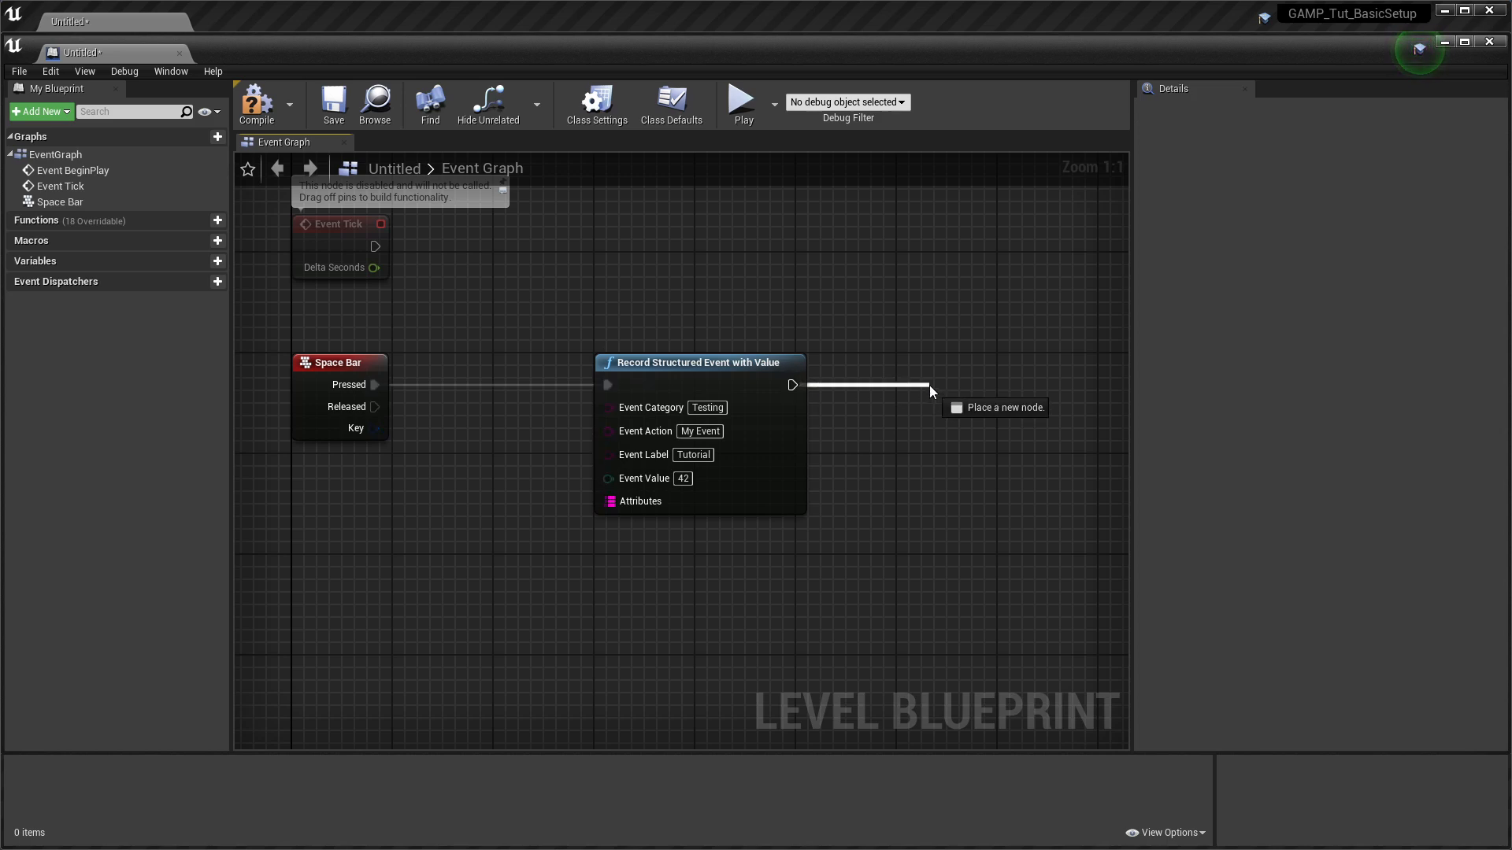
pyautogui.click(1003, 407)
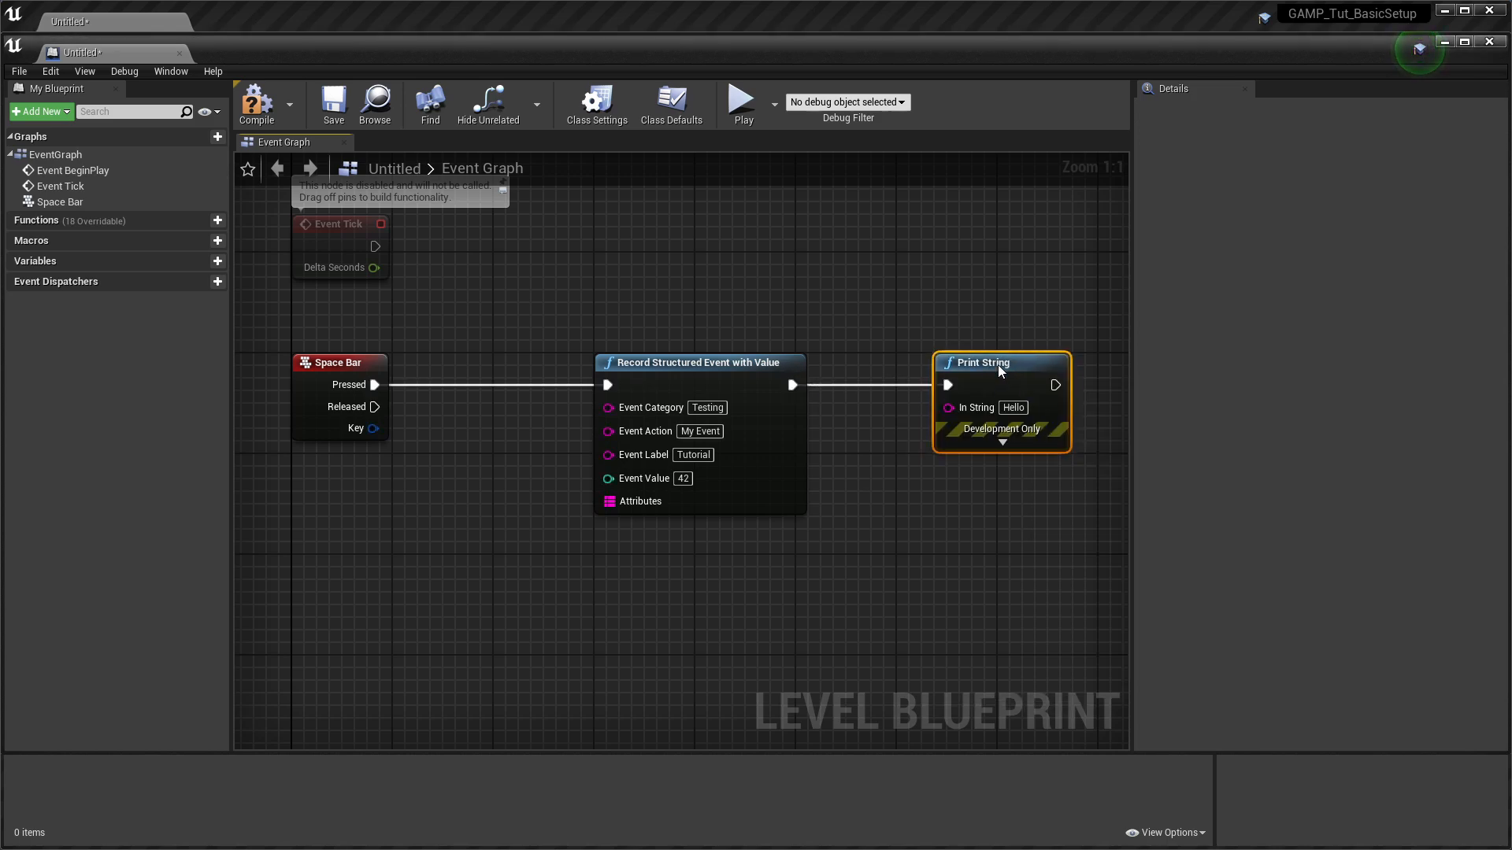
pyautogui.write('Spacebar Event')
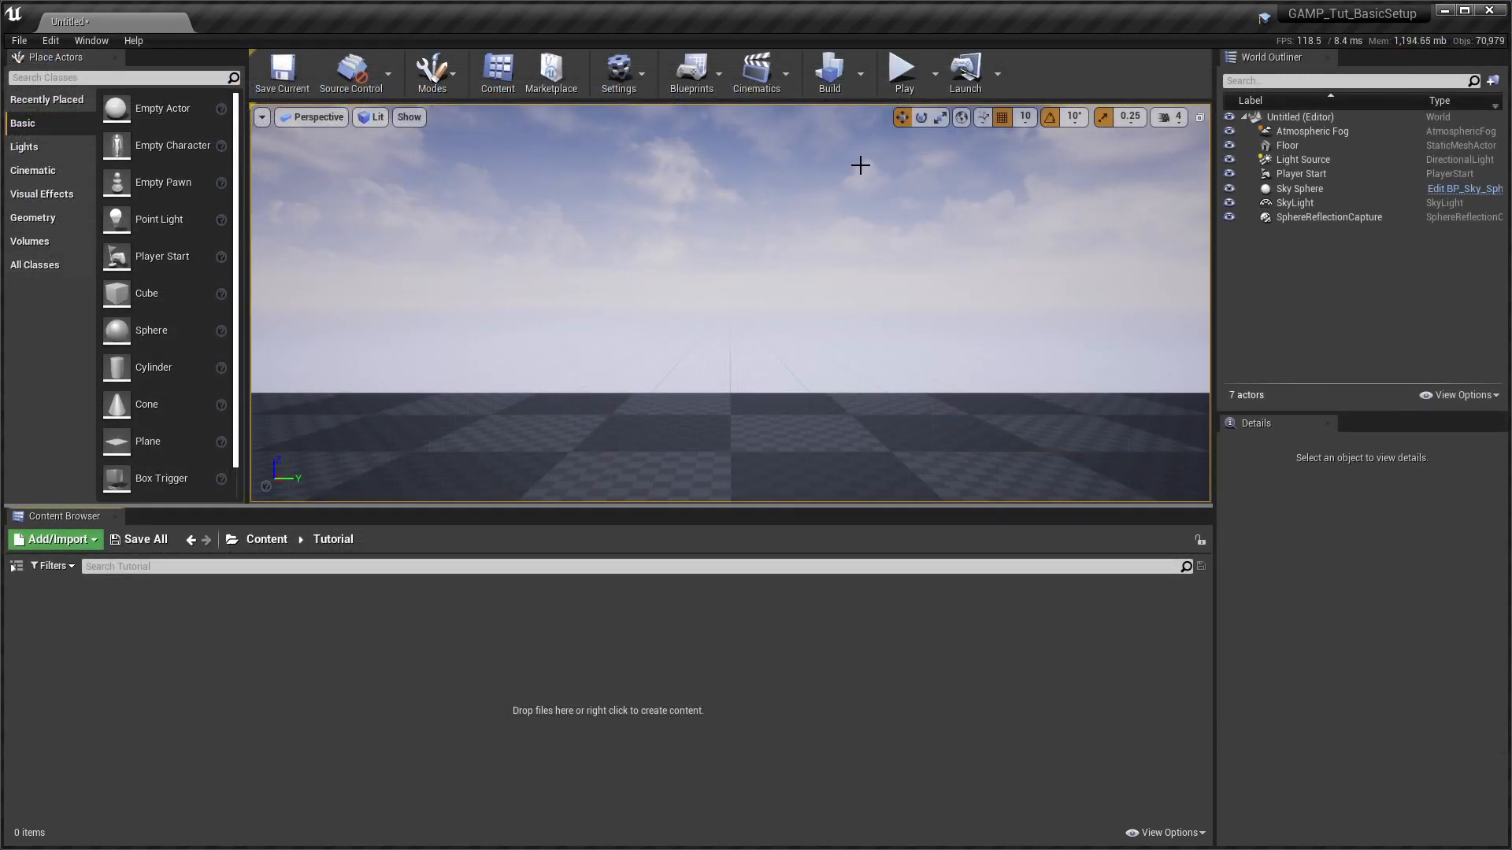
# Play the level, trigger the Space Bar event, stop, and find My Event in Analytics Realtime.
pyautogui.click(901, 66)
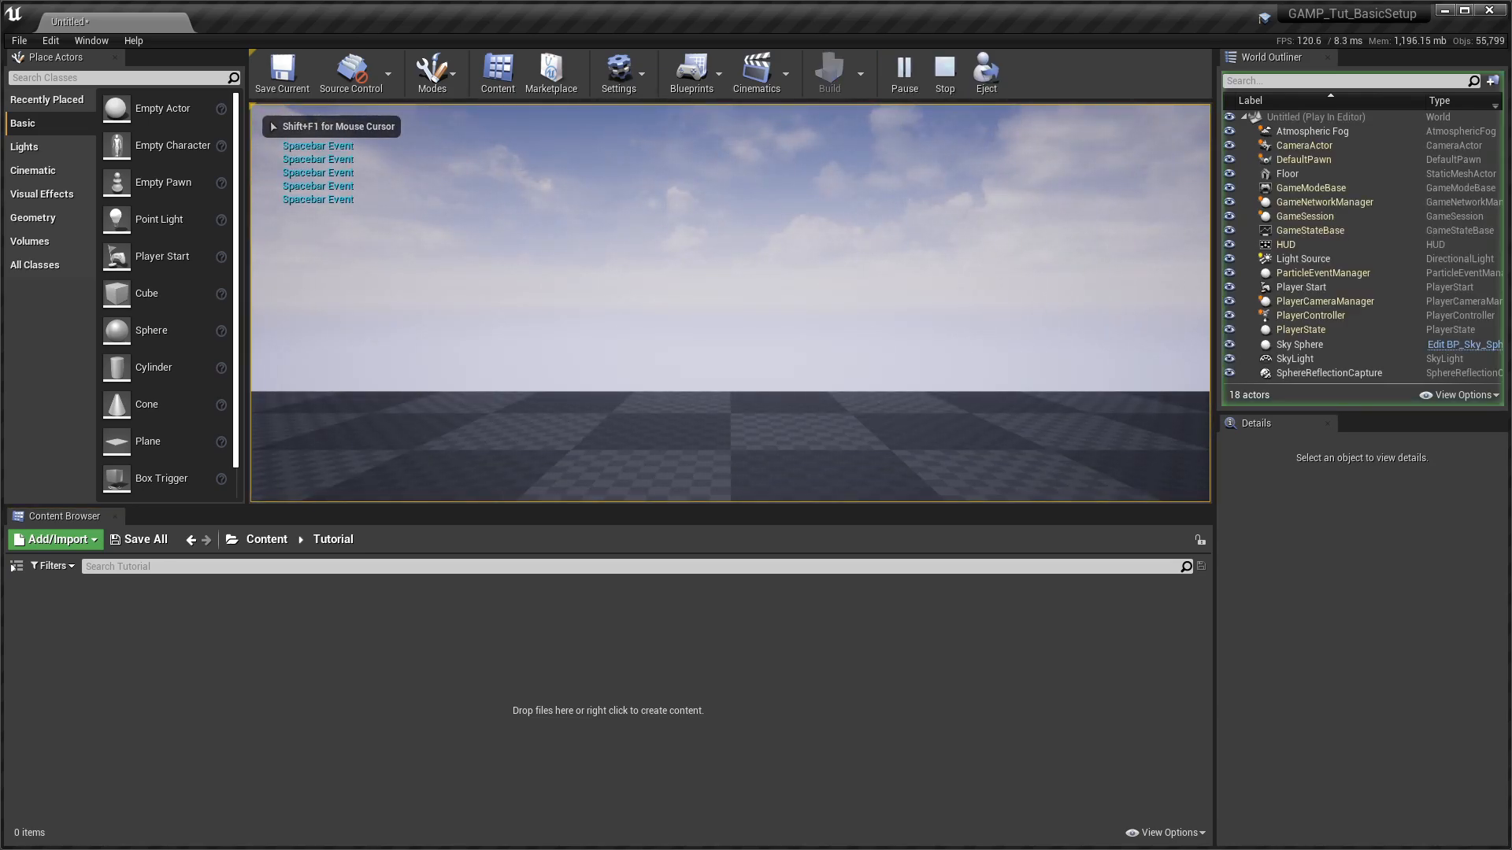
pyautogui.press('space')
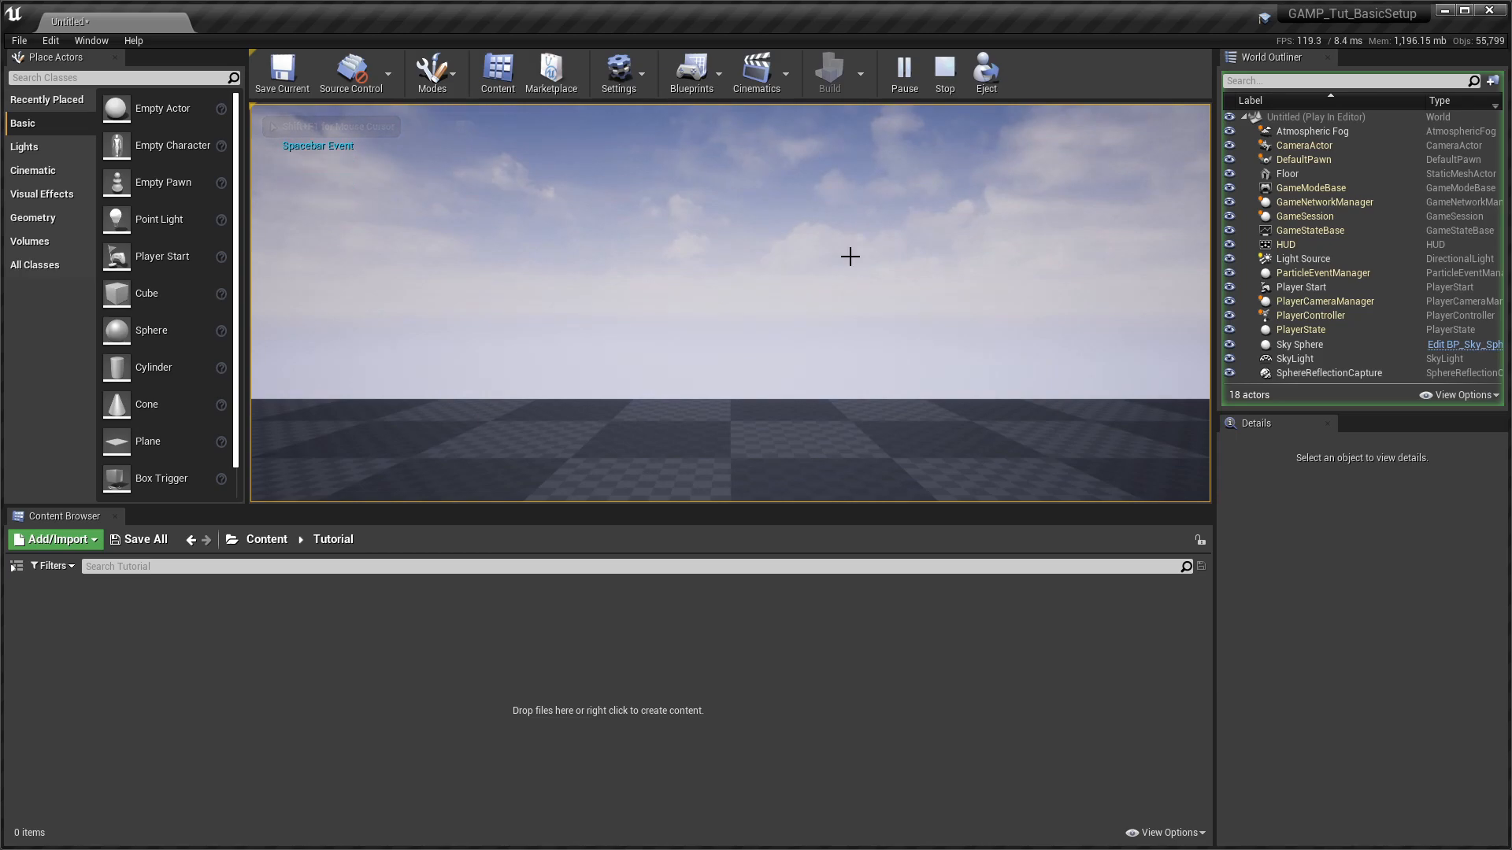
pyautogui.click(942, 73)
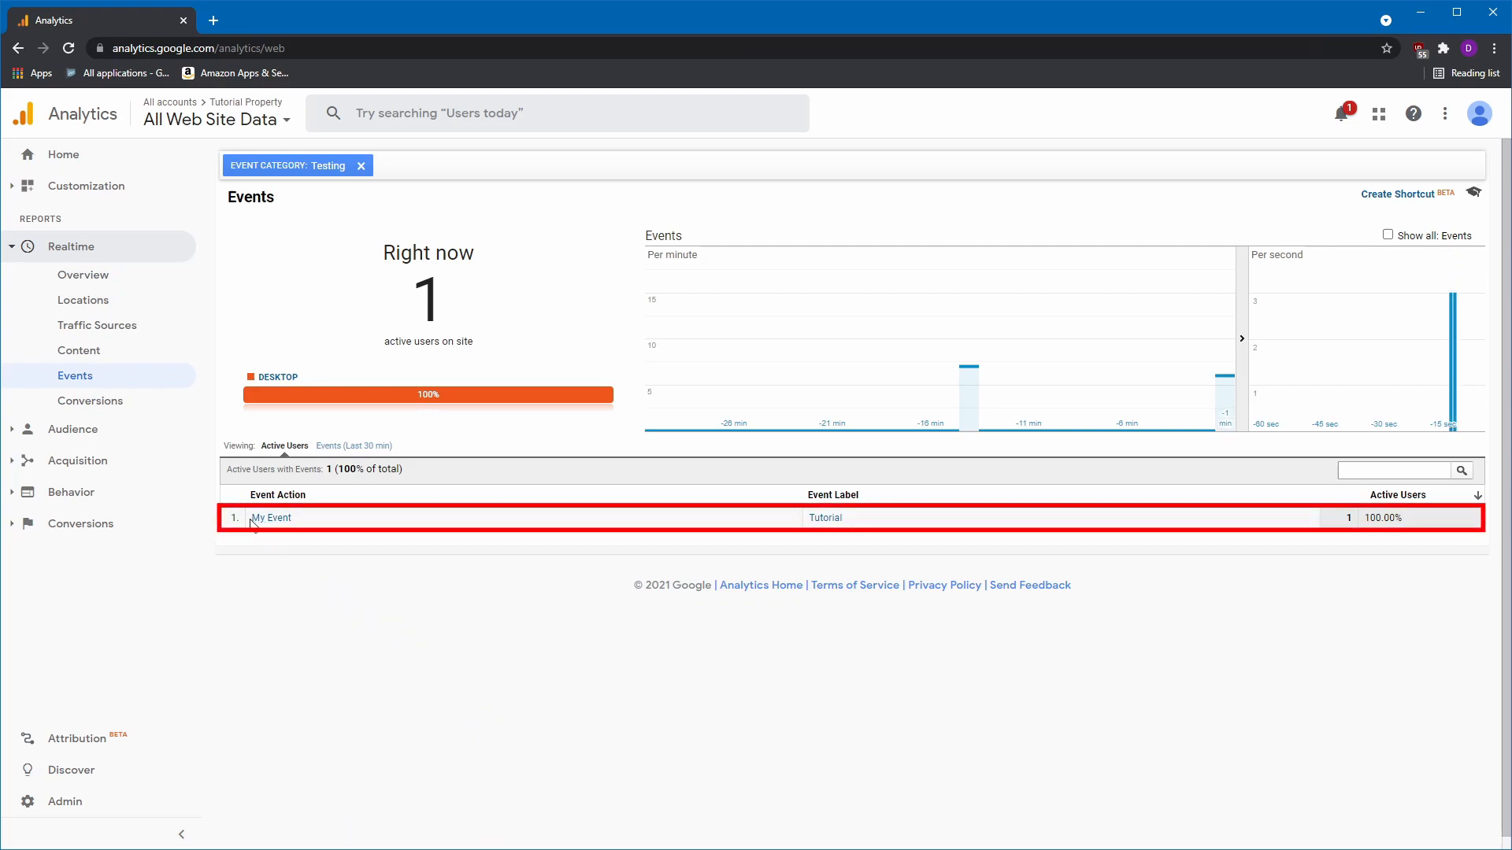
pyautogui.doubleClick(271, 519)
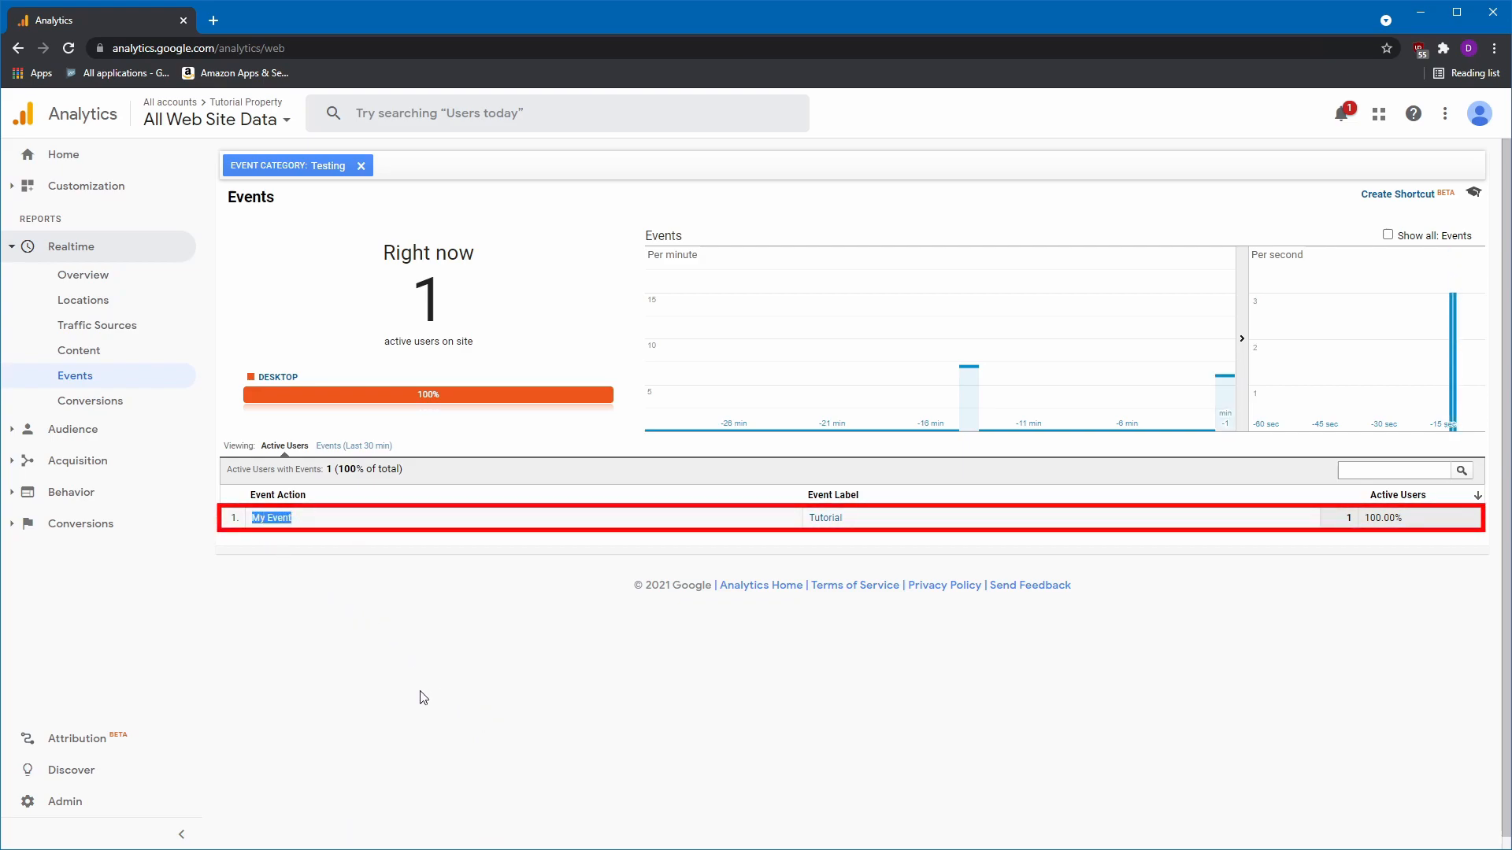